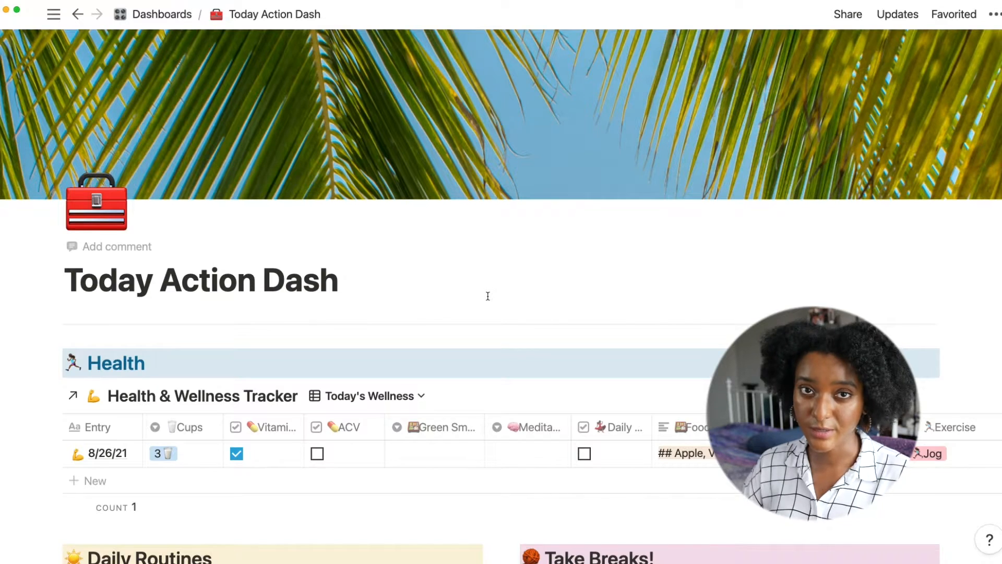
- Set today's water intake to 4 cups, then back to 3 cups in the health tracker row
{"action": "scroll", "scroll_direction": "down", "scroll_amount": 3}
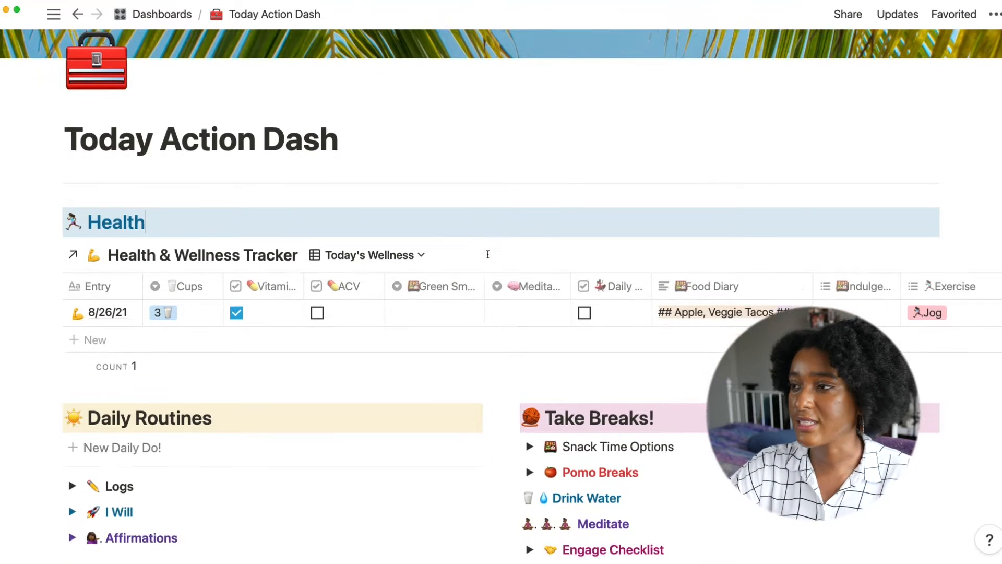
{"action": "scroll", "scroll_direction": "down", "scroll_amount": 3}
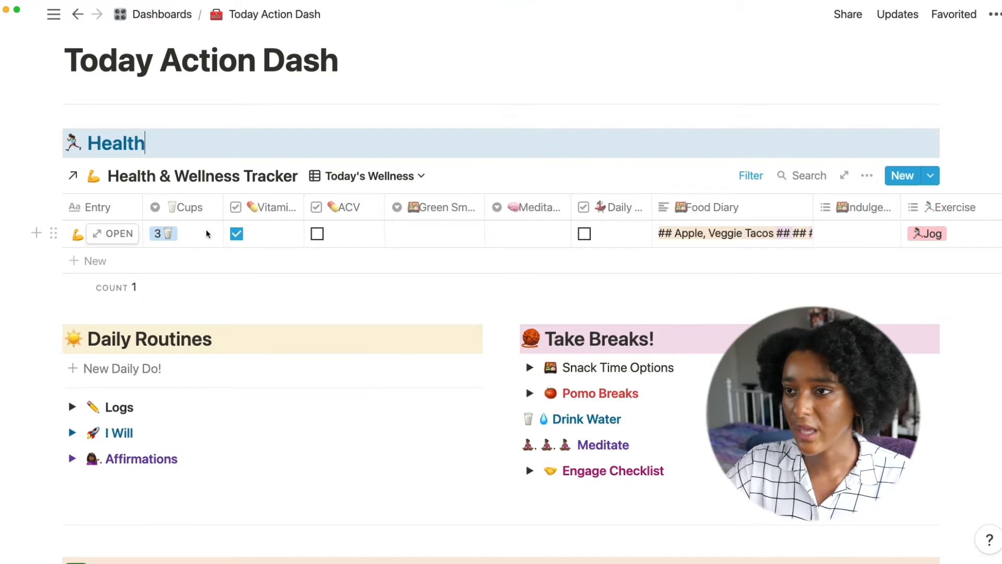
{"action": "left_click", "coordinate": [162, 234]}
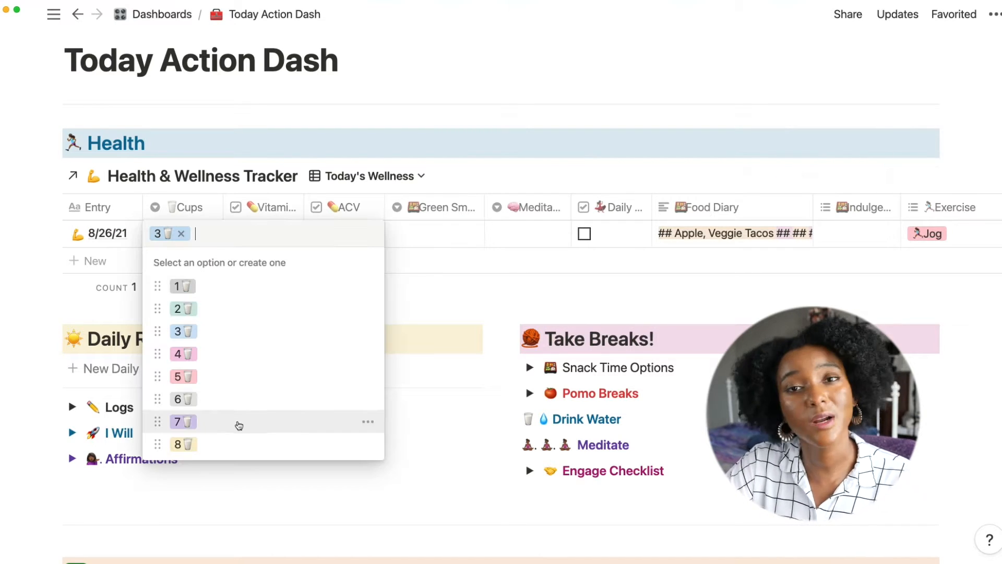
{"action": "mouse_move", "coordinate": [186, 360]}
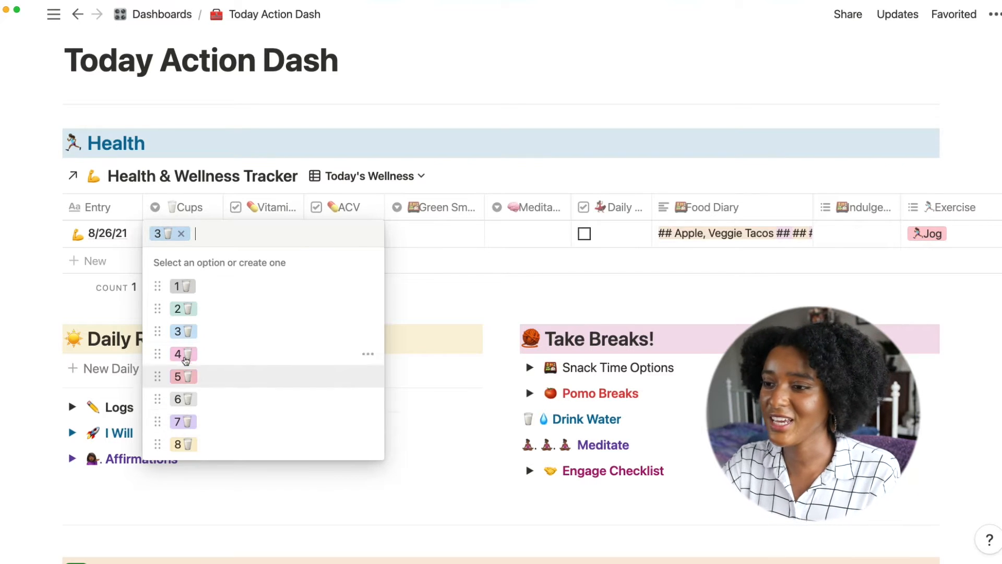
{"action": "left_click", "coordinate": [179, 354]}
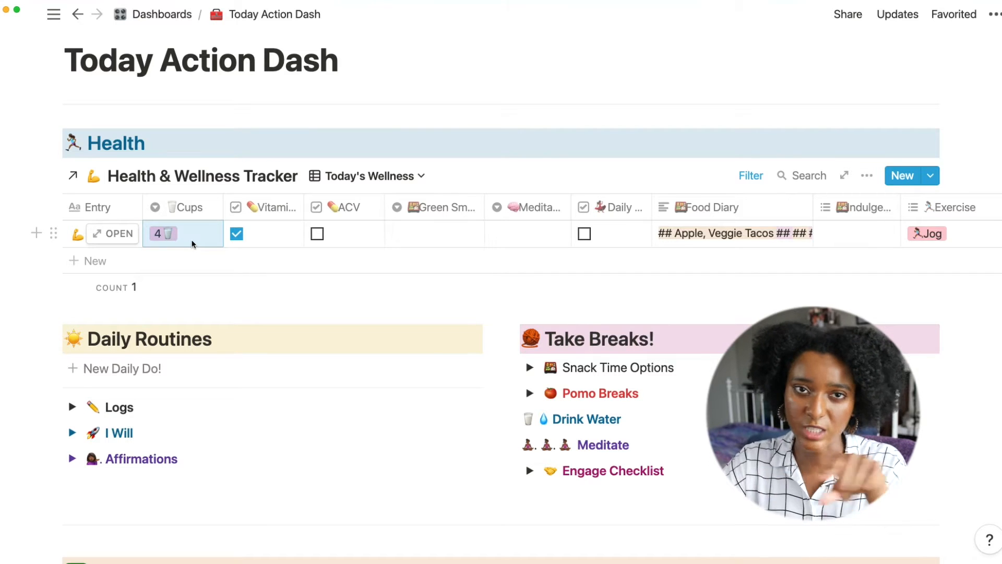
{"action": "left_click", "coordinate": [183, 234]}
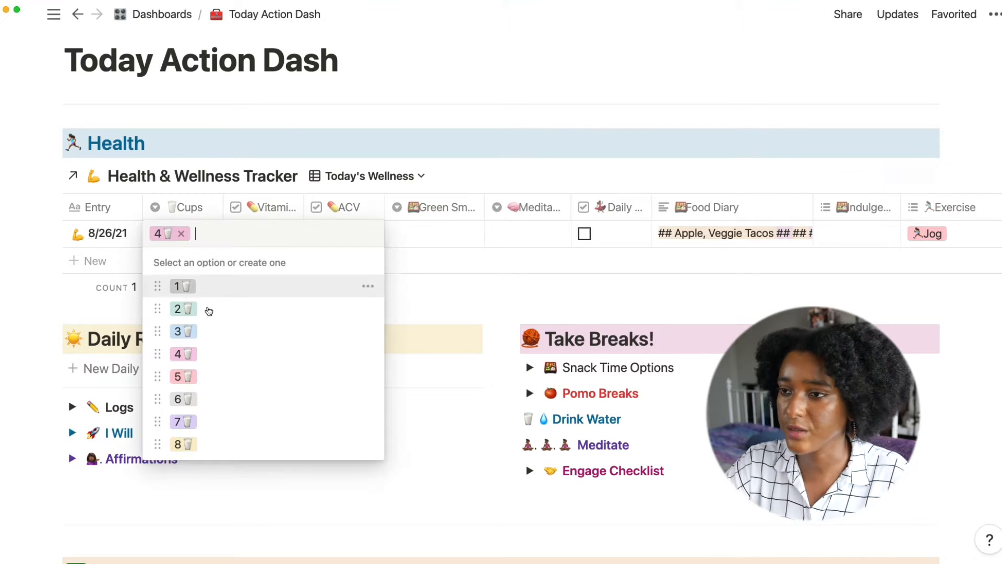
{"action": "left_click", "coordinate": [180, 332]}
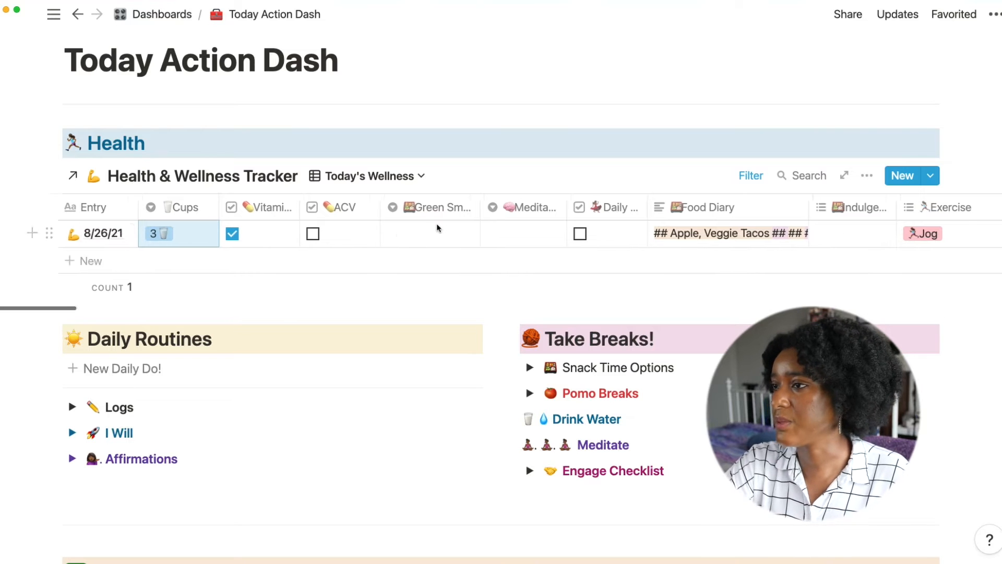
{"action": "left_click", "coordinate": [438, 233]}
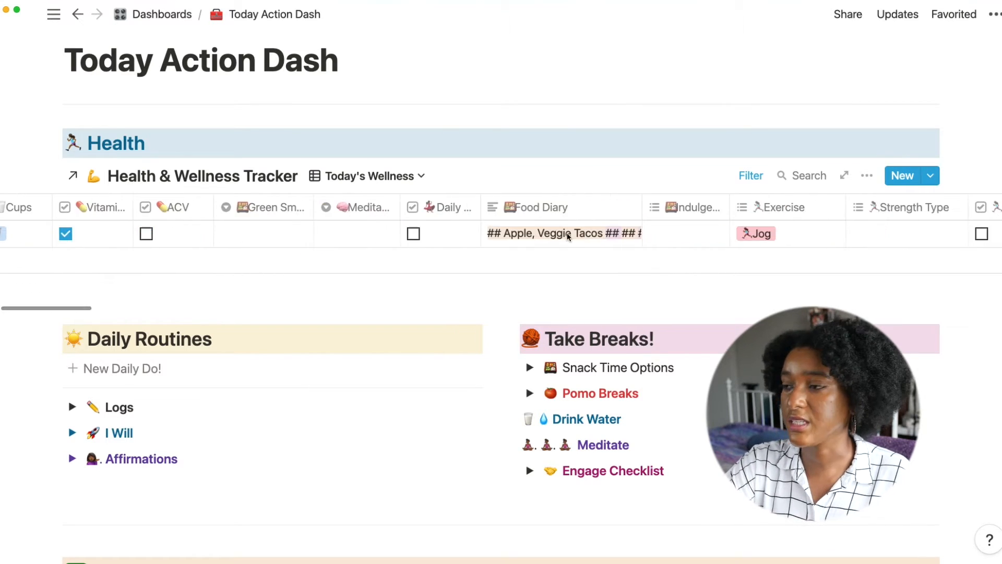
{"action": "left_click", "coordinate": [560, 233]}
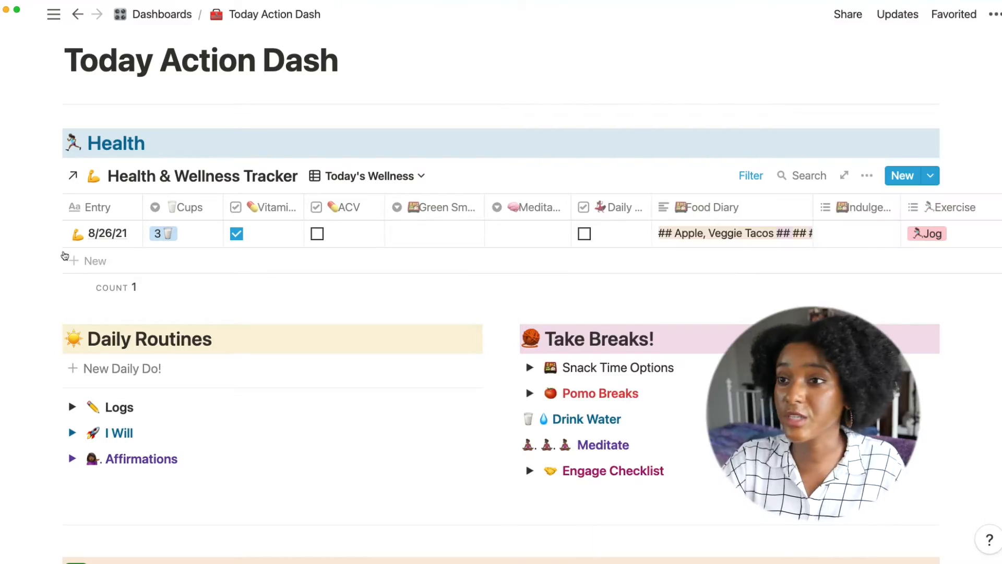
- In the 8/26/21 health entry, reveal the 77 hidden properties and check Wake by 9am
{"action": "left_click", "coordinate": [99, 234]}
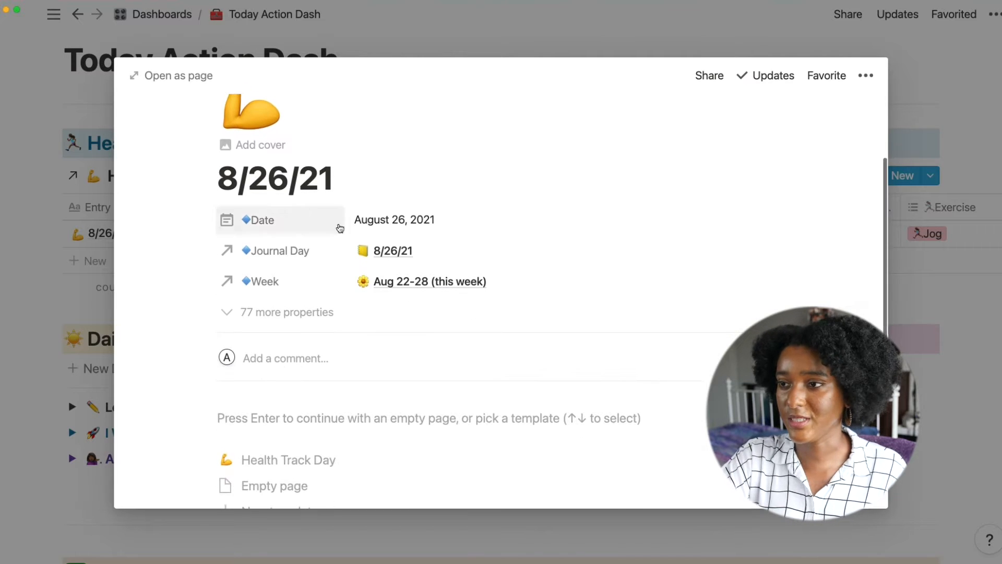
{"action": "mouse_move", "coordinate": [283, 325]}
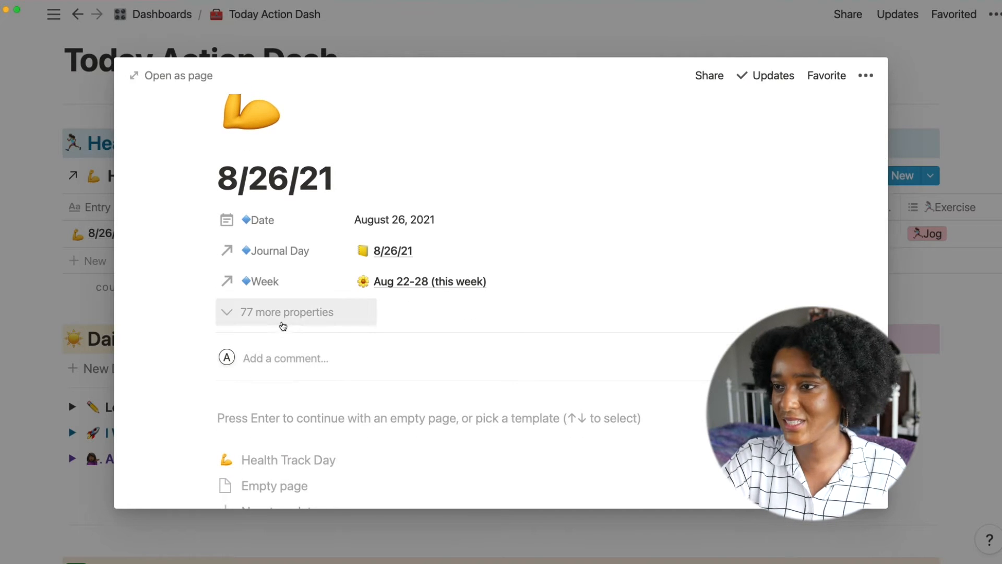
{"action": "left_click", "coordinate": [287, 311]}
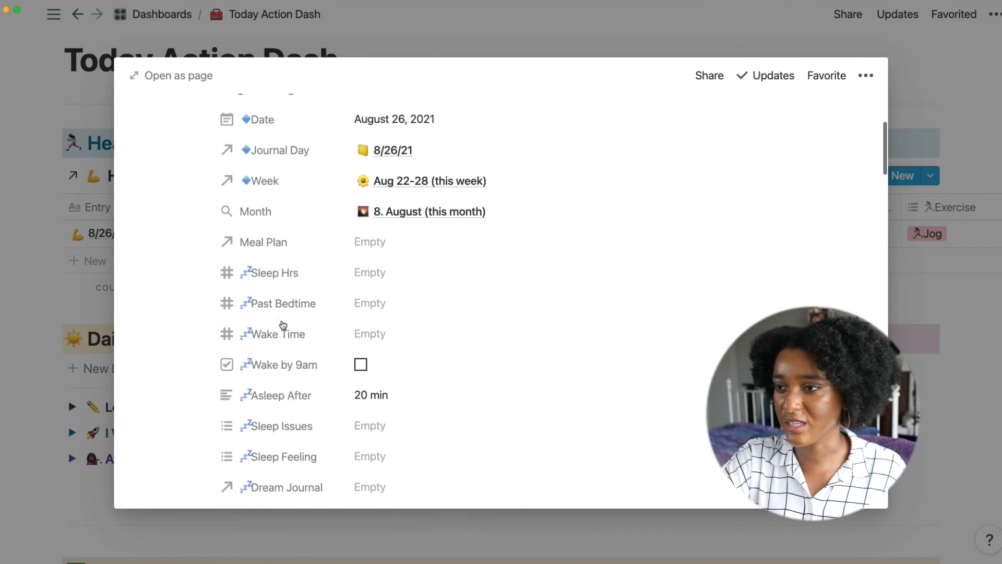
{"action": "scroll", "scroll_direction": "down", "scroll_amount": 3}
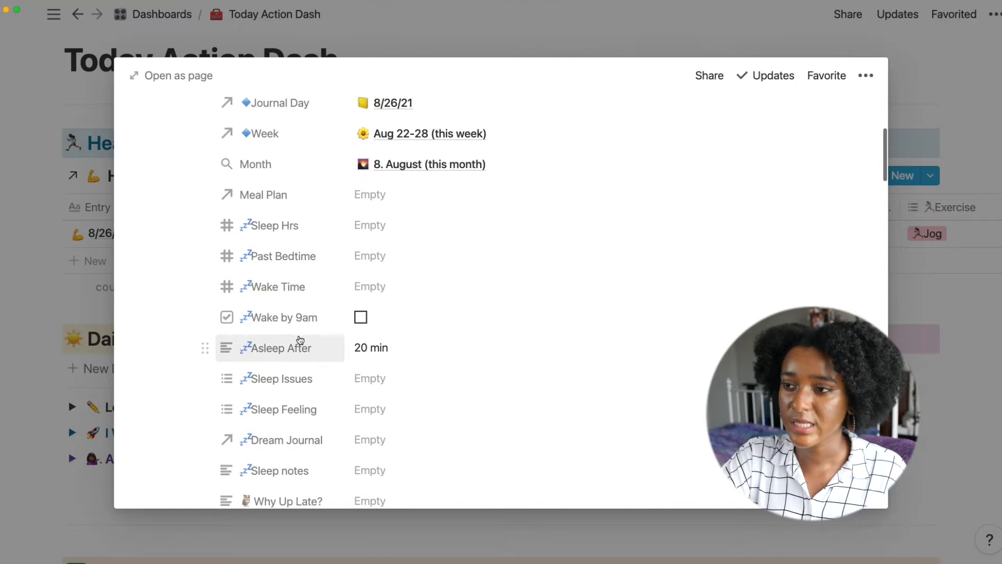
{"action": "left_click", "coordinate": [360, 317]}
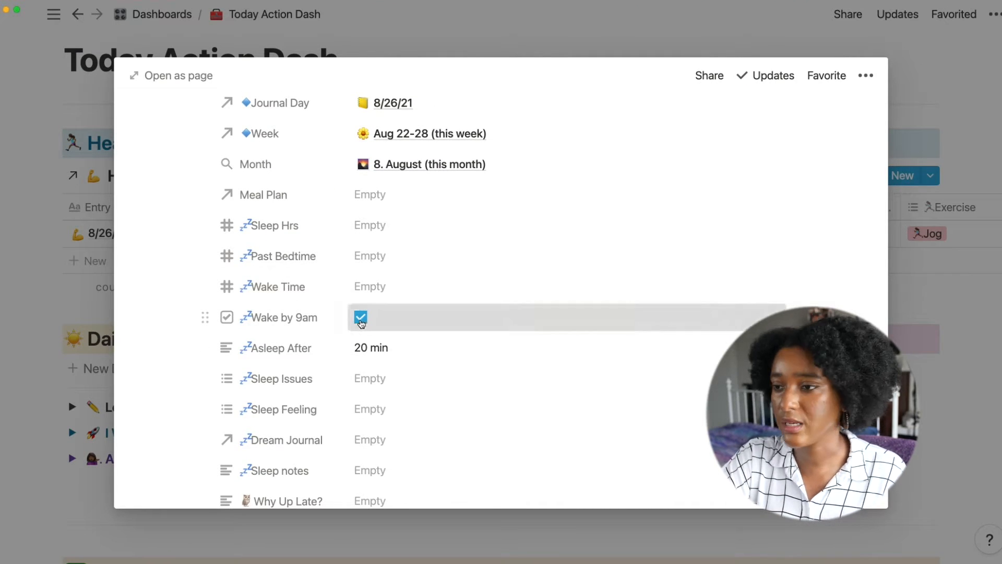
{"action": "scroll", "scroll_direction": "down", "scroll_amount": 3}
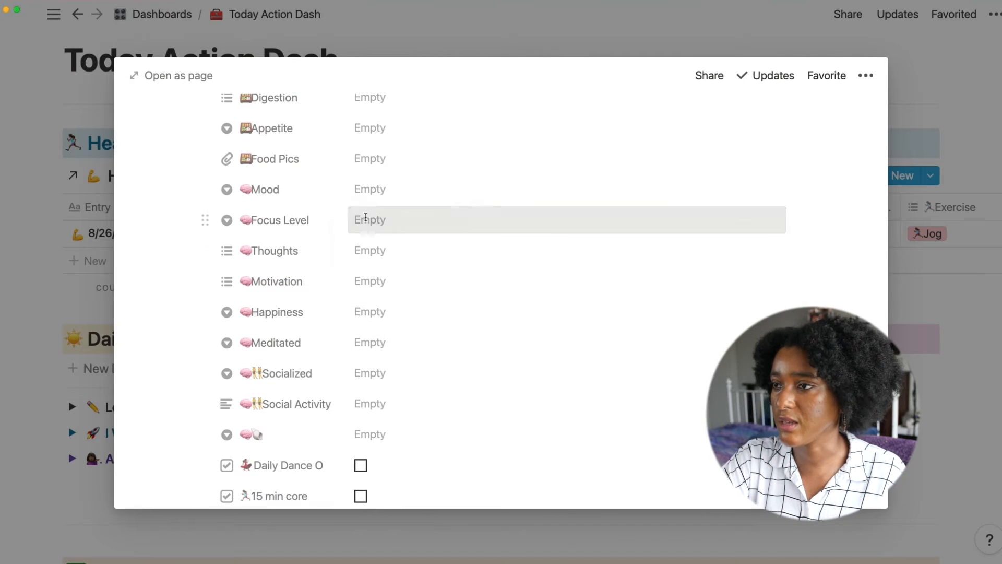
{"action": "mouse_move", "coordinate": [438, 188]}
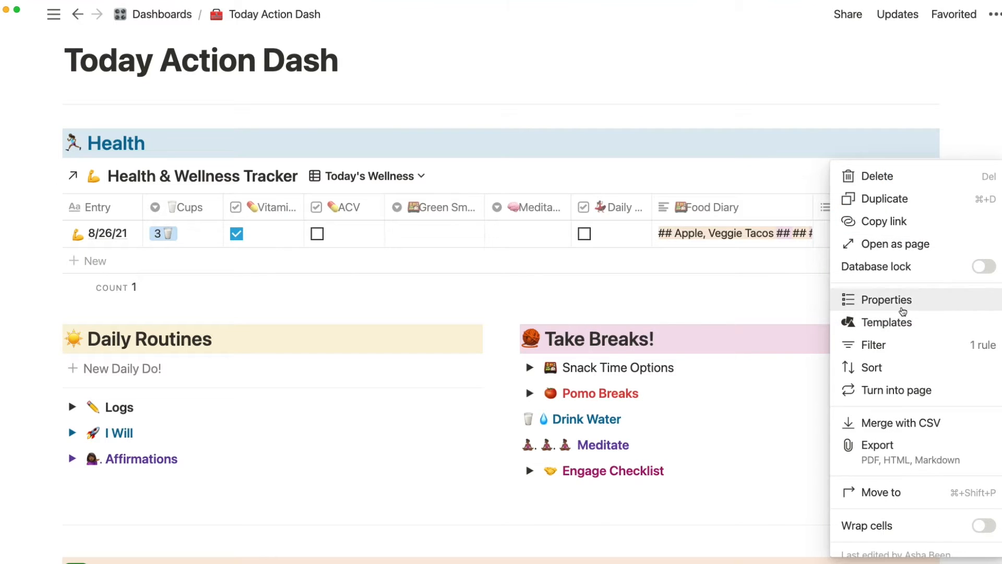
{"action": "left_click", "coordinate": [885, 299]}
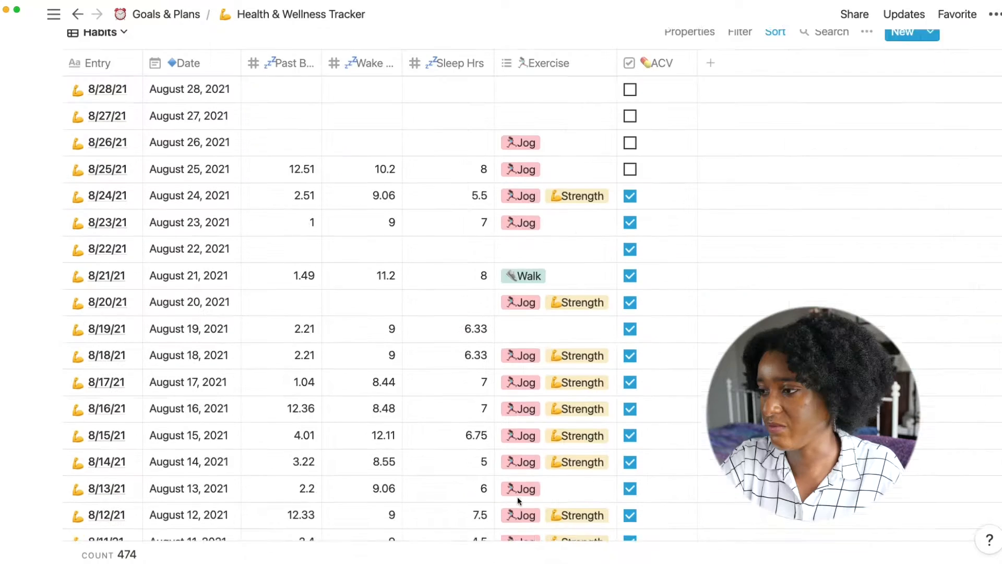
{"action": "left_click", "coordinate": [50, 15]}
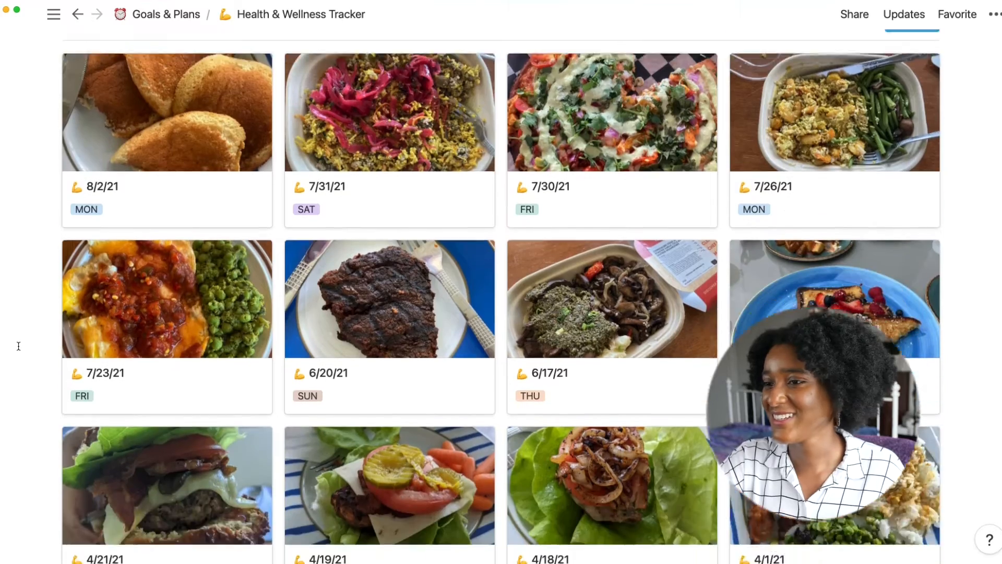
{"action": "scroll", "scroll_direction": "down", "scroll_amount": 3}
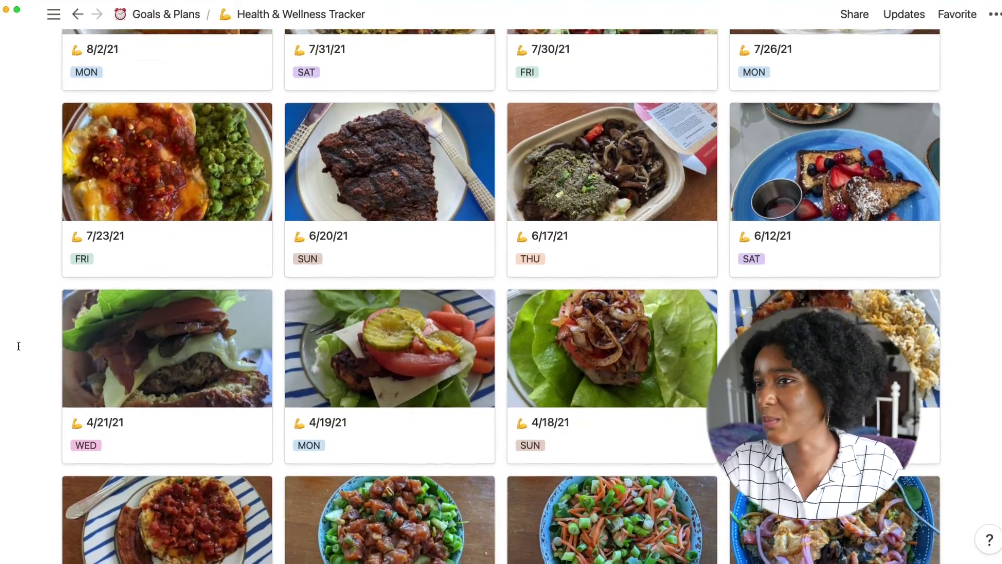
{"action": "scroll", "scroll_direction": "down", "scroll_amount": 3}
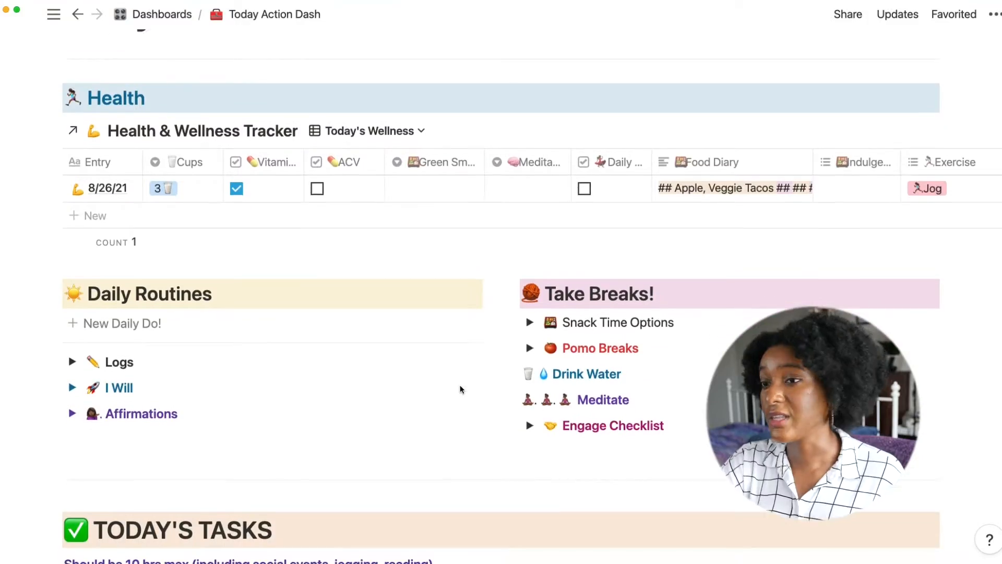
- Check 'Drink a glass of water' in the Warm Up checklist and expand the Logs toggle
{"action": "scroll", "scroll_direction": "down", "scroll_amount": 3}
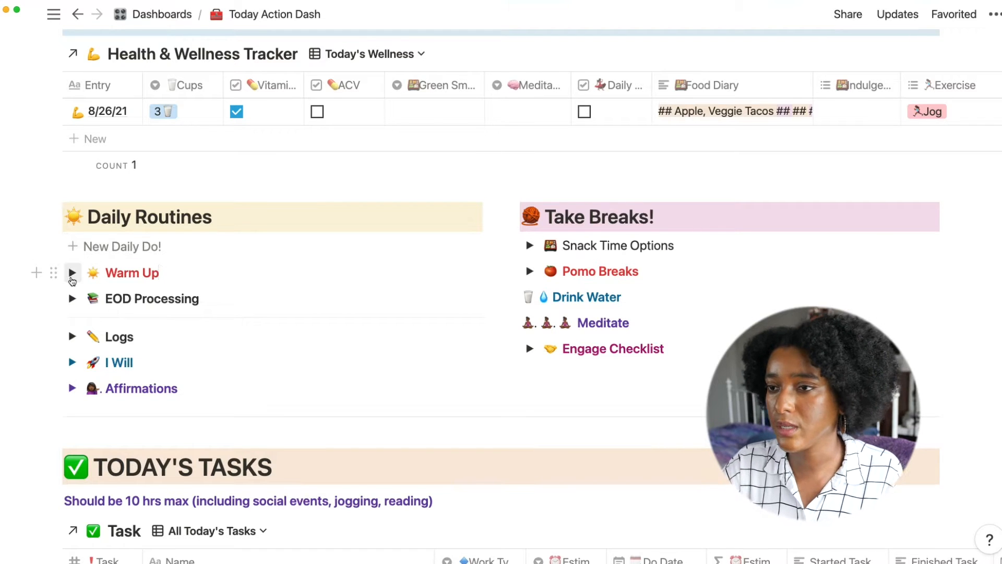
{"action": "left_click", "coordinate": [72, 272]}
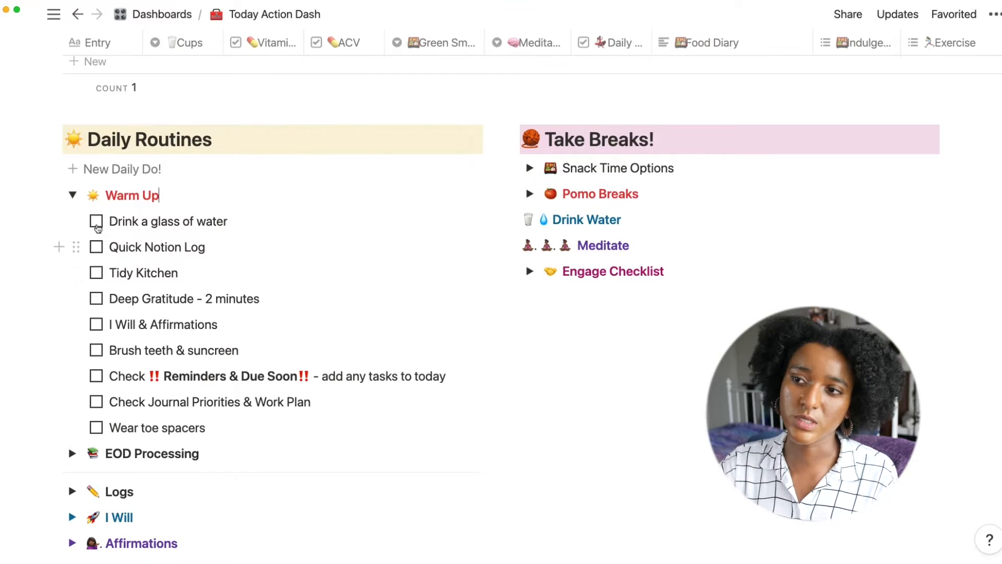
{"action": "left_click", "coordinate": [96, 222]}
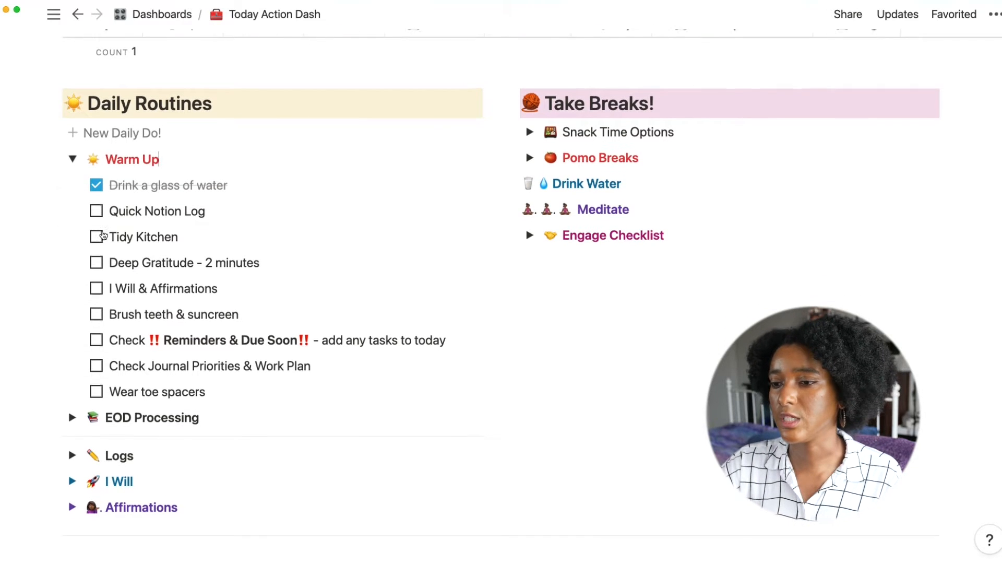
{"action": "scroll", "scroll_direction": "down", "scroll_amount": 3}
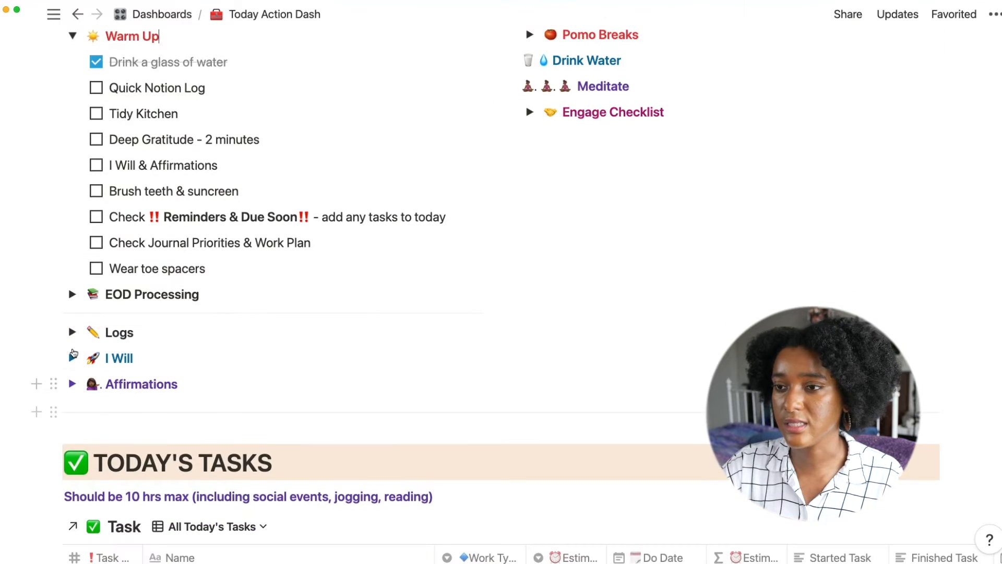
{"action": "left_click", "coordinate": [72, 332]}
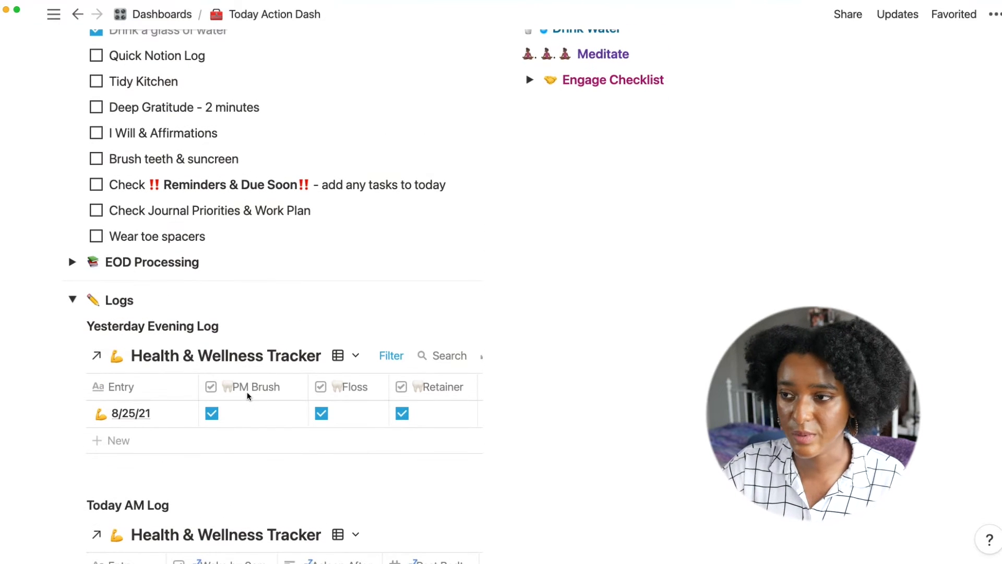
{"action": "scroll", "scroll_direction": "down", "scroll_amount": 3}
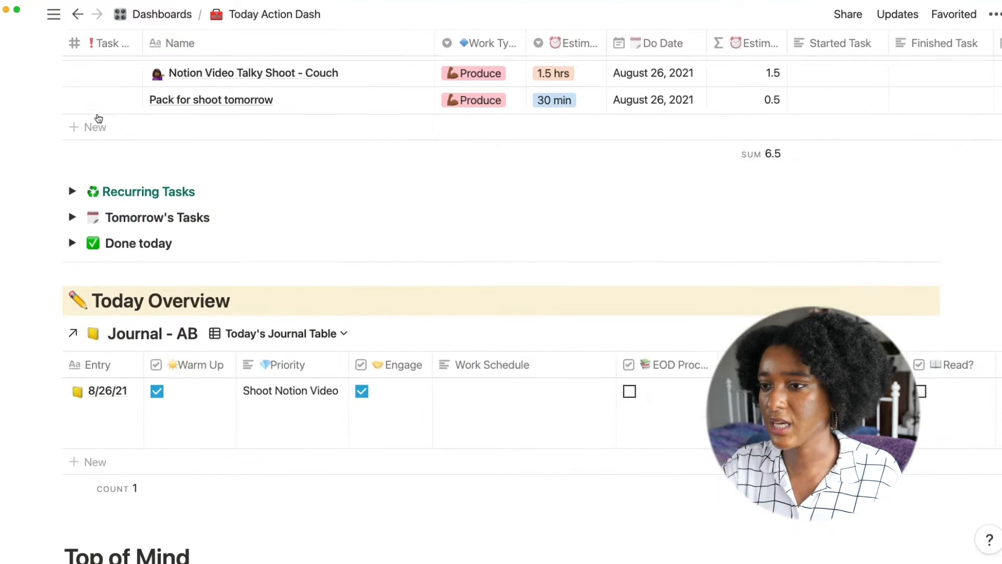
{"action": "scroll", "scroll_direction": "down", "scroll_amount": 3}
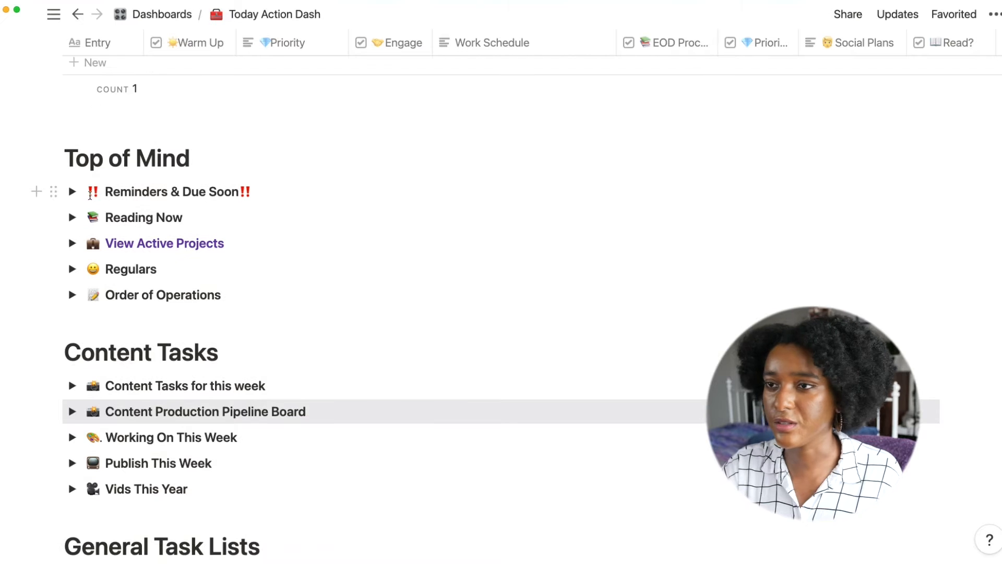
{"action": "left_click", "coordinate": [72, 192]}
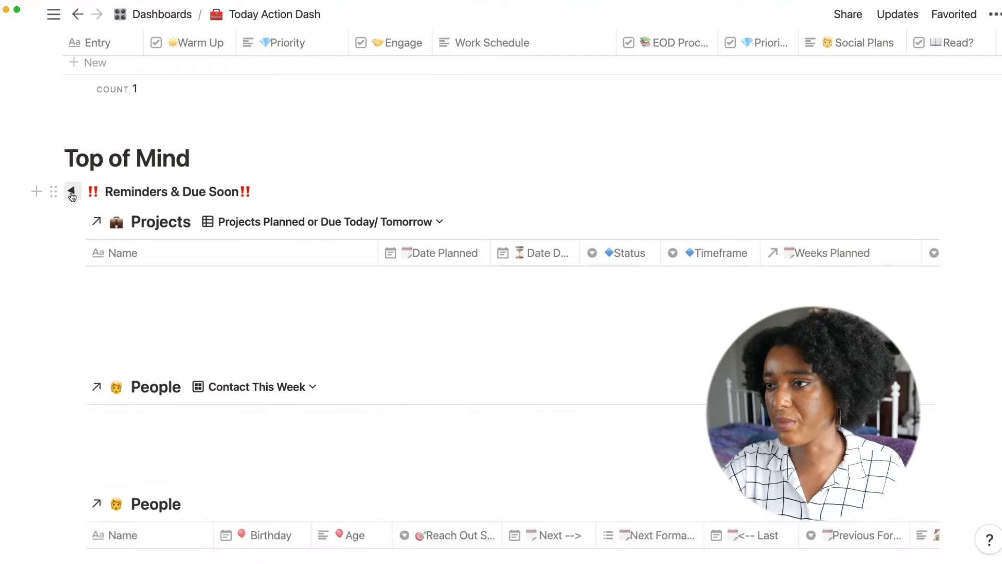
{"action": "left_click", "coordinate": [72, 192]}
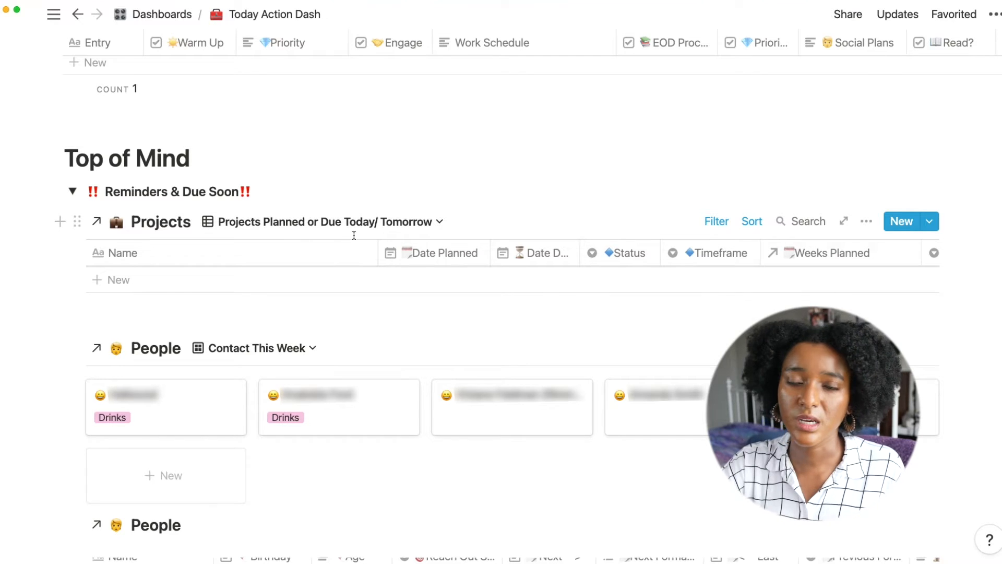
{"action": "scroll", "scroll_direction": "down", "scroll_amount": 3}
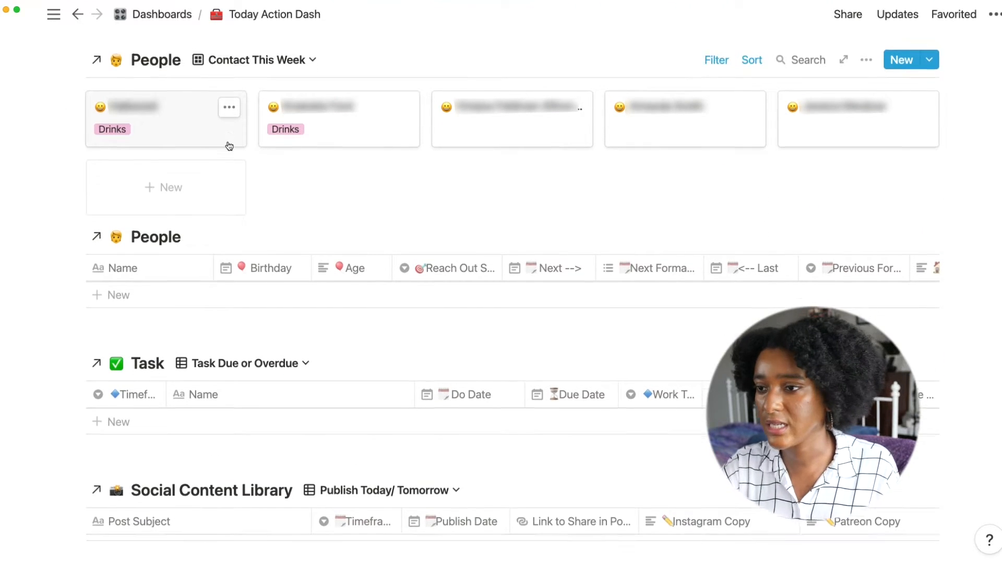
{"action": "scroll", "scroll_direction": "down", "scroll_amount": 3}
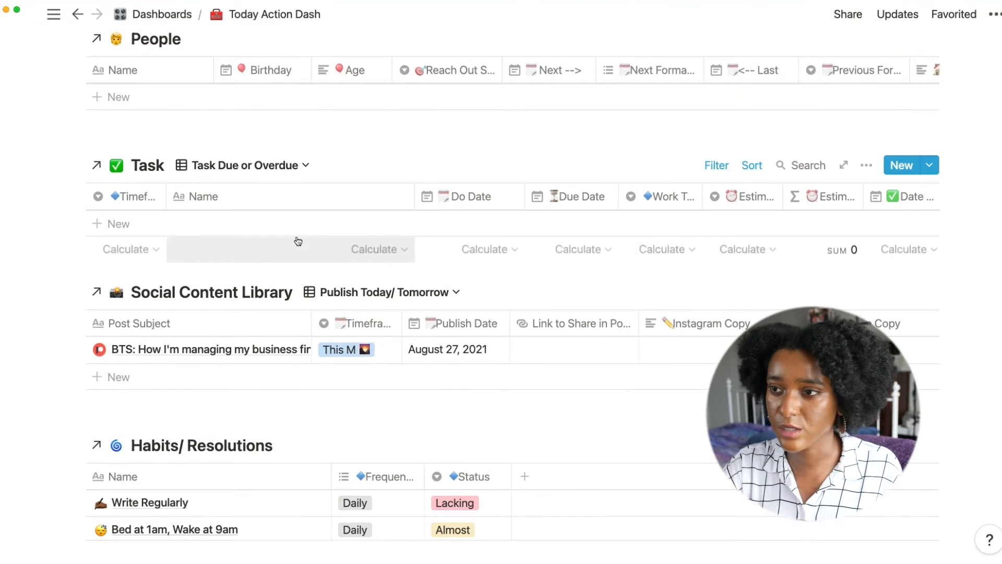
{"action": "scroll", "scroll_direction": "down", "scroll_amount": 3}
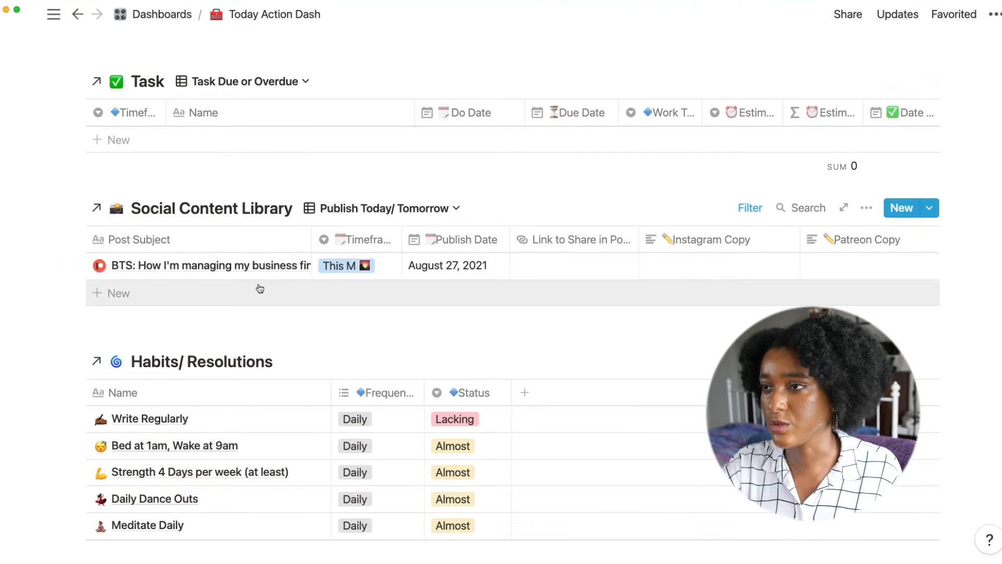
{"action": "scroll", "scroll_direction": "down", "scroll_amount": 3}
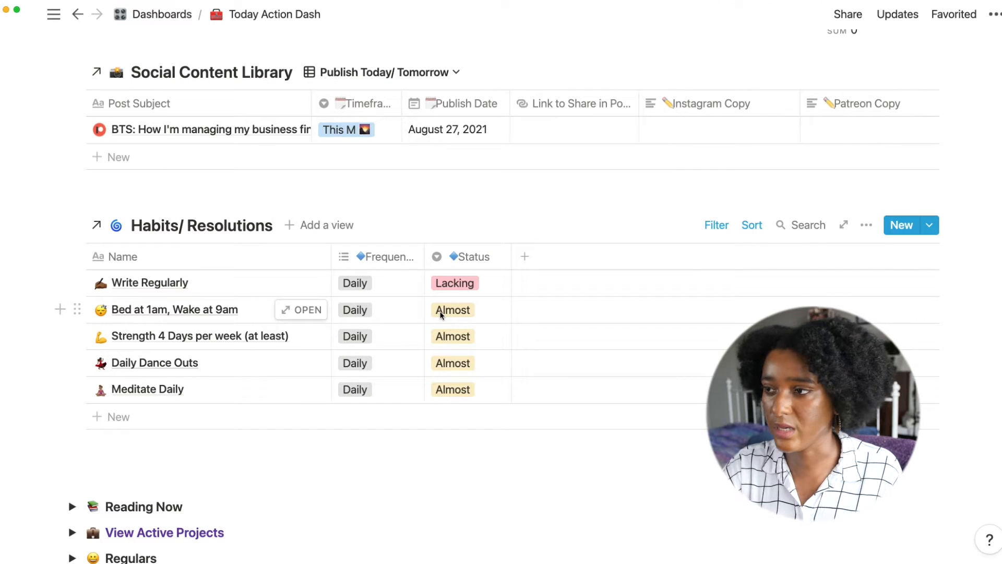
{"action": "mouse_move", "coordinate": [226, 328]}
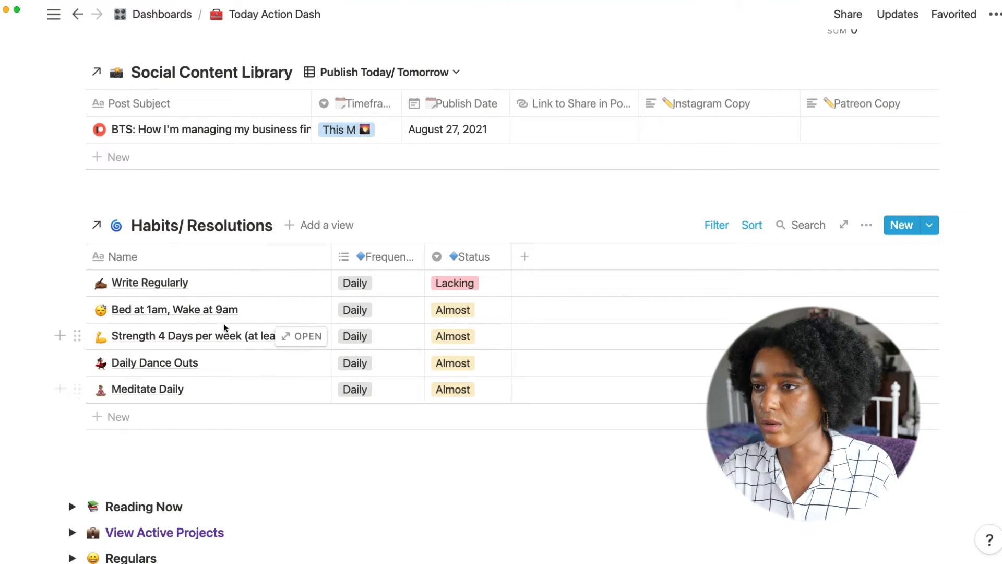
{"action": "mouse_move", "coordinate": [226, 326]}
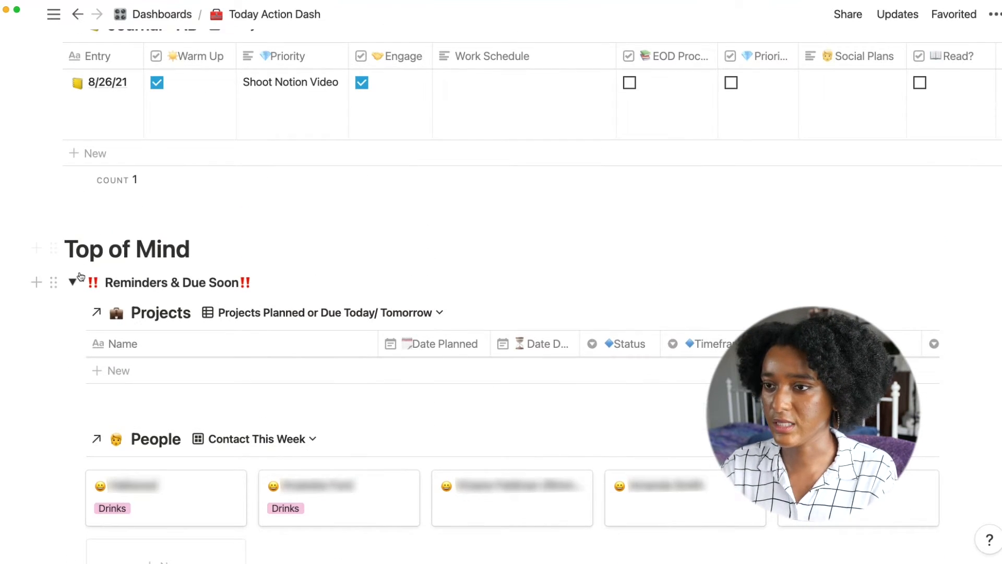
{"action": "left_click", "coordinate": [73, 282]}
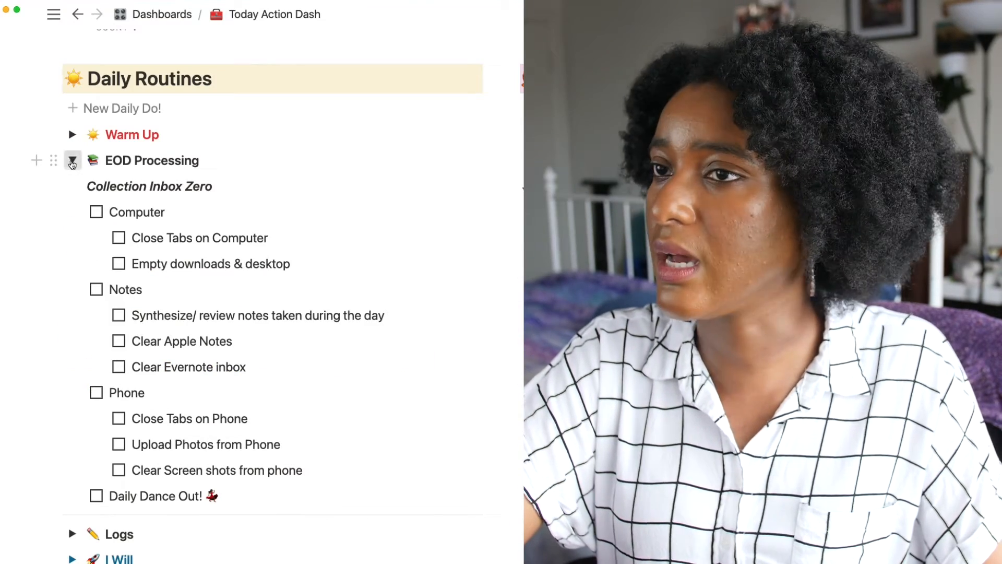
{"action": "left_click", "coordinate": [70, 160]}
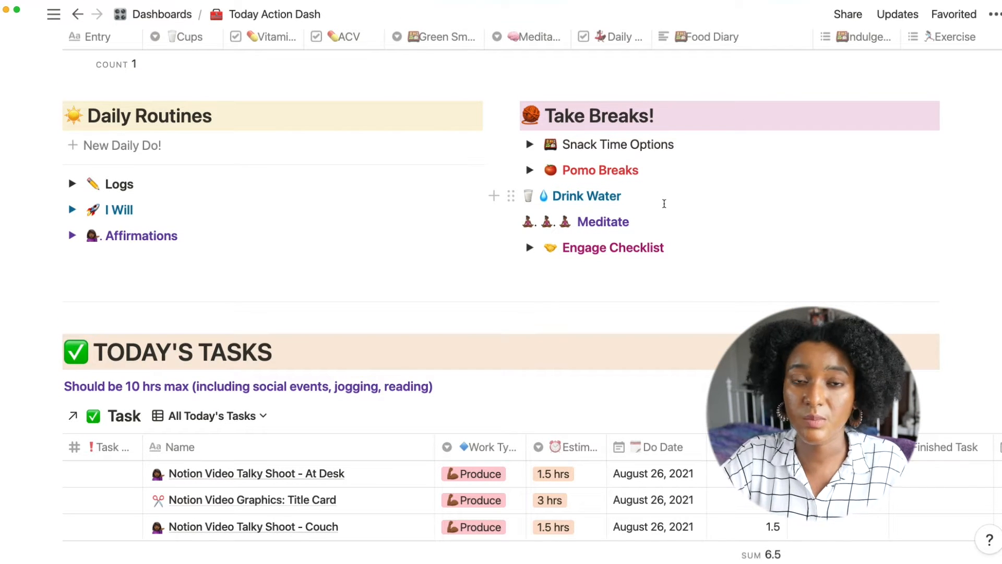
{"action": "scroll", "scroll_direction": "down", "scroll_amount": 3}
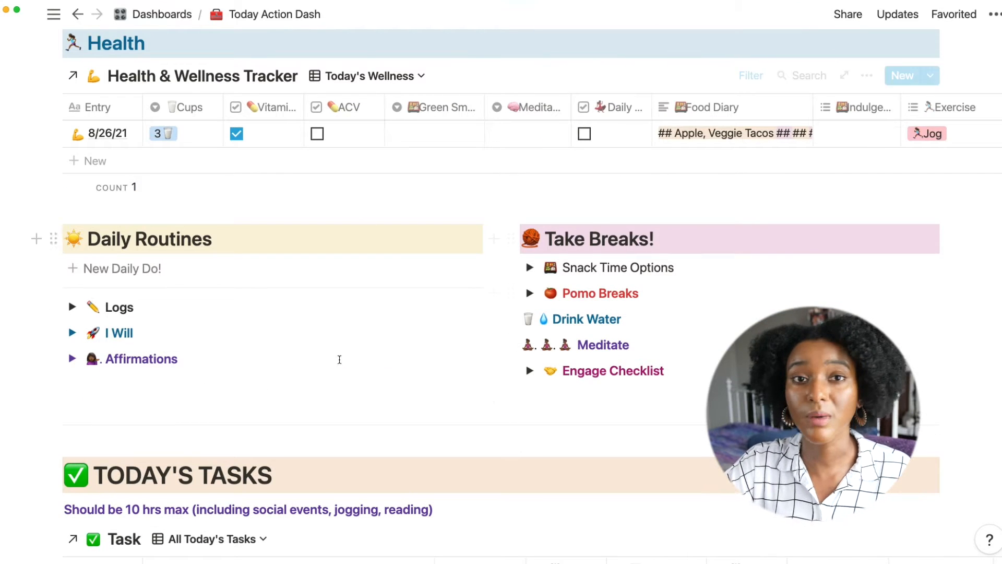
{"action": "mouse_move", "coordinate": [608, 338]}
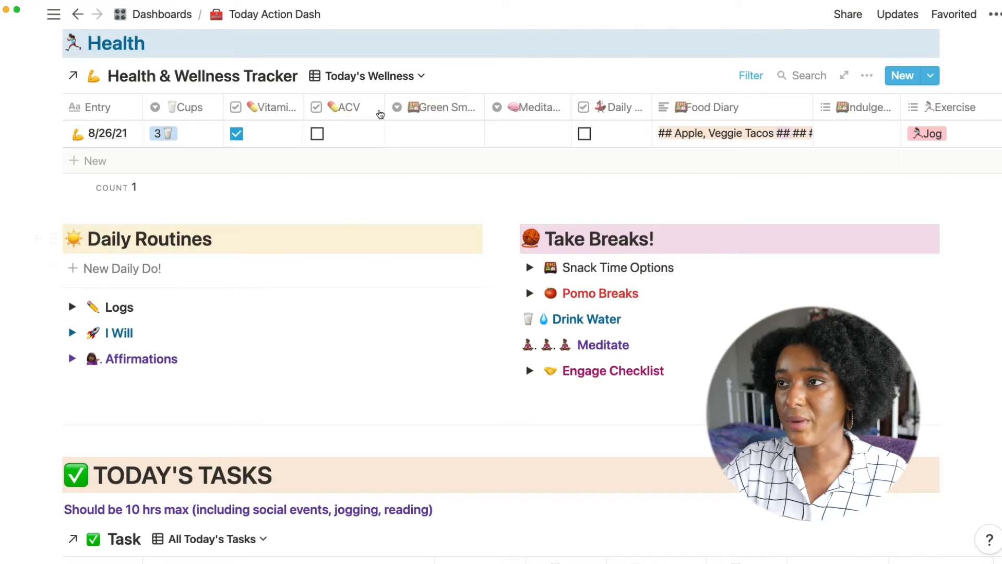
{"action": "scroll", "scroll_direction": "down", "scroll_amount": 3}
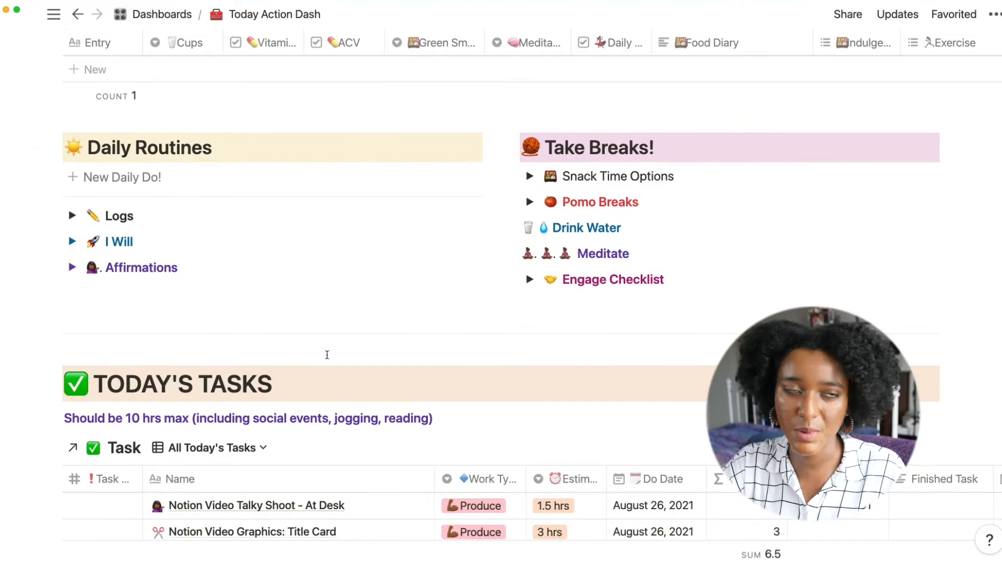
{"action": "scroll", "scroll_direction": "down", "scroll_amount": 3}
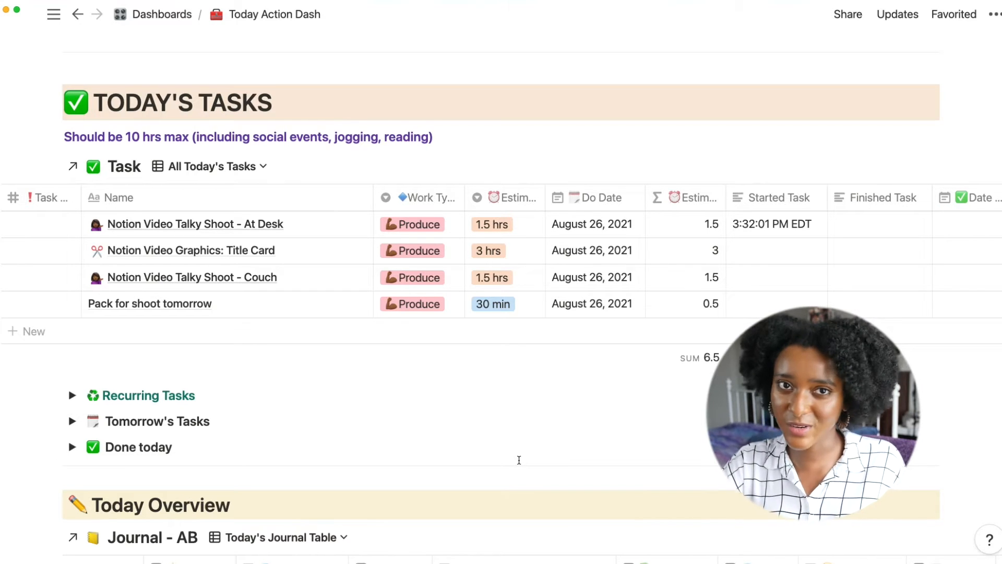
{"action": "mouse_move", "coordinate": [528, 240]}
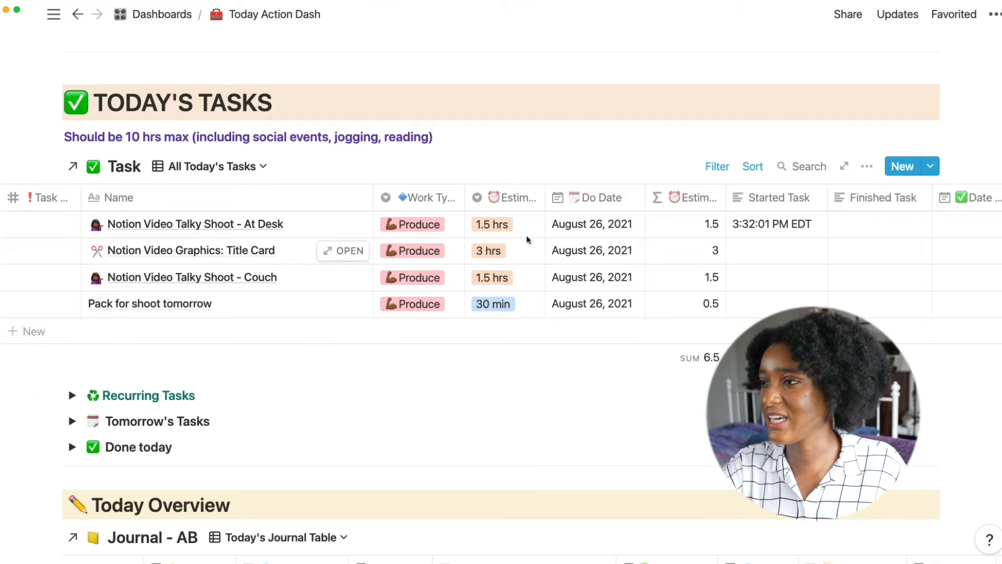
- Show the Σ Estimated Time formula column's editor in Today's Tasks
{"action": "left_click", "coordinate": [492, 224]}
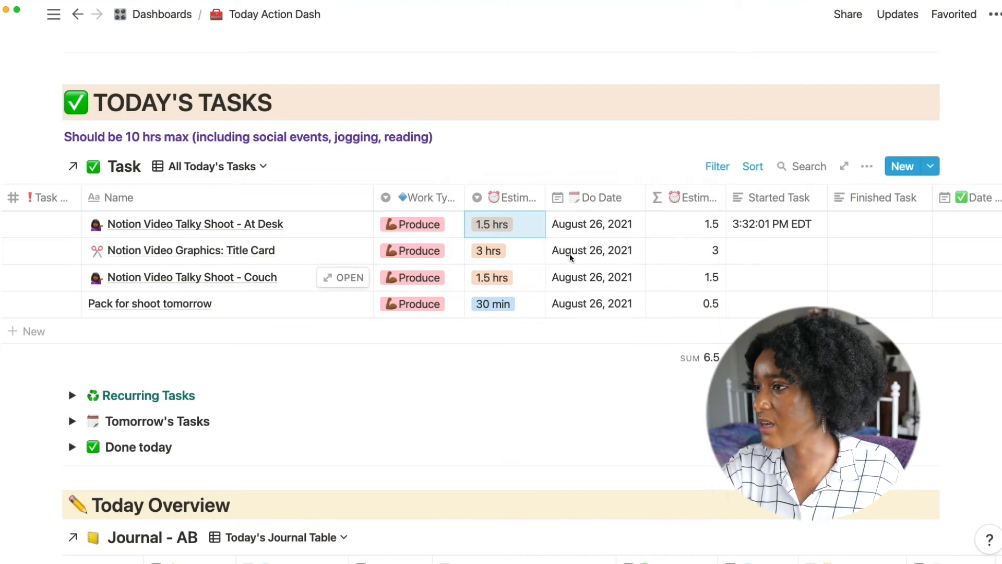
{"action": "mouse_move", "coordinate": [688, 228]}
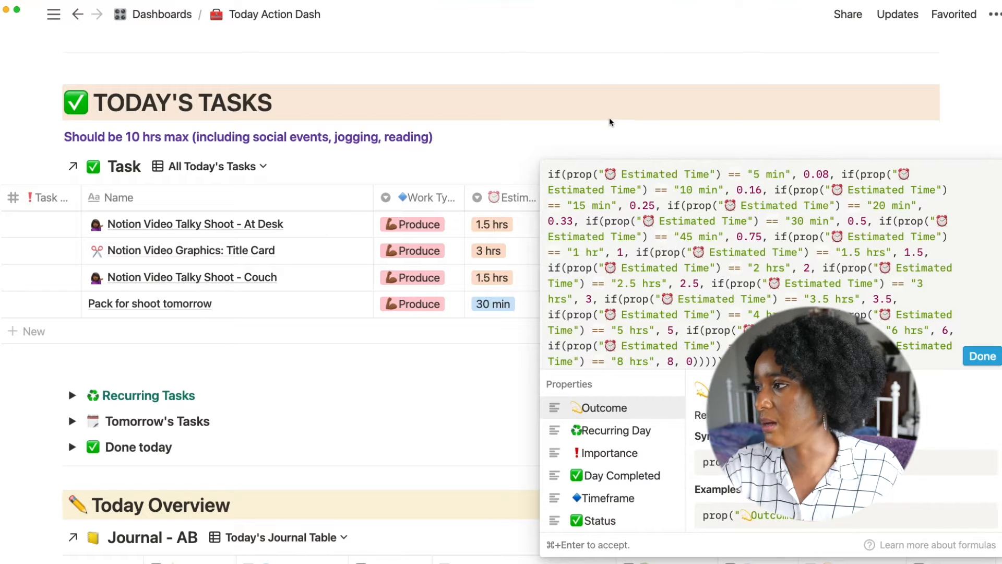
{"action": "left_click", "coordinate": [982, 355]}
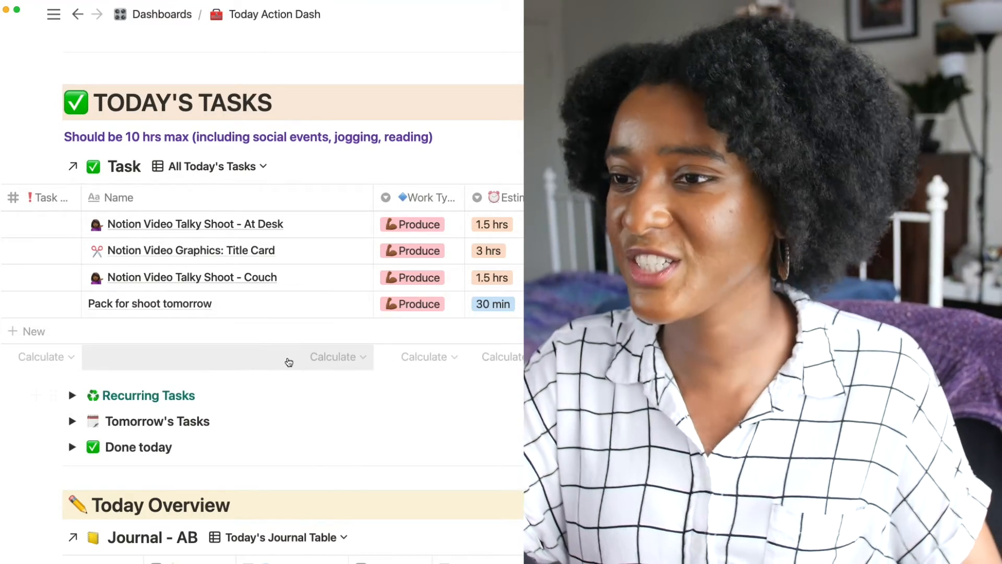
{"action": "mouse_move", "coordinate": [278, 304]}
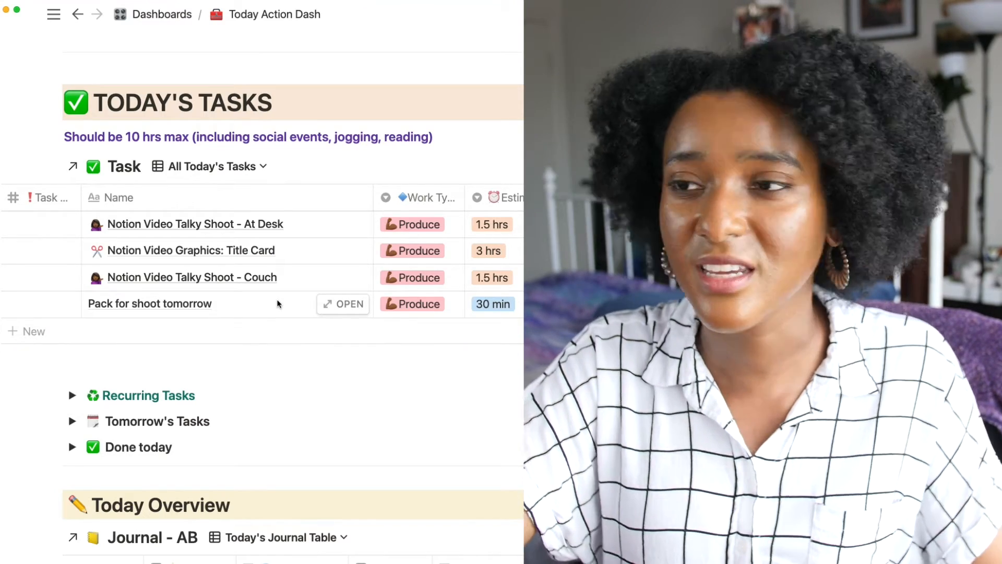
- Scroll Today's Tasks down above the Today Overview journal table
{"action": "scroll", "scroll_direction": "down", "scroll_amount": 3}
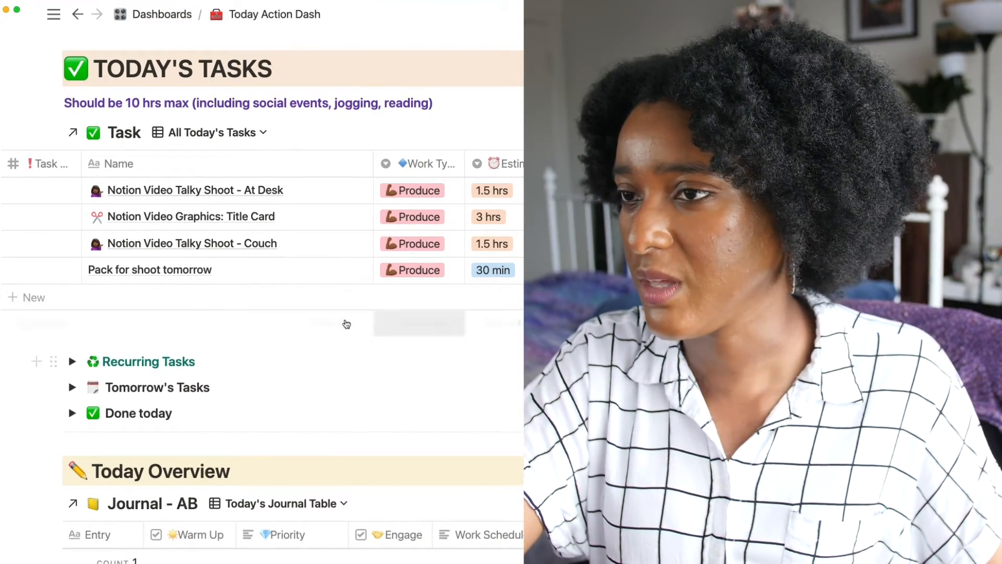
{"action": "mouse_move", "coordinate": [246, 282]}
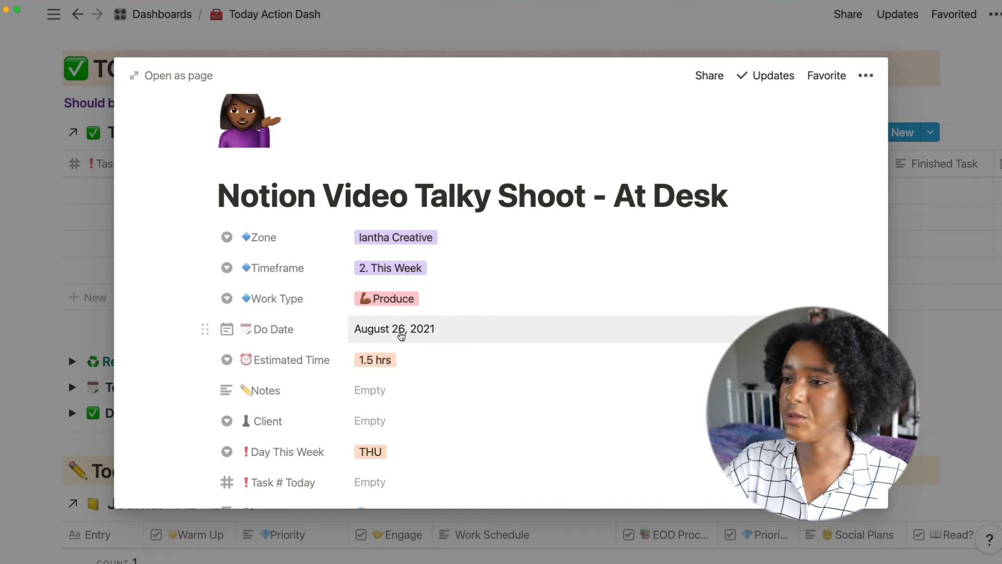
- Scroll through the At Desk task's properties down to the Task database of 279 unfinished tasks
{"action": "scroll", "scroll_direction": "down", "scroll_amount": 3}
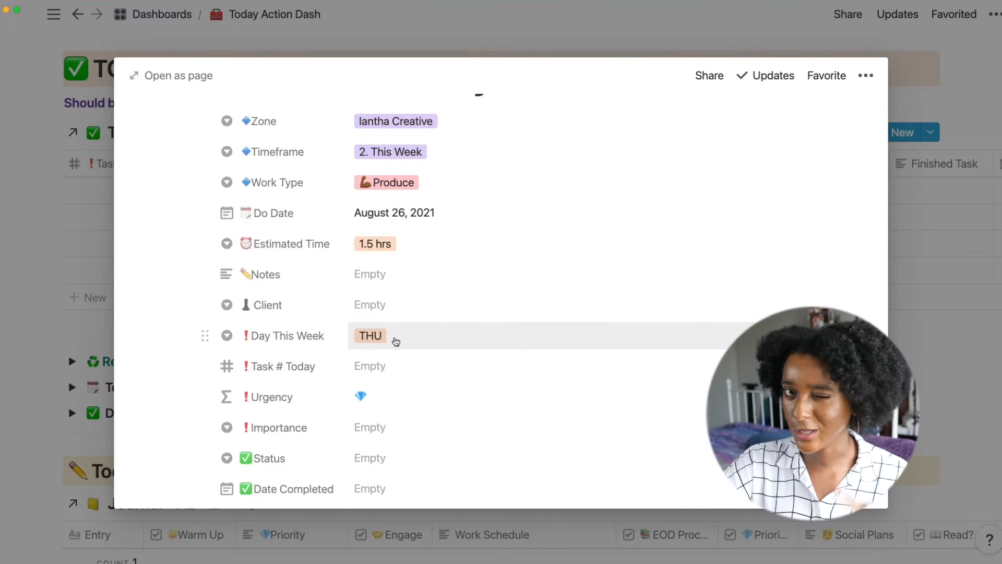
{"action": "scroll", "scroll_direction": "down", "scroll_amount": 3}
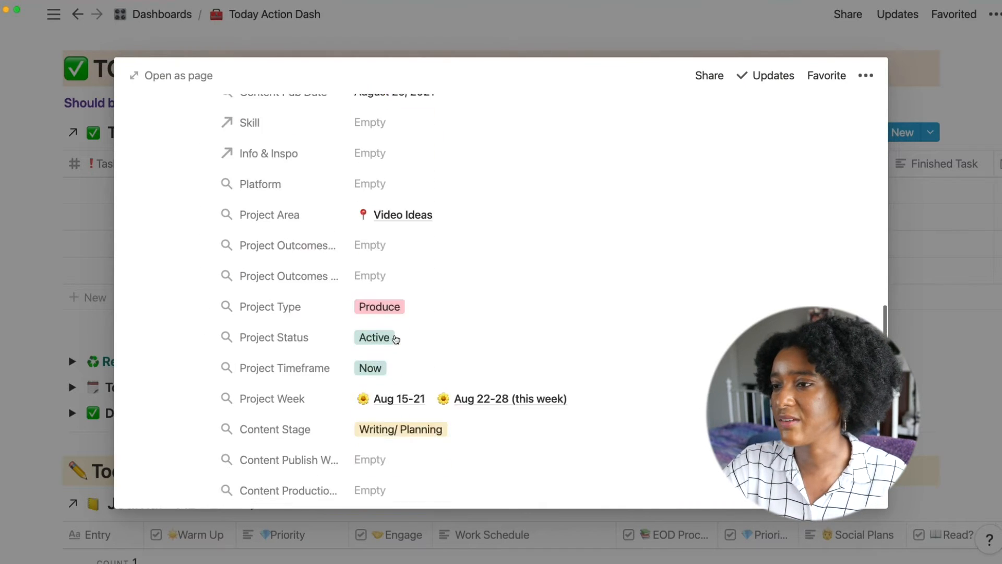
{"action": "scroll", "scroll_direction": "down", "scroll_amount": 3}
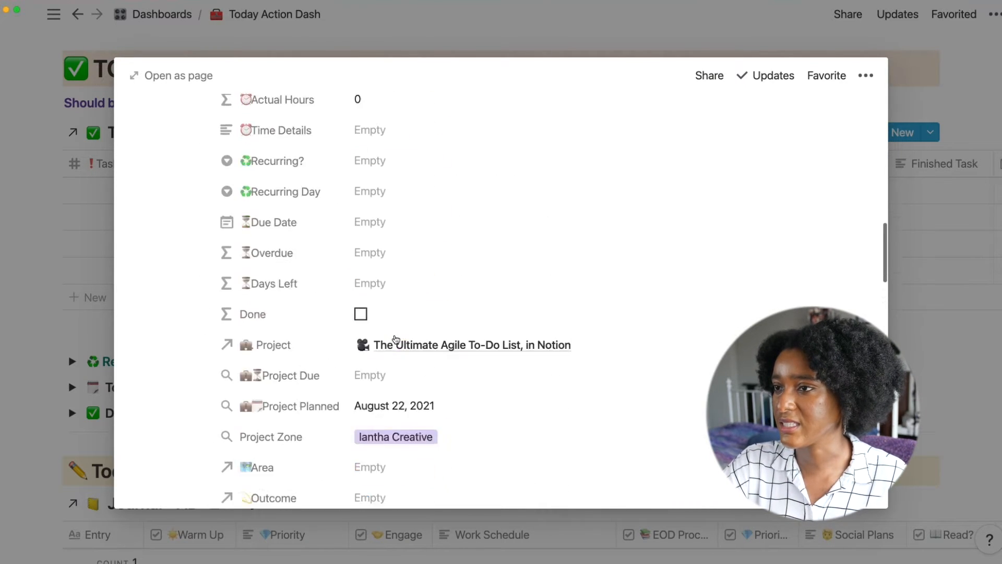
{"action": "scroll", "scroll_direction": "down", "scroll_amount": 3}
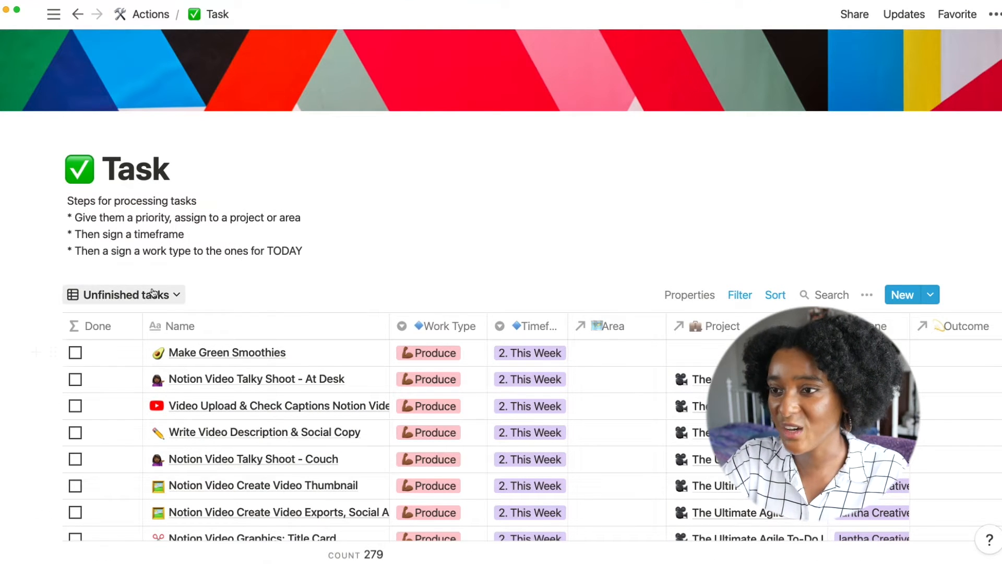
- Switch the Task database to its Completed view of 1,328 tasks, then go to the Actions page
{"action": "left_click", "coordinate": [123, 295]}
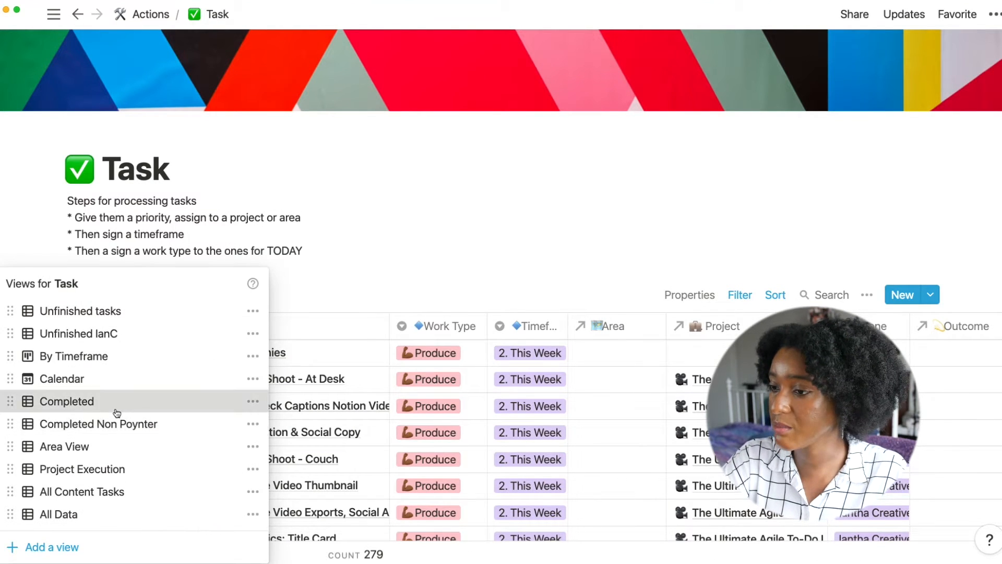
{"action": "left_click", "coordinate": [67, 401]}
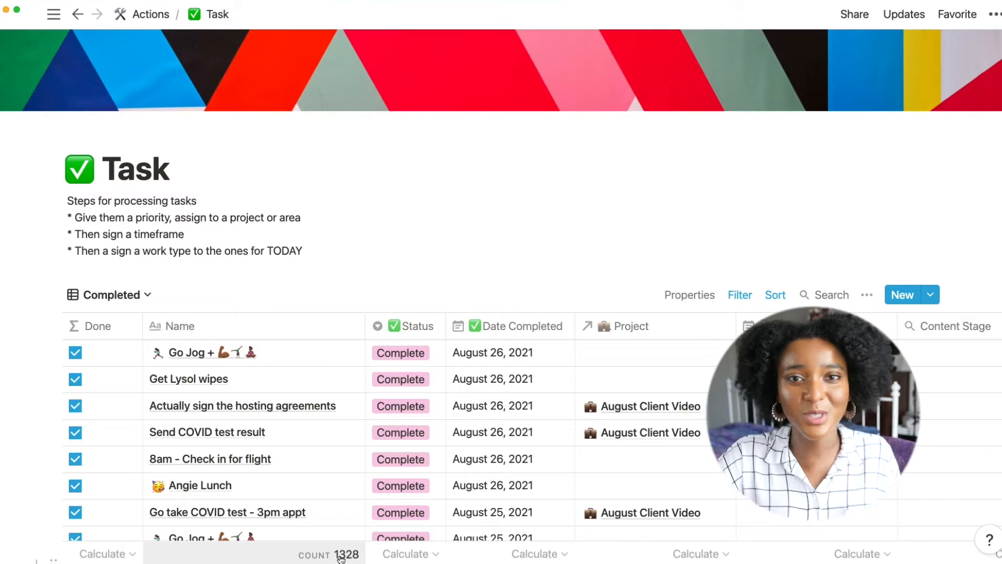
{"action": "mouse_move", "coordinate": [589, 399]}
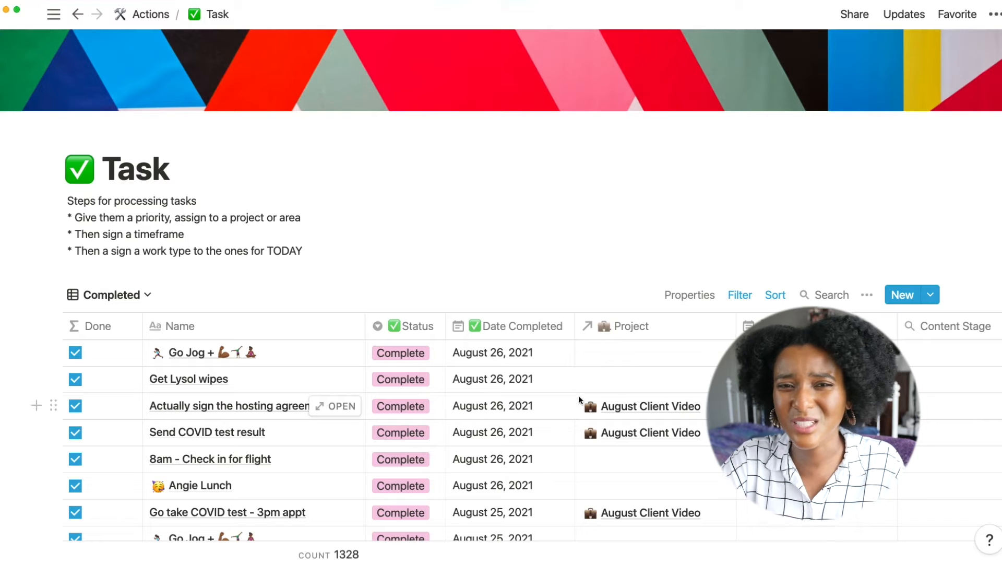
{"action": "mouse_move", "coordinate": [560, 399]}
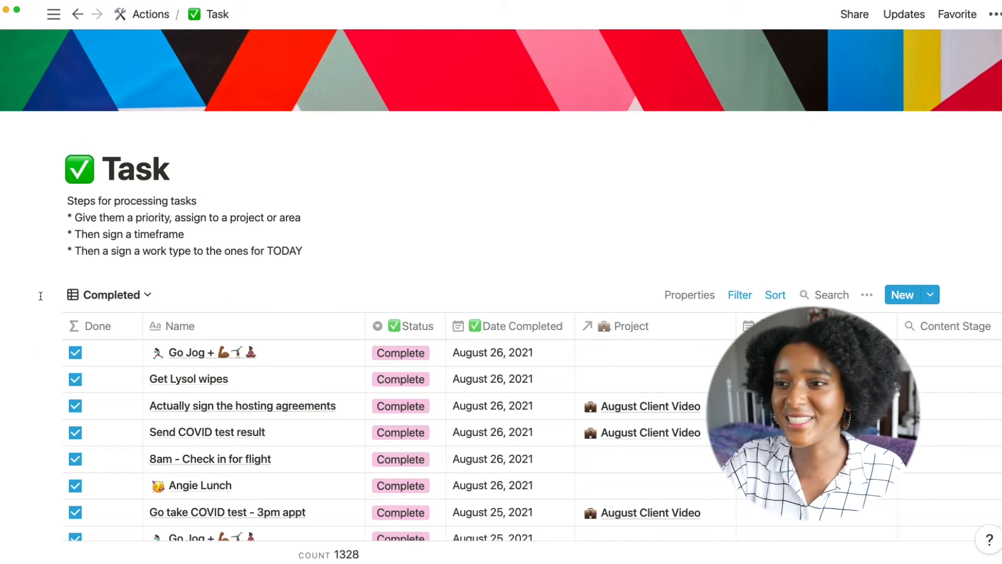
{"action": "left_click", "coordinate": [52, 15]}
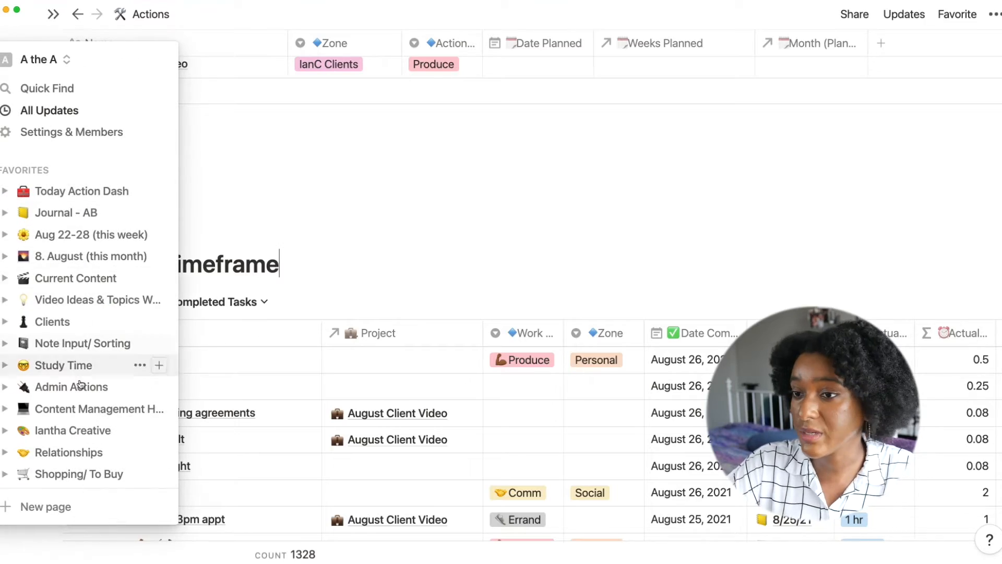
- Return to the Today Action Dash page from the sidebar Favorites
{"action": "left_click", "coordinate": [71, 387]}
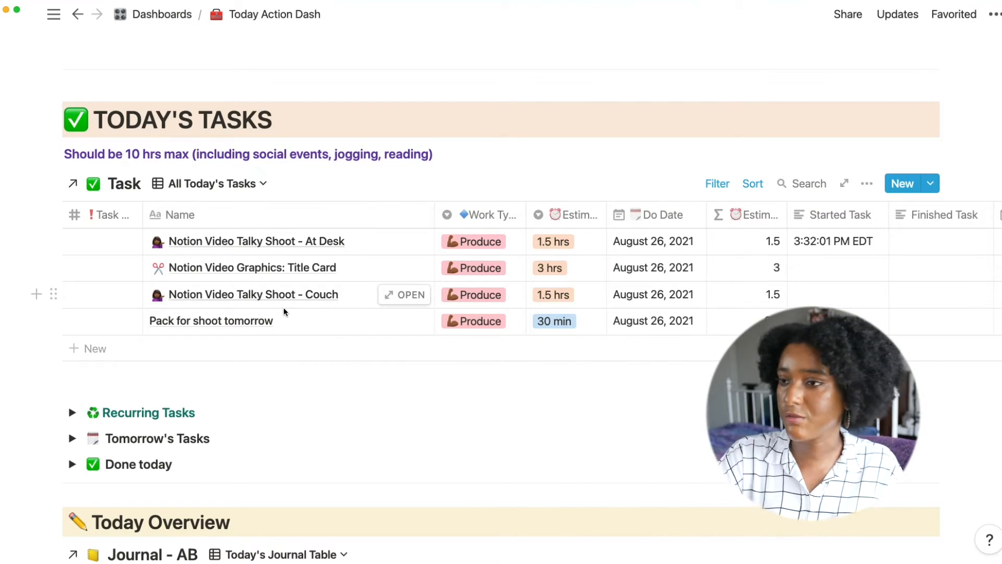
{"action": "scroll", "scroll_direction": "right", "scroll_amount": 3}
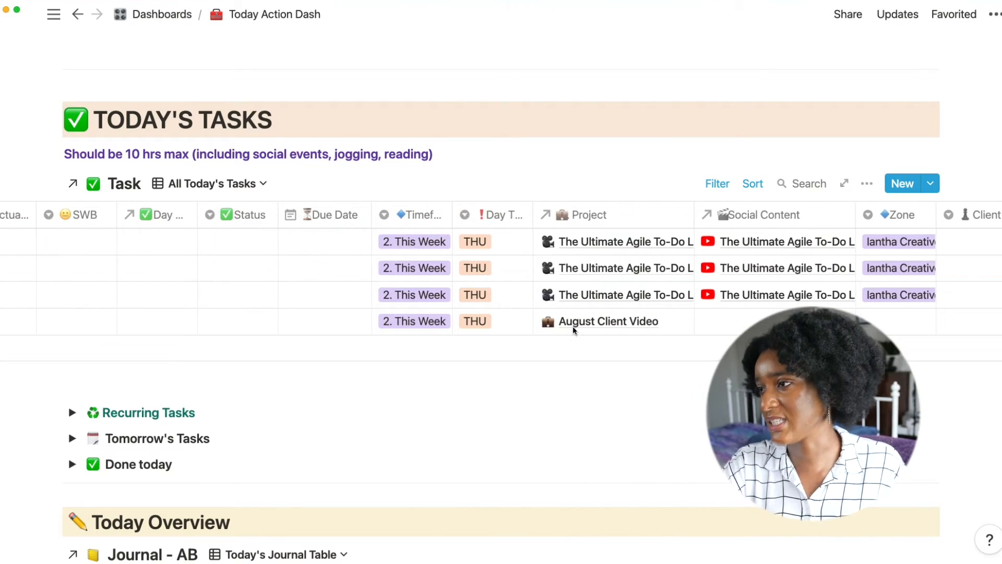
{"action": "left_click", "coordinate": [607, 321]}
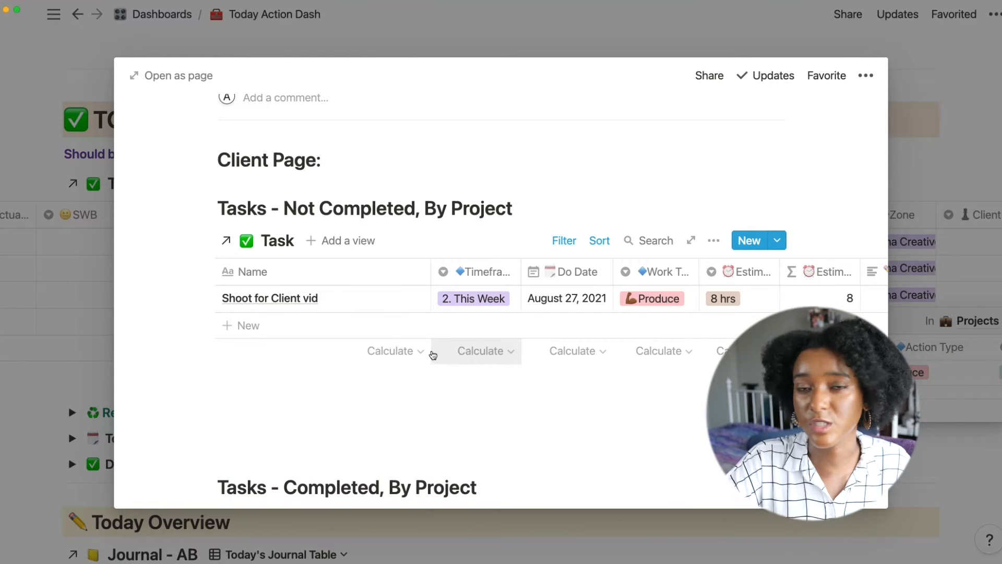
{"action": "scroll", "scroll_direction": "down", "scroll_amount": 3}
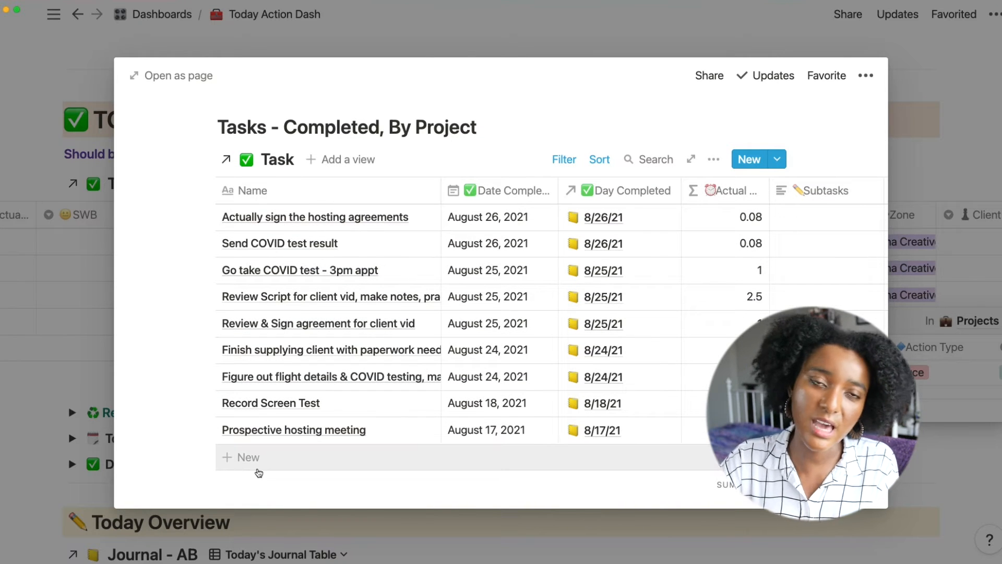
{"action": "scroll", "scroll_direction": "down", "scroll_amount": 3}
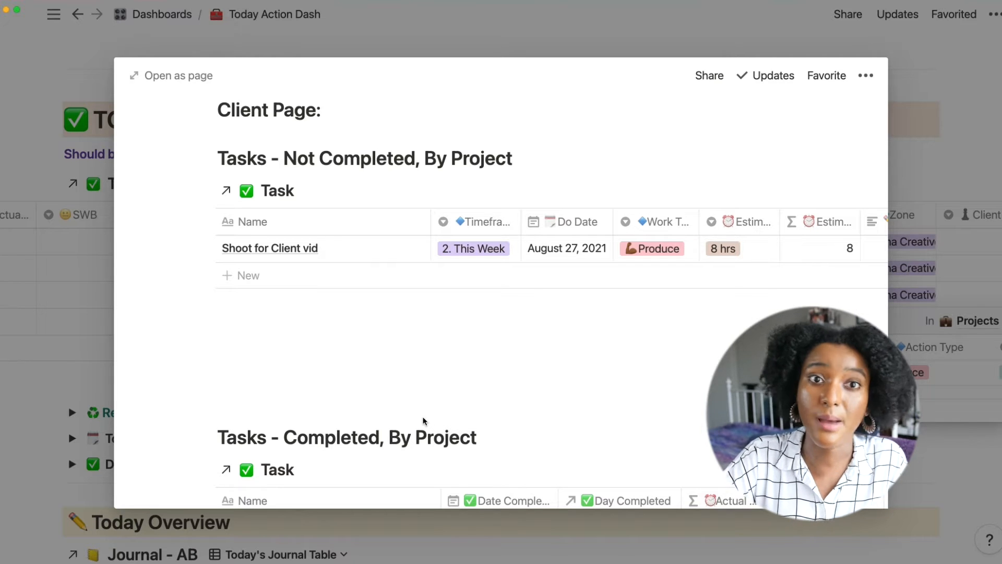
{"action": "mouse_move", "coordinate": [417, 422]}
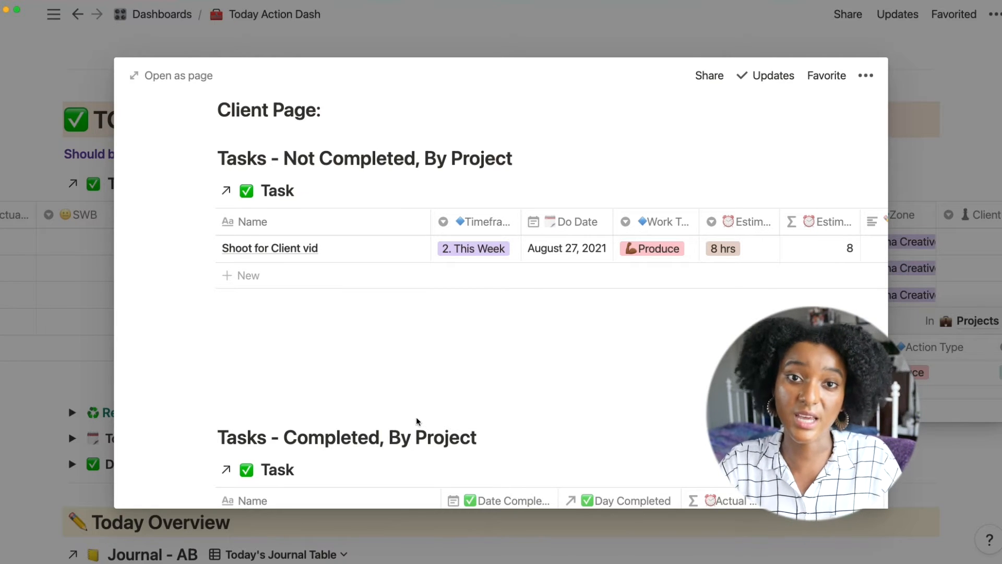
{"action": "mouse_move", "coordinate": [421, 426]}
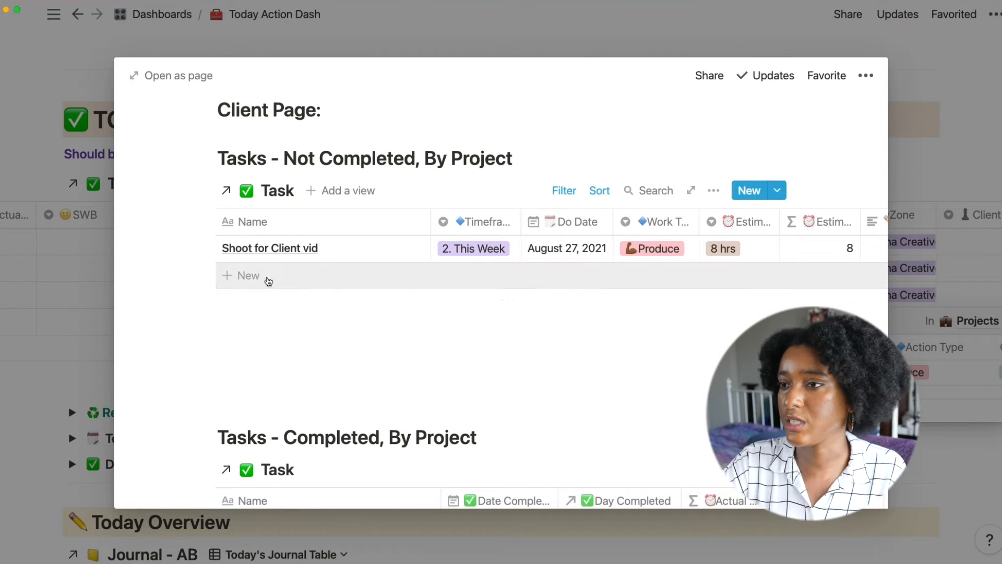
- Add 'Debrief after shoot' and 'Pickups recording' as new not-completed tasks, checking the Zone column
{"action": "left_click", "coordinate": [249, 275]}
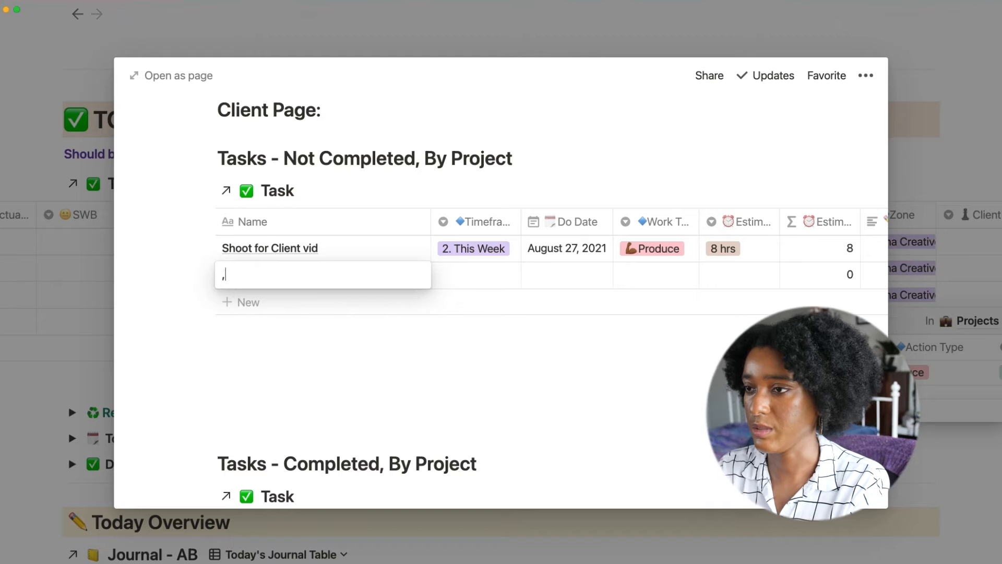
{"action": "type", "text": "Debreif"}
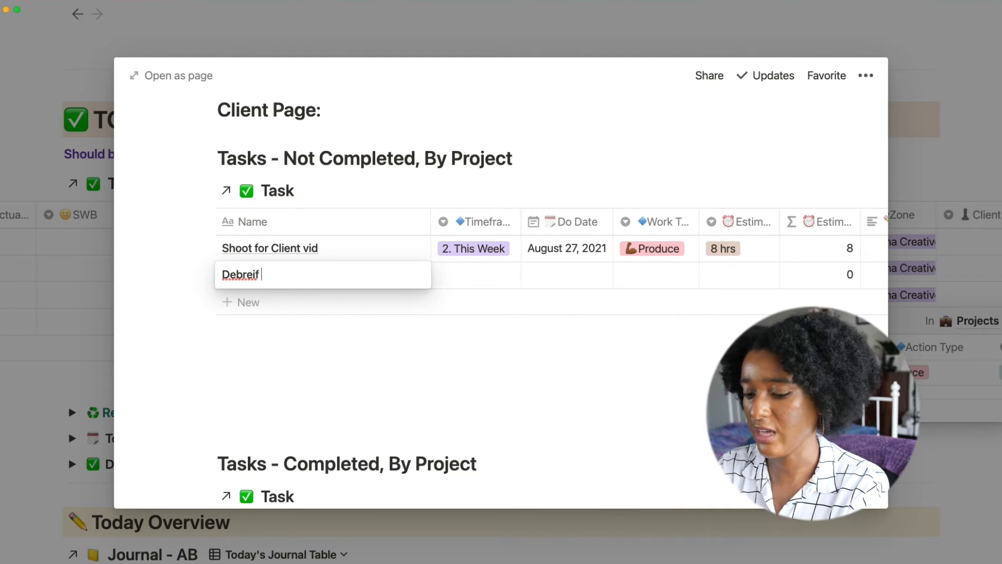
{"action": "type", "text": "after"}
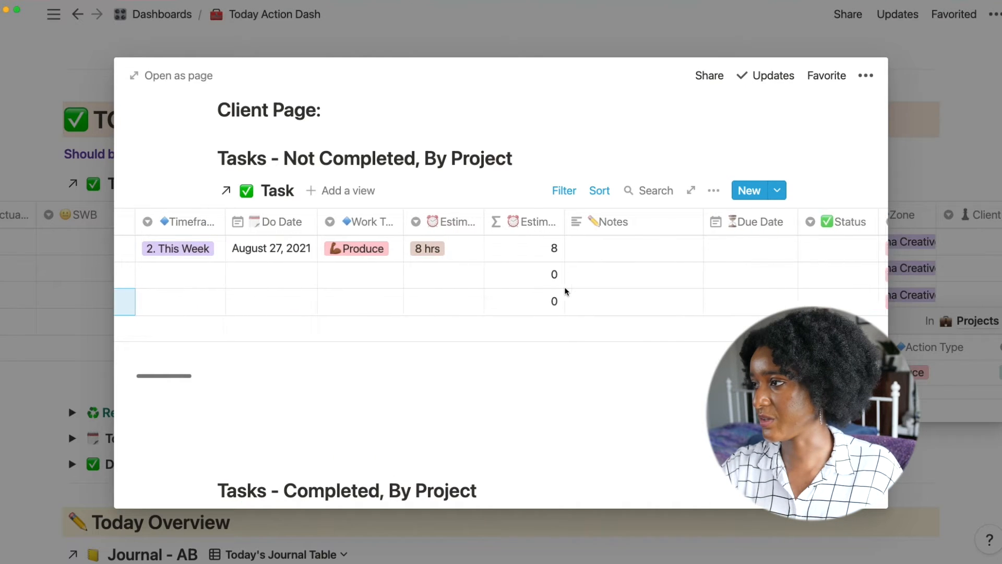
{"action": "scroll", "scroll_direction": "right", "scroll_amount": 3}
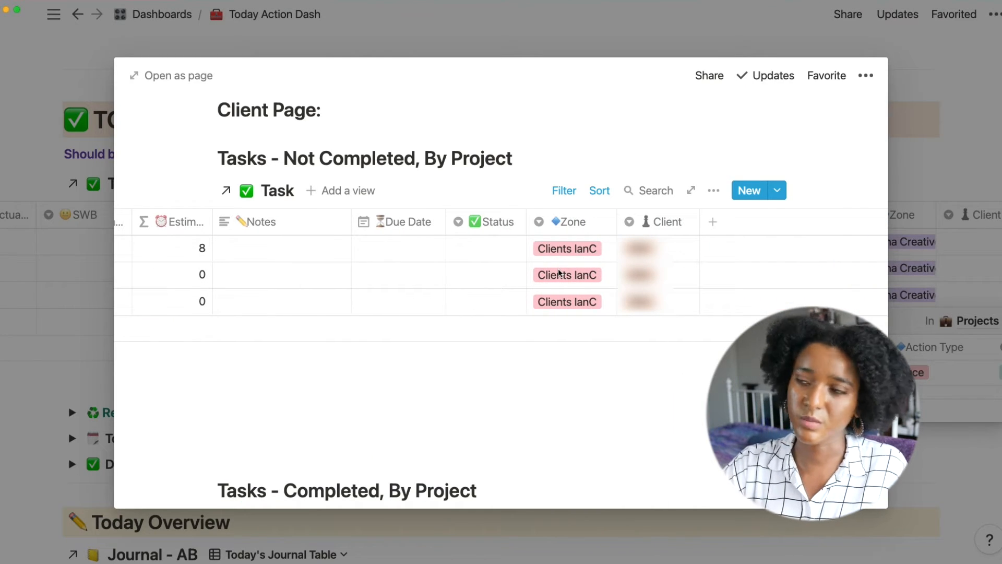
{"action": "scroll", "scroll_direction": "left", "scroll_amount": 3}
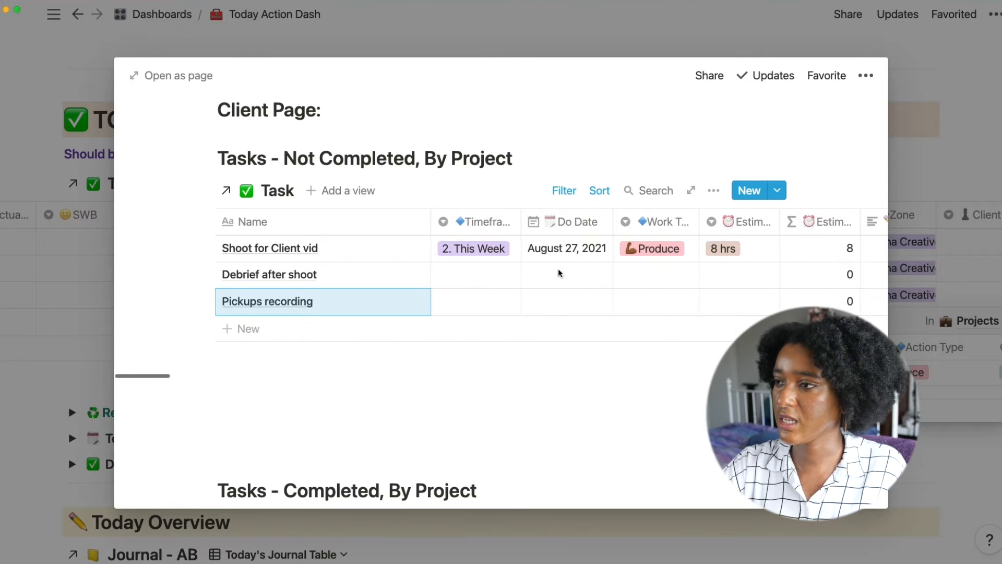
{"action": "left_click", "coordinate": [476, 275]}
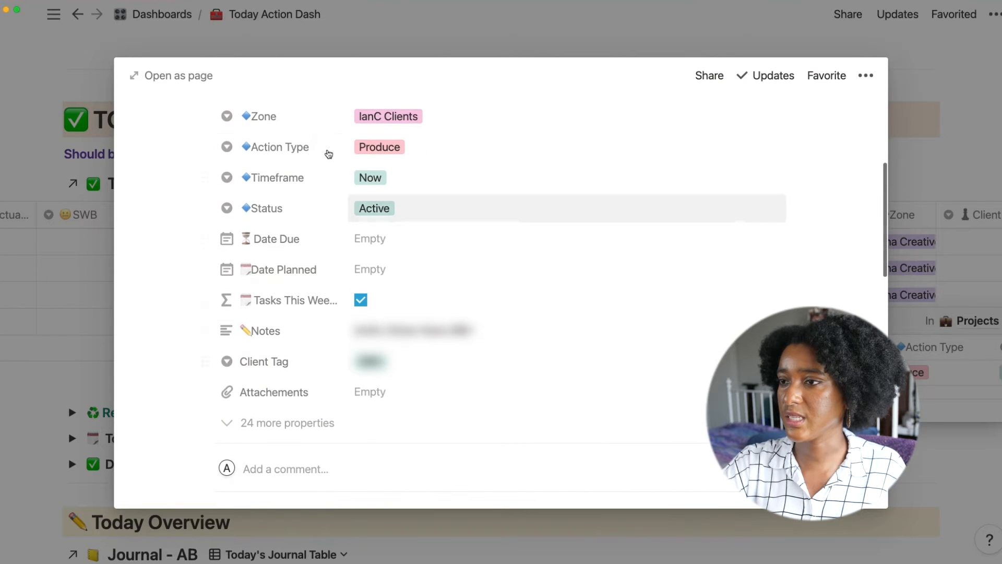
{"action": "mouse_move", "coordinate": [407, 246]}
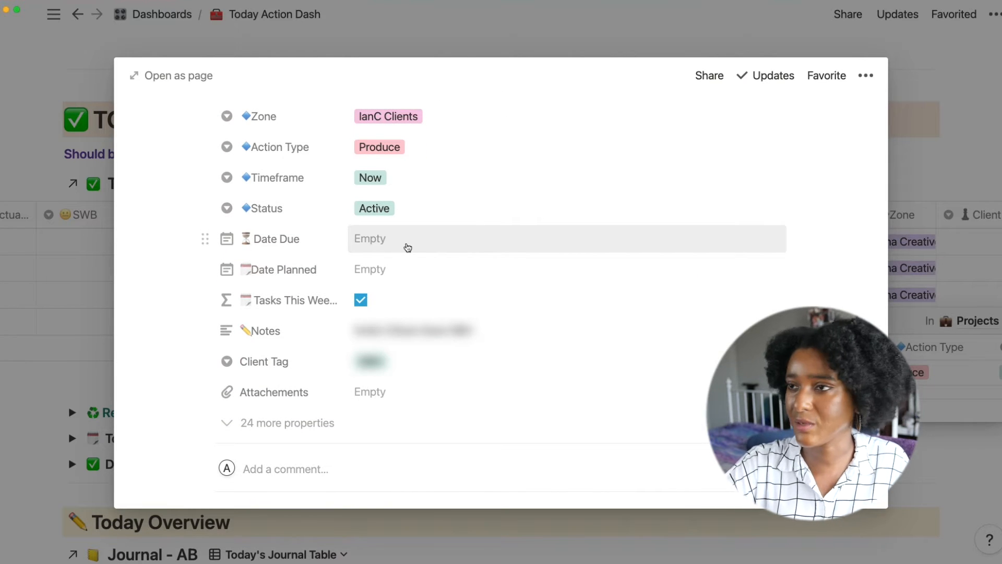
{"action": "mouse_move", "coordinate": [289, 429]}
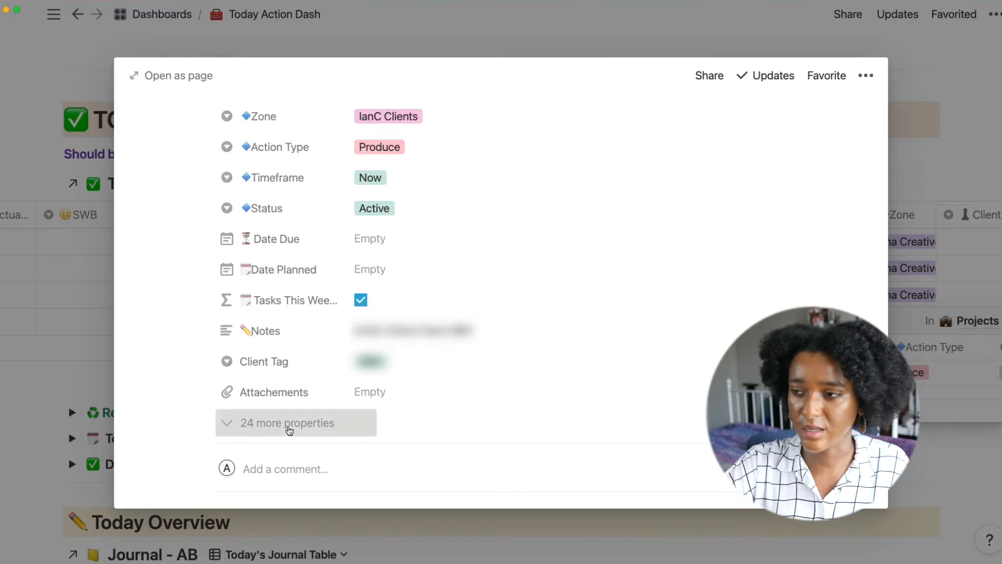
- Reveal the project's 24 more properties, then close the project preview with Esc
{"action": "left_click", "coordinate": [289, 423]}
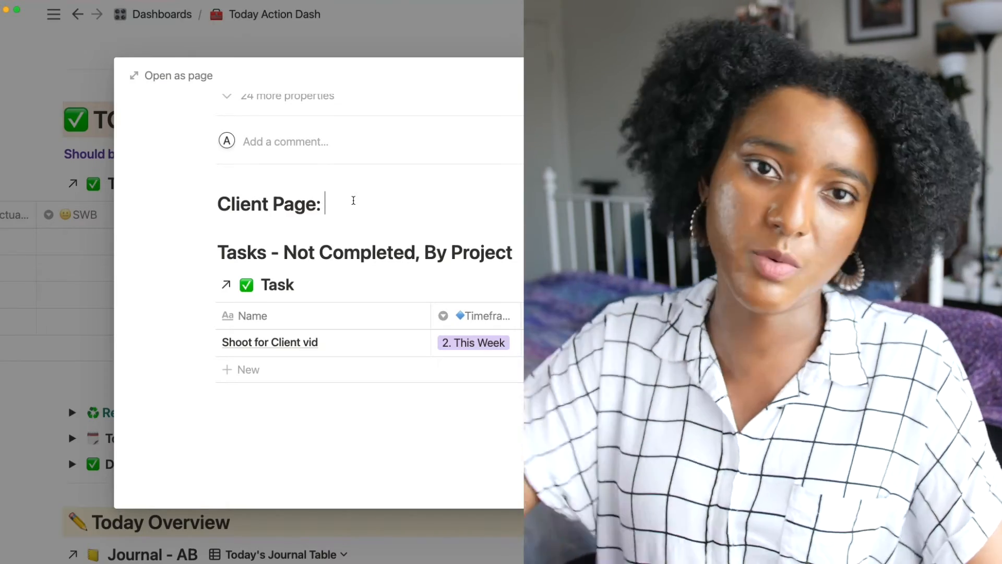
{"action": "key", "text": "Escape"}
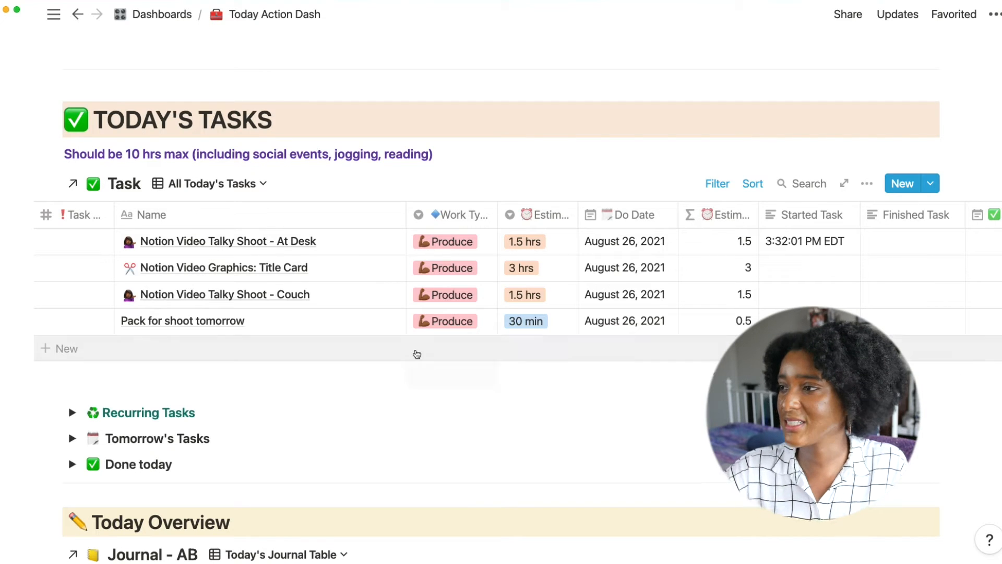
{"action": "mouse_move", "coordinate": [639, 223]}
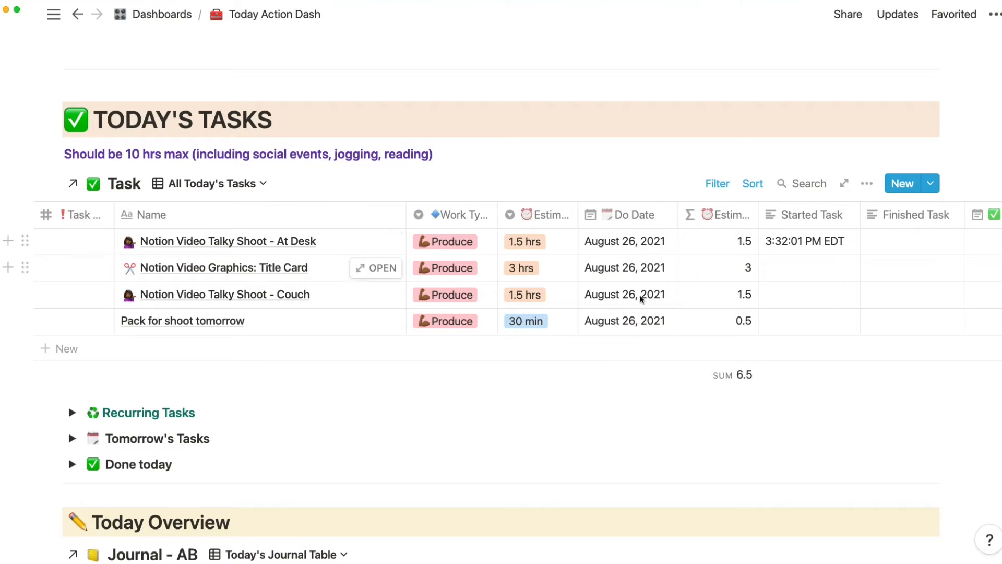
- Set the 'Pack for shoot tomorrow' task's Timeframe to '0. Today'
{"action": "scroll", "scroll_direction": "right", "scroll_amount": 3}
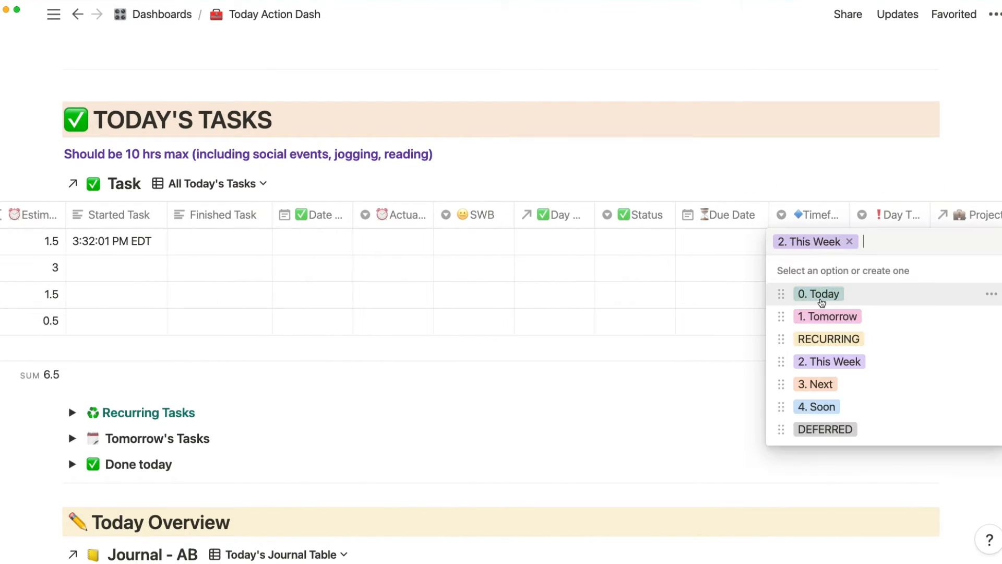
{"action": "mouse_move", "coordinate": [812, 242]}
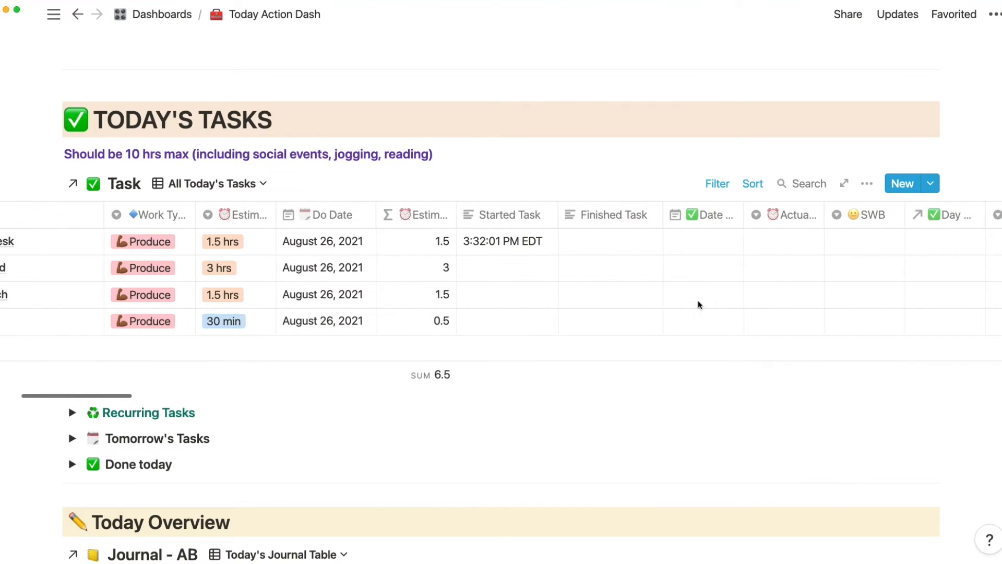
{"action": "scroll", "scroll_direction": "left", "scroll_amount": 3}
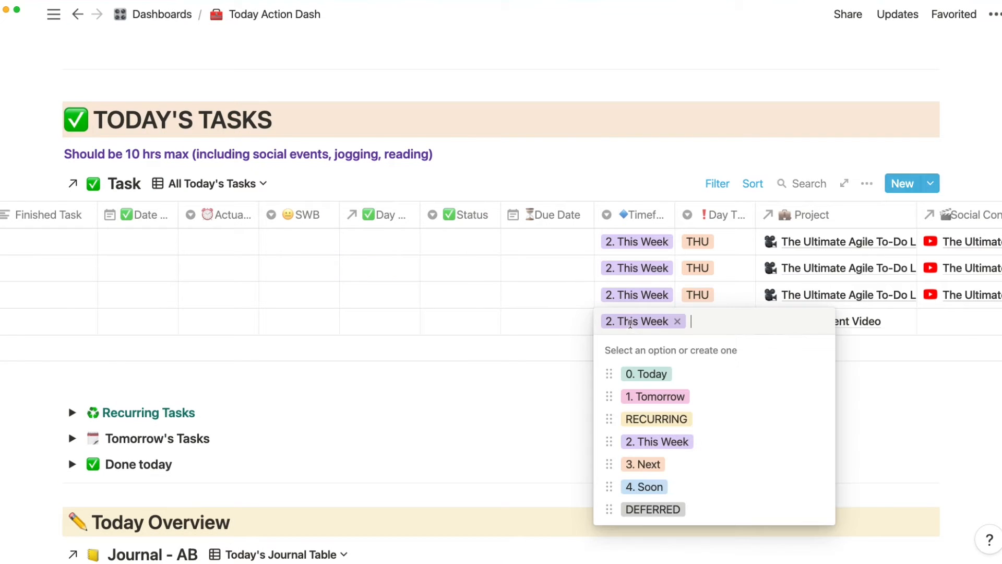
{"action": "left_click", "coordinate": [646, 374]}
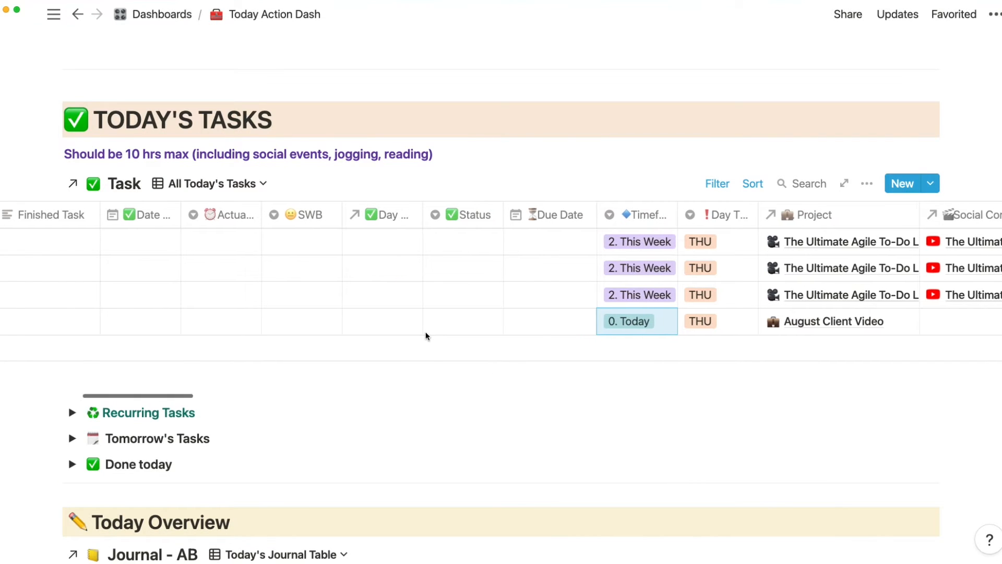
{"action": "left_click", "coordinate": [637, 322]}
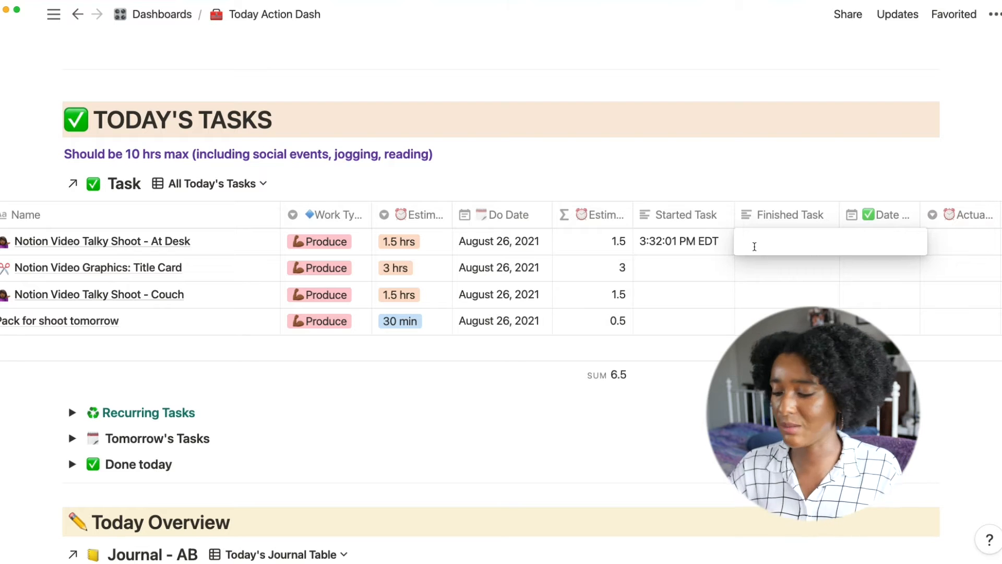
- Record the shoot as finished at 6:05:35 PM EDT with 3 hrs actual time spent
{"action": "type", "text": "6:05:35 PM EDT"}
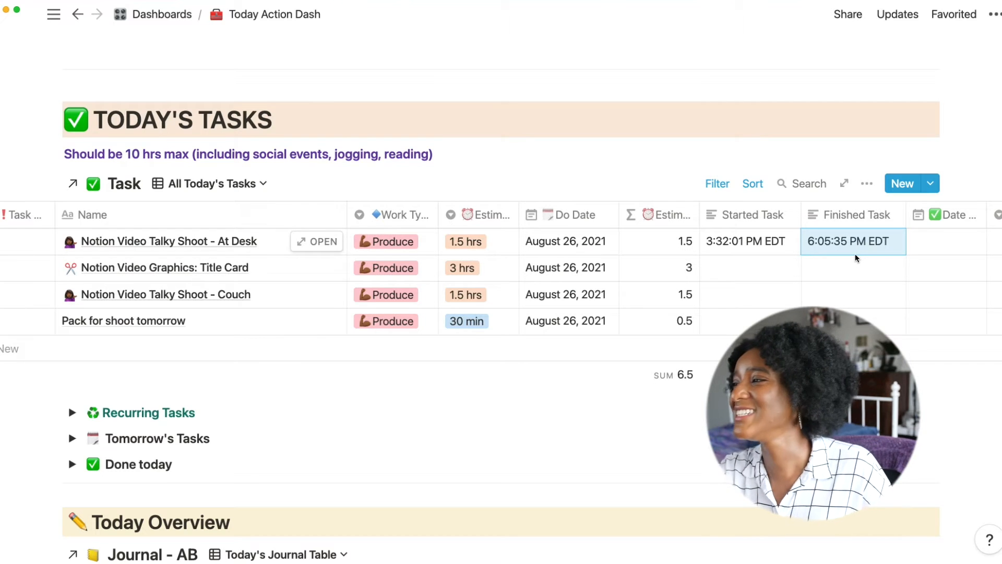
{"action": "left_click", "coordinate": [854, 241]}
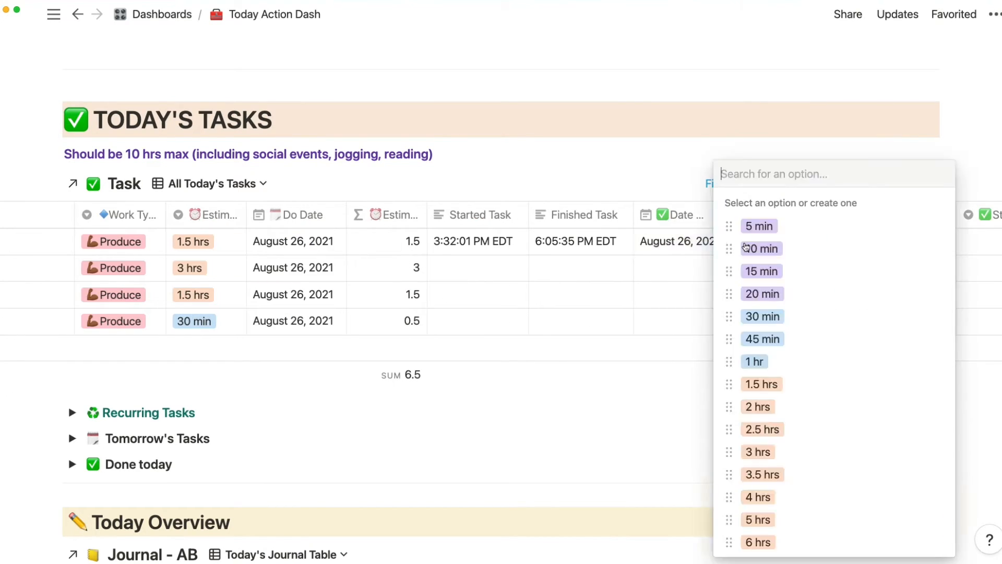
{"action": "left_click", "coordinate": [757, 451]}
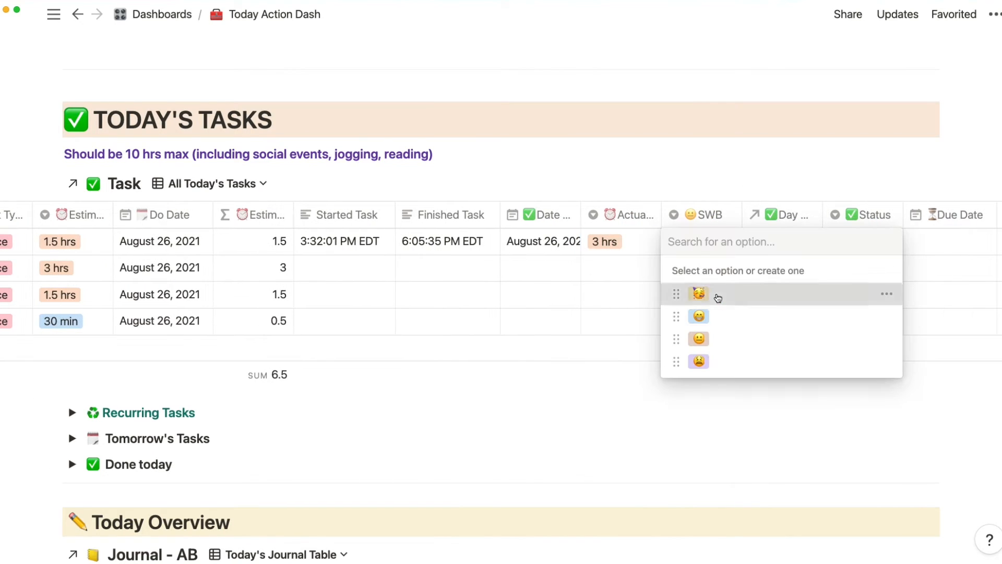
- Rate the task with the first SWB emoji and link it to journal day 8/26/21
{"action": "left_click", "coordinate": [698, 293]}
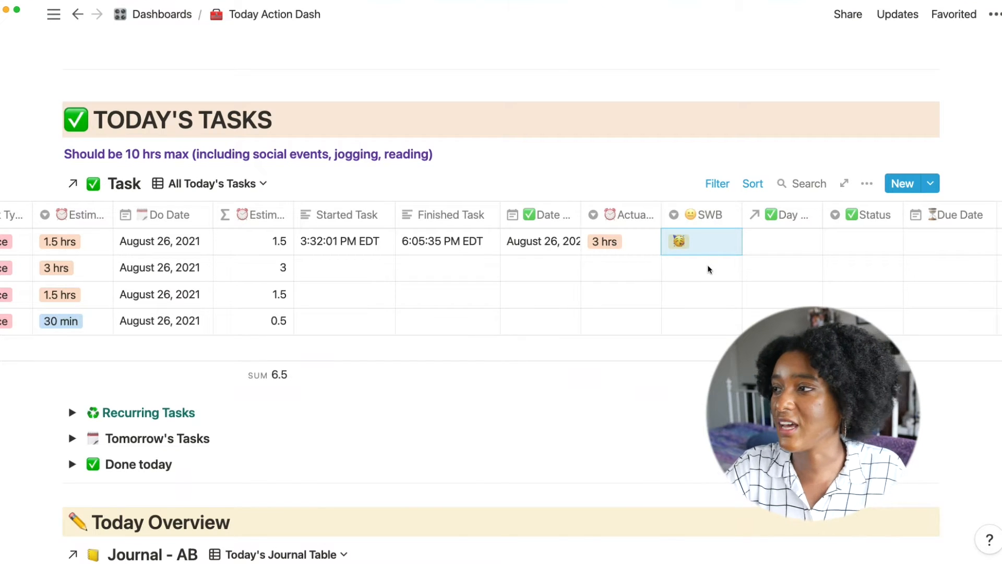
{"action": "mouse_move", "coordinate": [718, 238]}
{"action": "type", "text": "8/26/21"}
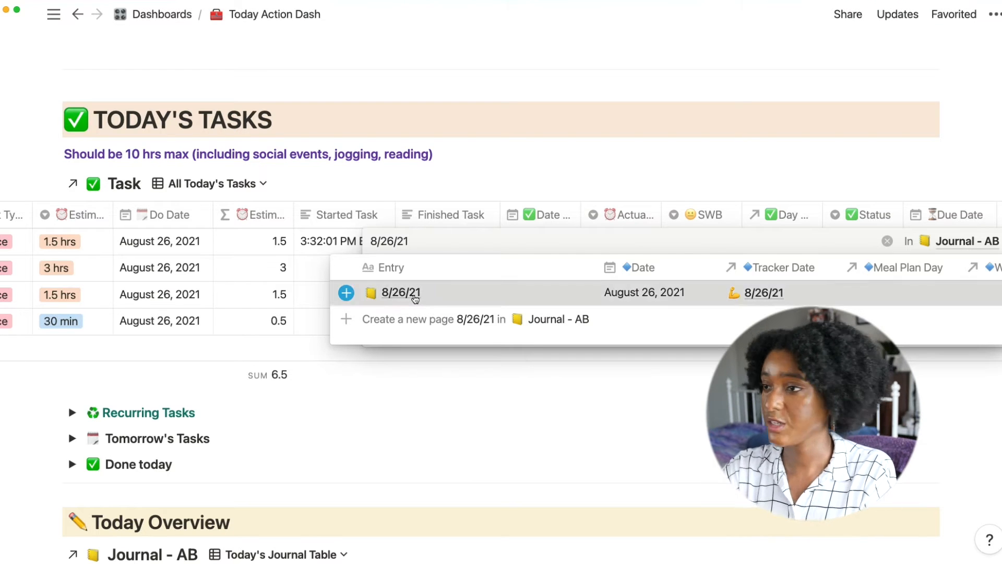
{"action": "left_click", "coordinate": [400, 292]}
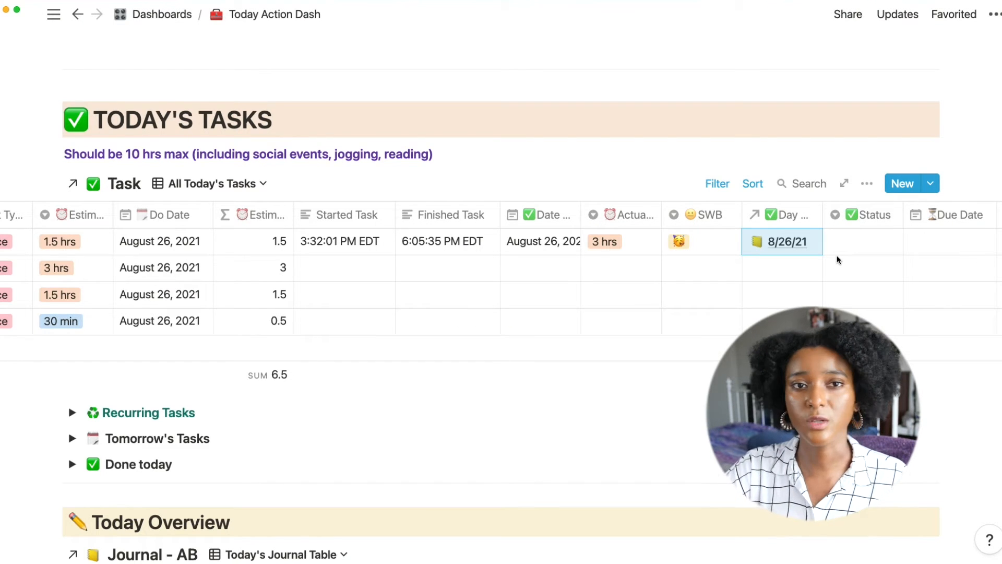
{"action": "scroll", "scroll_direction": "right", "scroll_amount": 3}
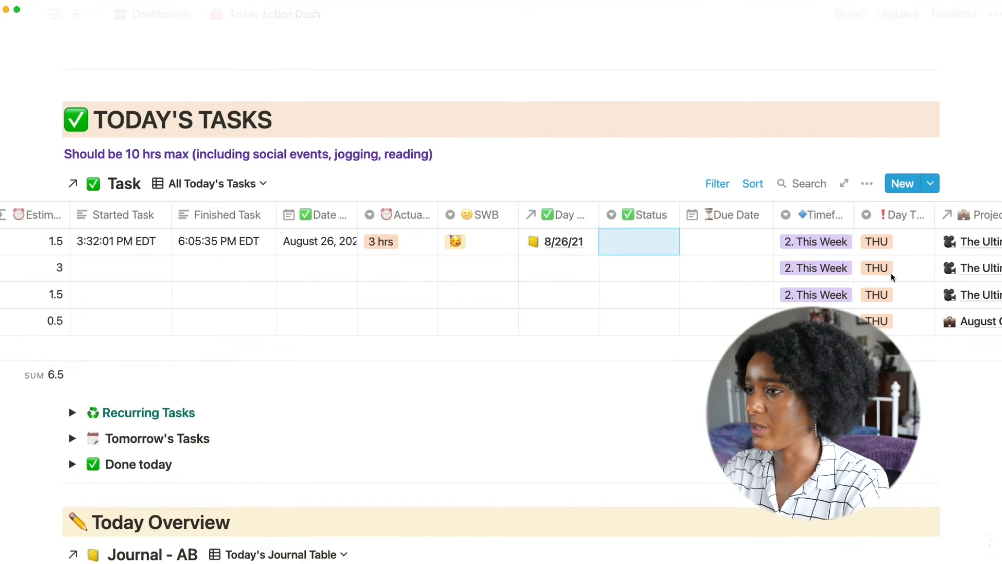
{"action": "scroll", "scroll_direction": "right", "scroll_amount": 3}
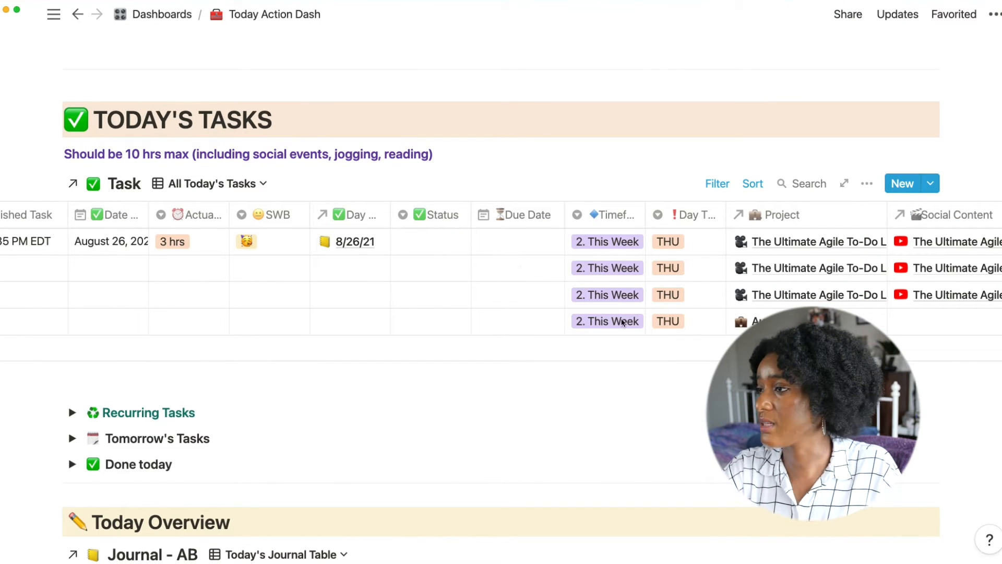
{"action": "scroll", "scroll_direction": "right", "scroll_amount": 3}
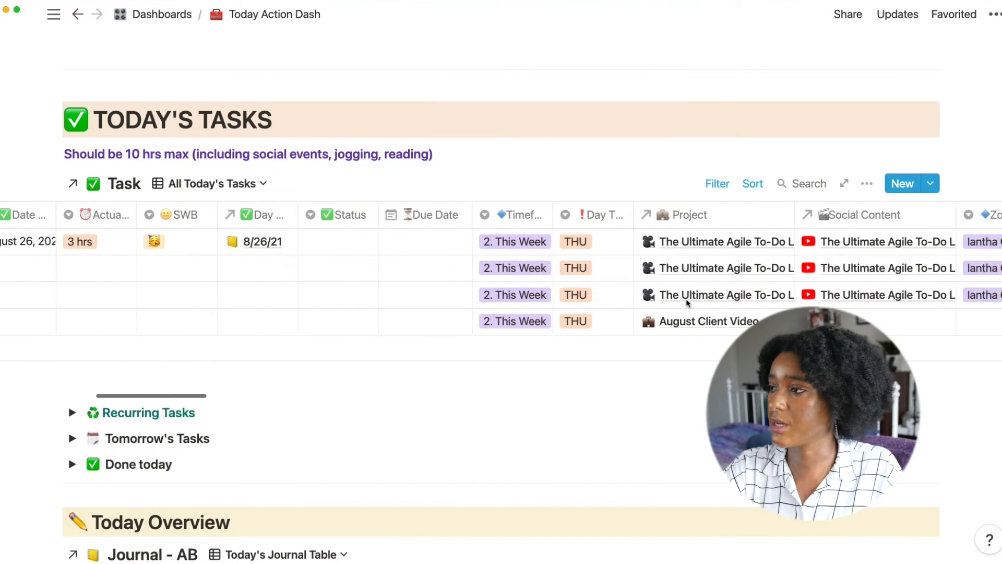
{"action": "scroll", "scroll_direction": "right", "scroll_amount": 3}
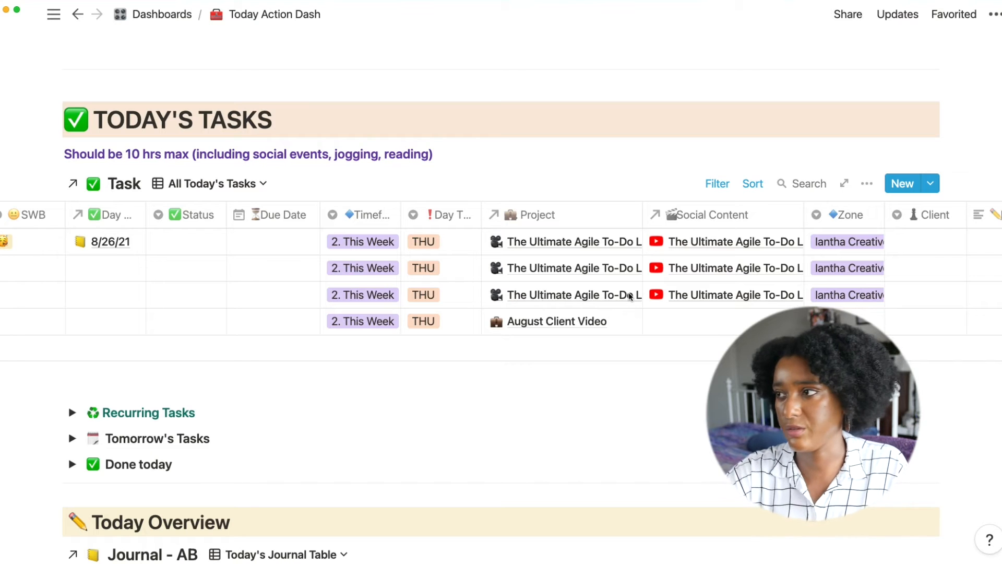
{"action": "scroll", "scroll_direction": "right", "scroll_amount": 3}
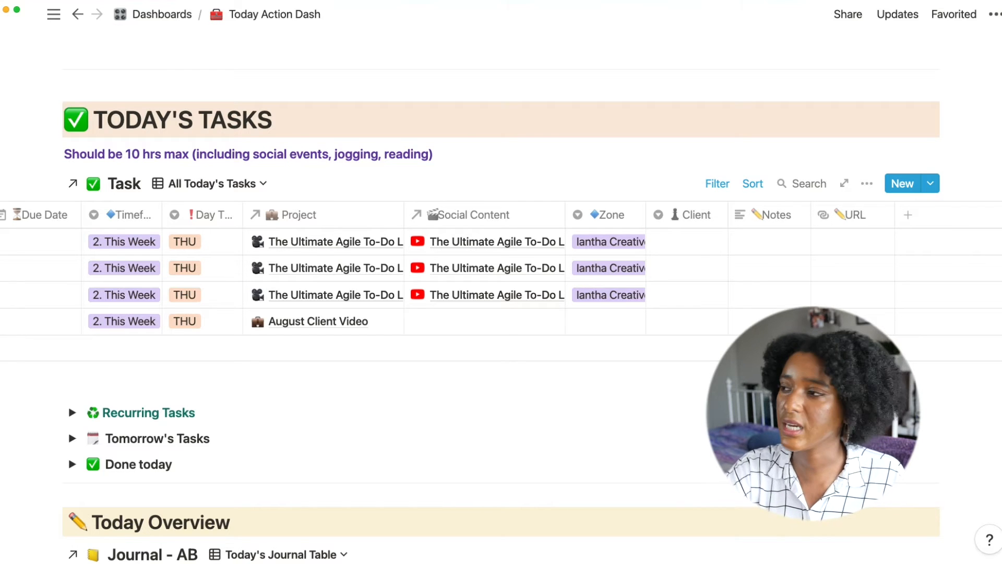
{"action": "scroll", "scroll_direction": "down", "scroll_amount": 3}
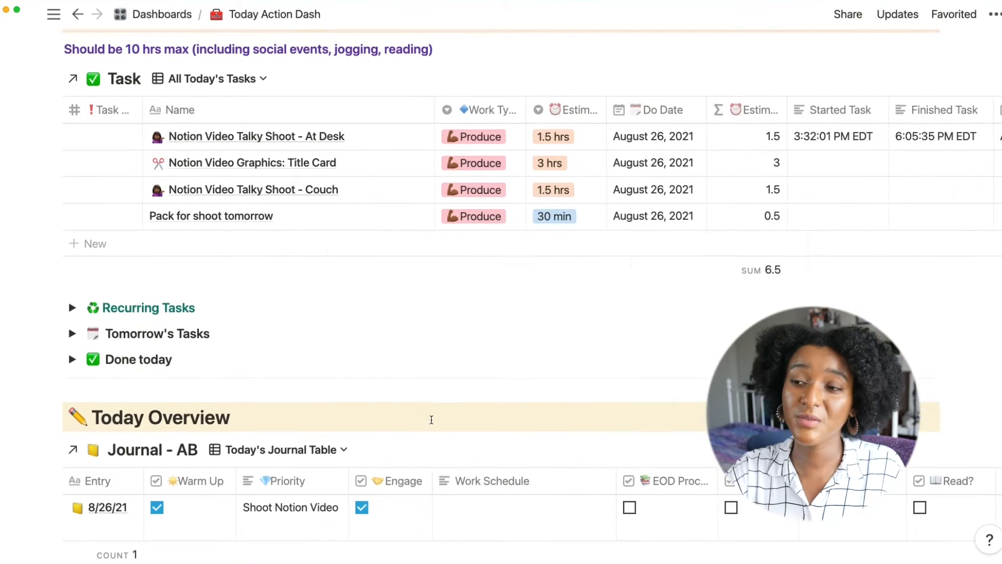
- Peek inside Recurring Tasks and its Cycle Reviews items, then fold Recurring Tasks away
{"action": "scroll", "scroll_direction": "down", "scroll_amount": 3}
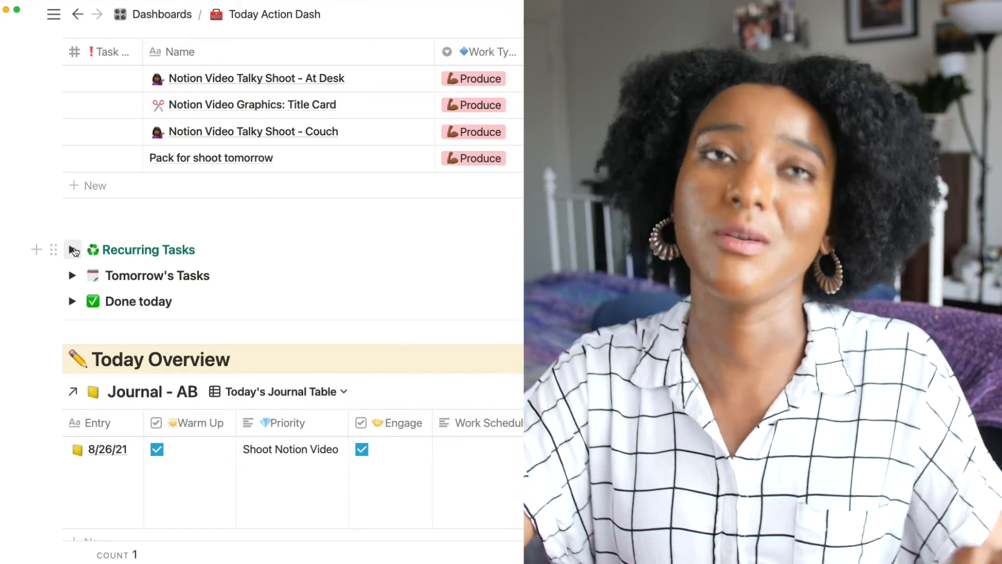
{"action": "left_click", "coordinate": [72, 249]}
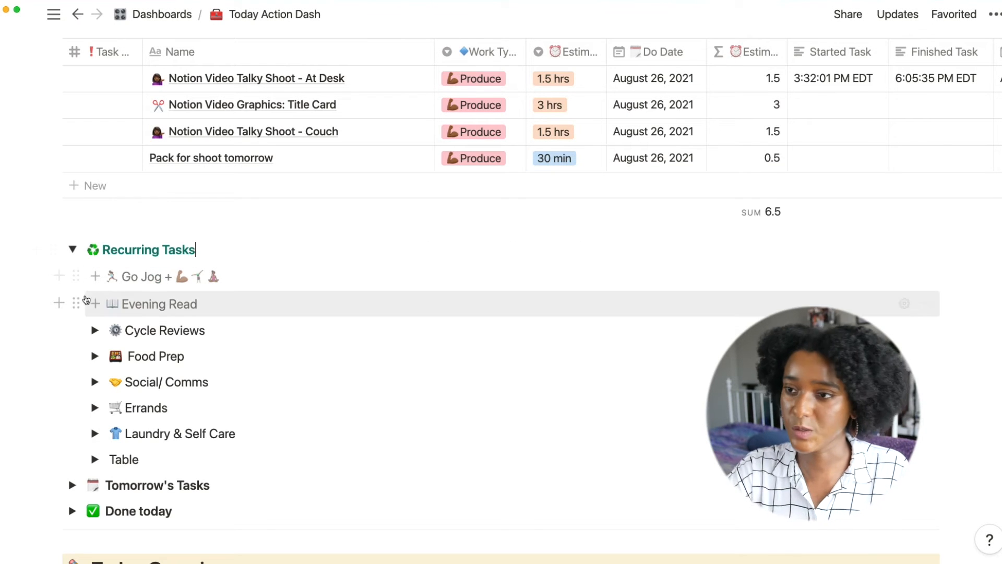
{"action": "left_click", "coordinate": [95, 329]}
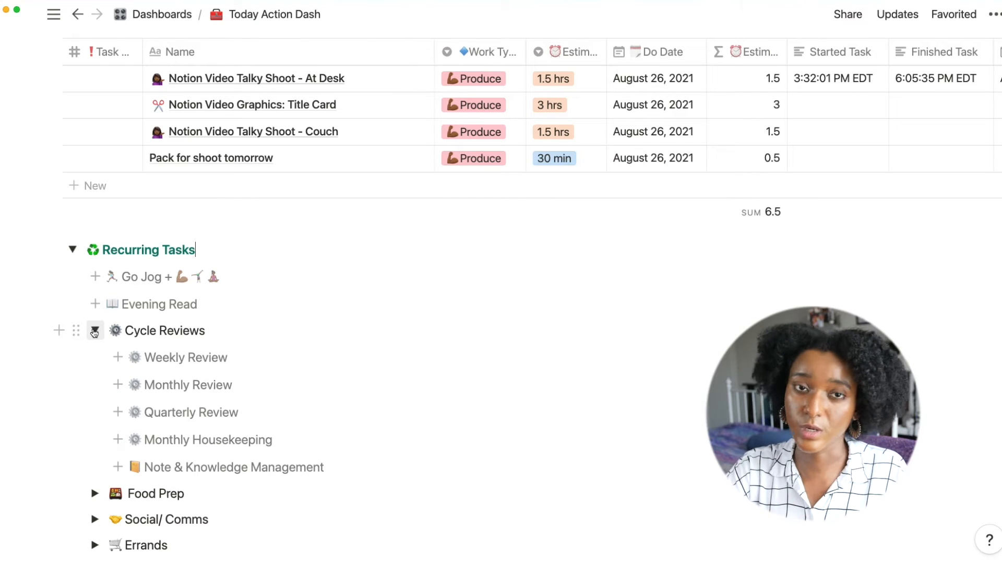
{"action": "left_click", "coordinate": [94, 330]}
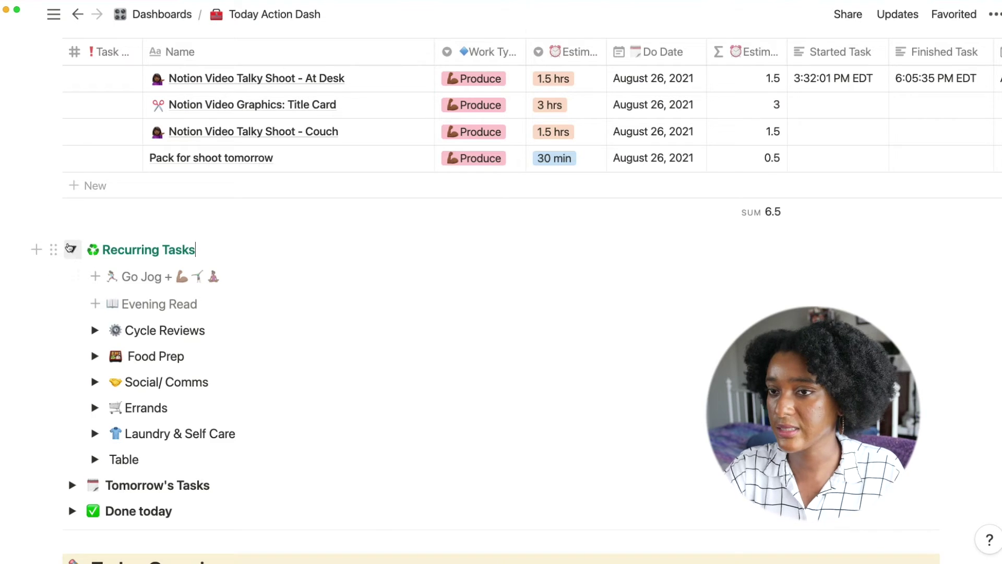
{"action": "left_click", "coordinate": [72, 245]}
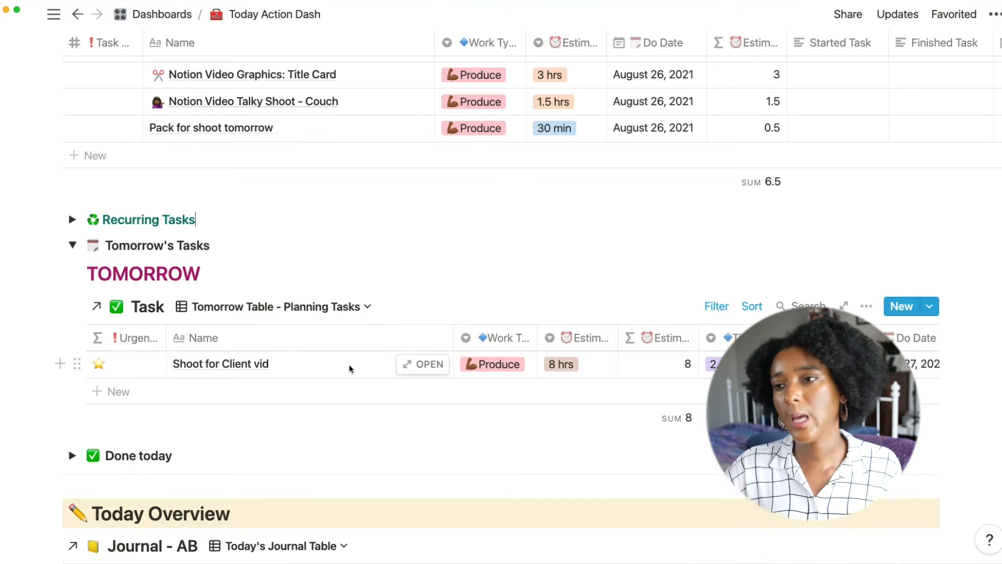
- Collapse Tomorrow's Tasks so only section titles remain above Today Overview
{"action": "left_click", "coordinate": [73, 245]}
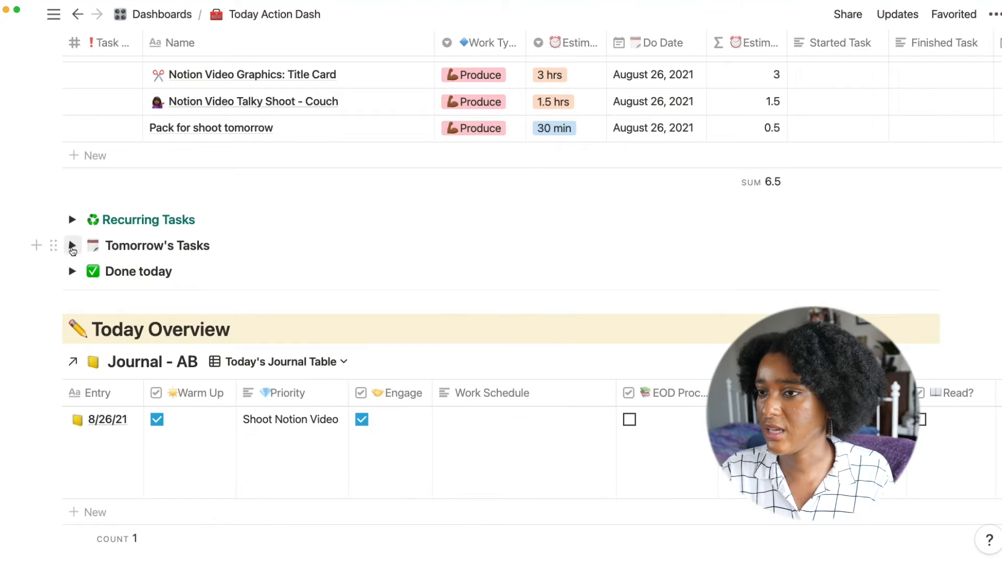
{"action": "left_click", "coordinate": [72, 271]}
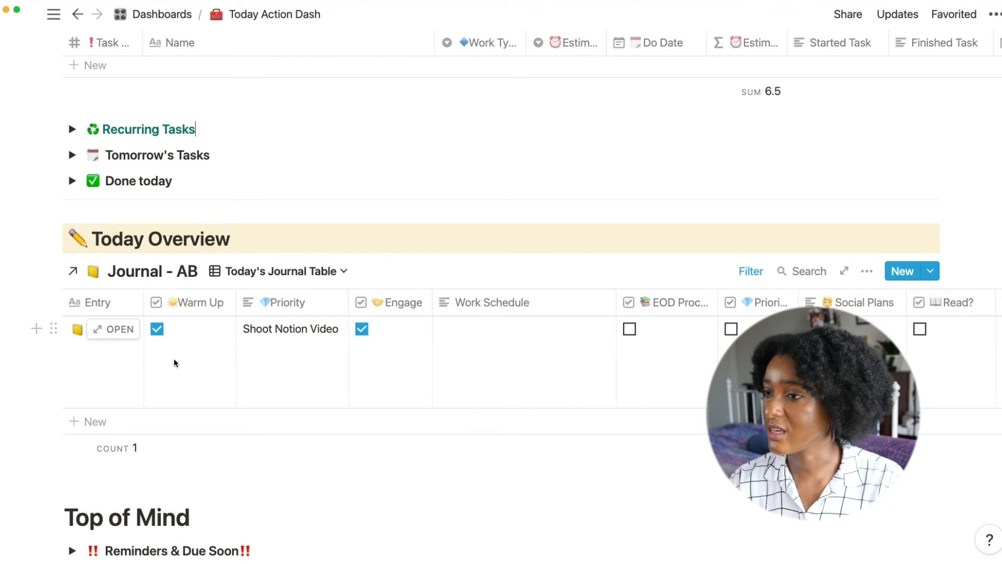
{"action": "mouse_move", "coordinate": [179, 351]}
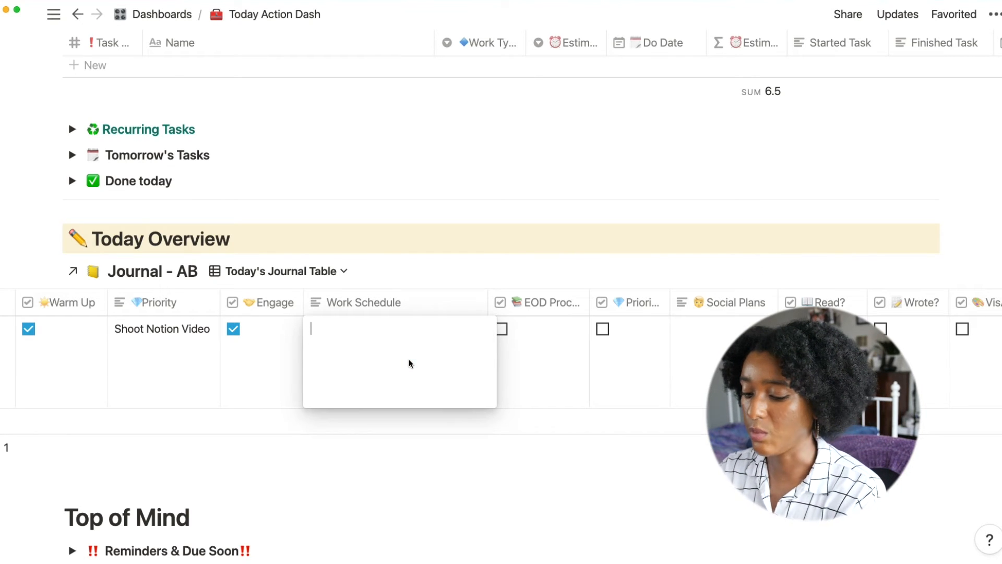
{"action": "type", "text": "6:00"}
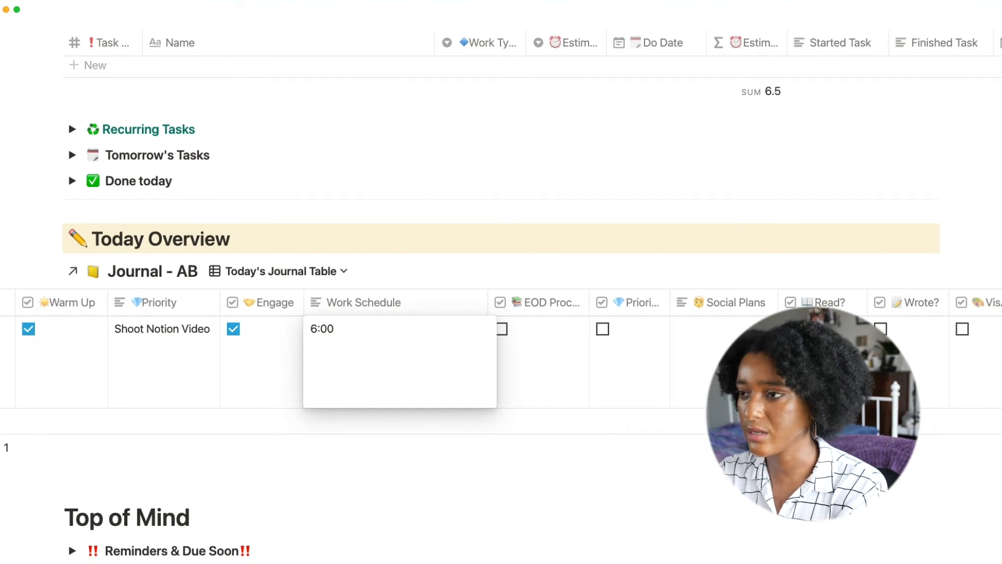
{"action": "type", "text": "Finish filming"}
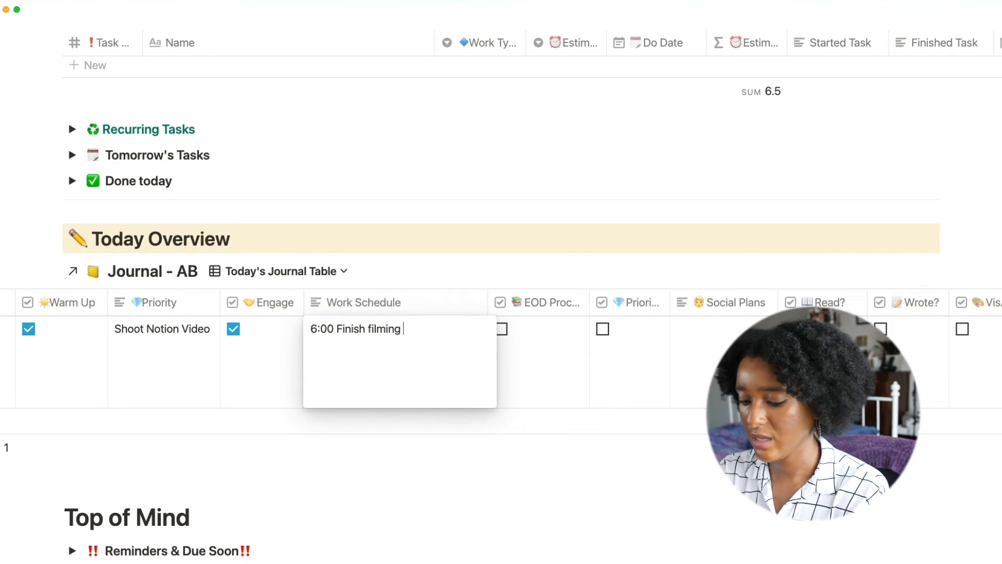
{"action": "type", "text": "first part"}
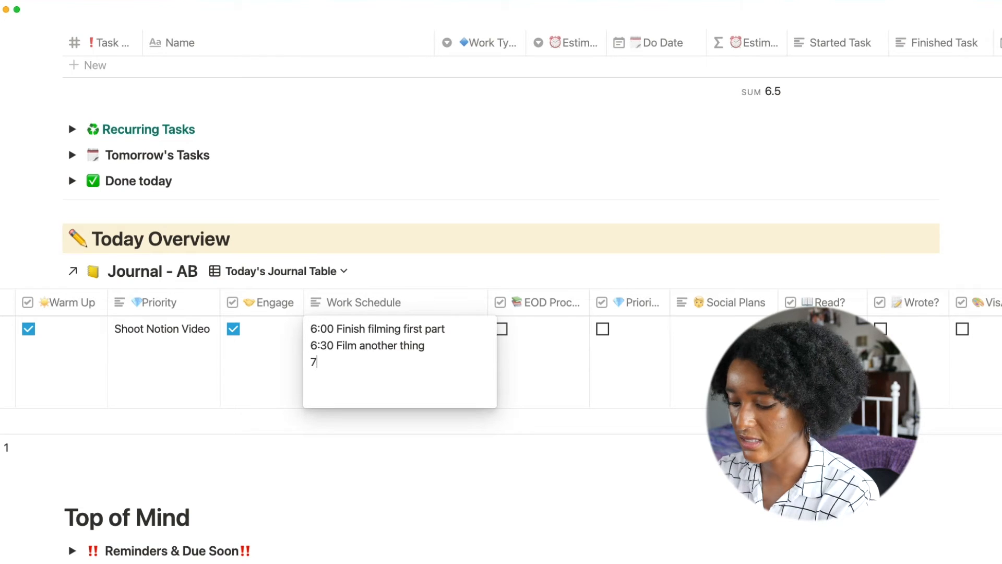
{"action": "type", "text": ":00 start edi"}
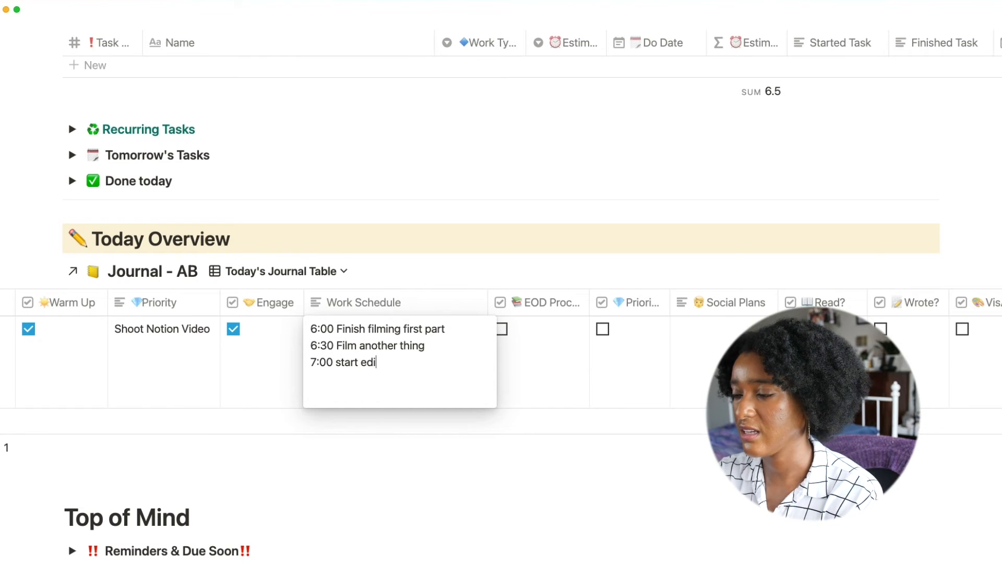
{"action": "type", "text": "ting"}
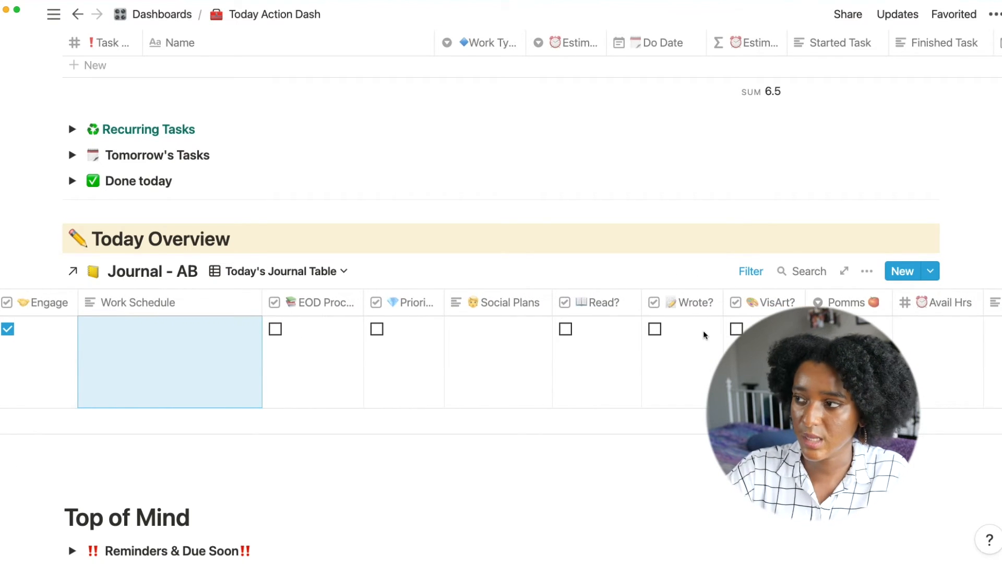
- Scroll to Top of Mind and expand Reading Now to show the in-progress book list
{"action": "scroll", "scroll_direction": "right", "scroll_amount": 3}
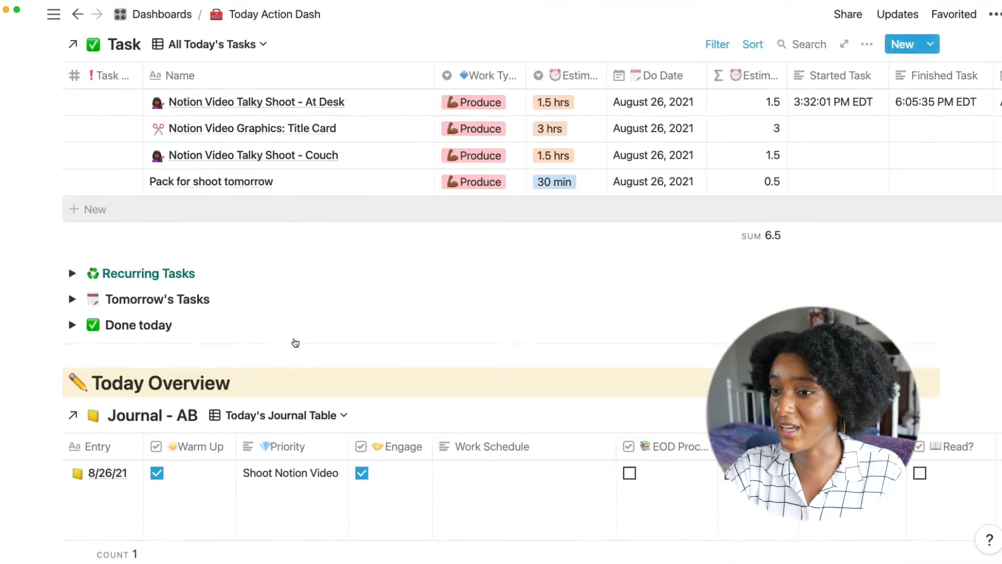
{"action": "scroll", "scroll_direction": "up", "scroll_amount": 3}
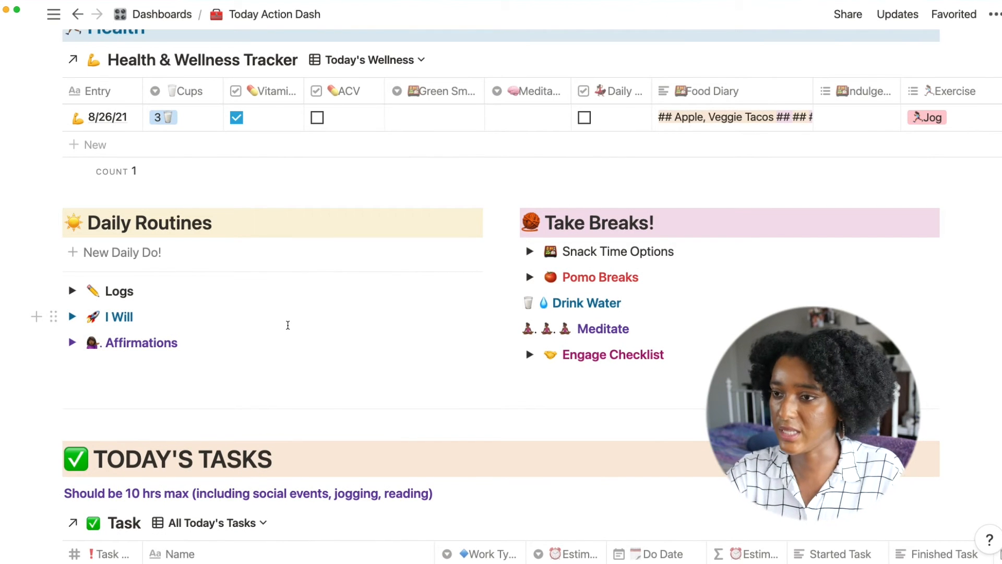
{"action": "scroll", "scroll_direction": "down", "scroll_amount": 3}
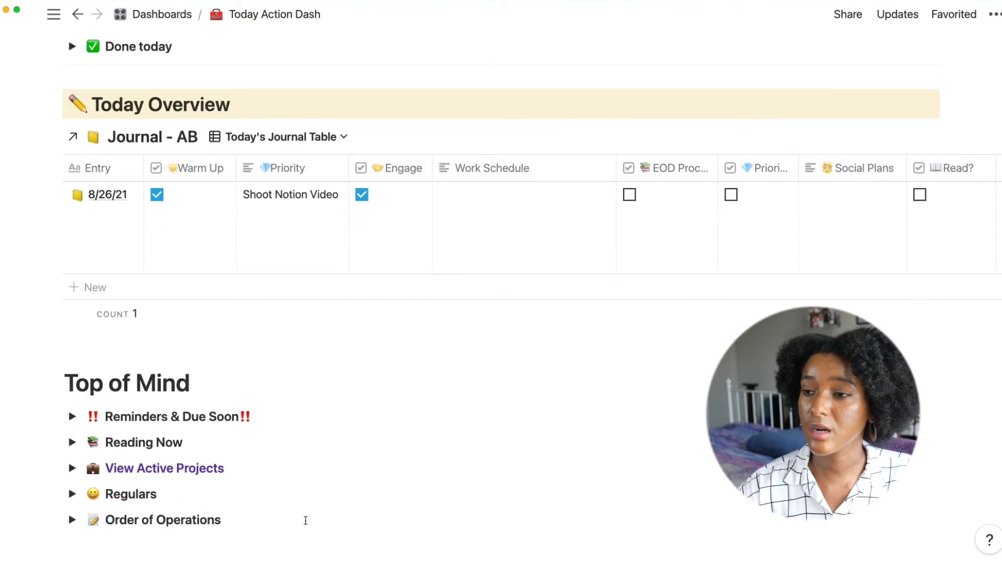
{"action": "scroll", "scroll_direction": "down", "scroll_amount": 3}
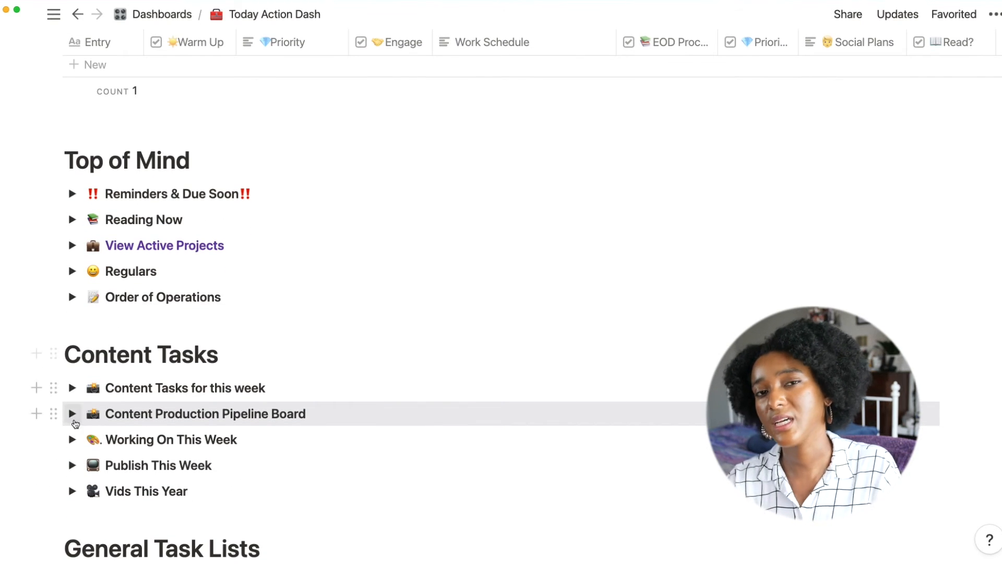
{"action": "mouse_move", "coordinate": [209, 365]}
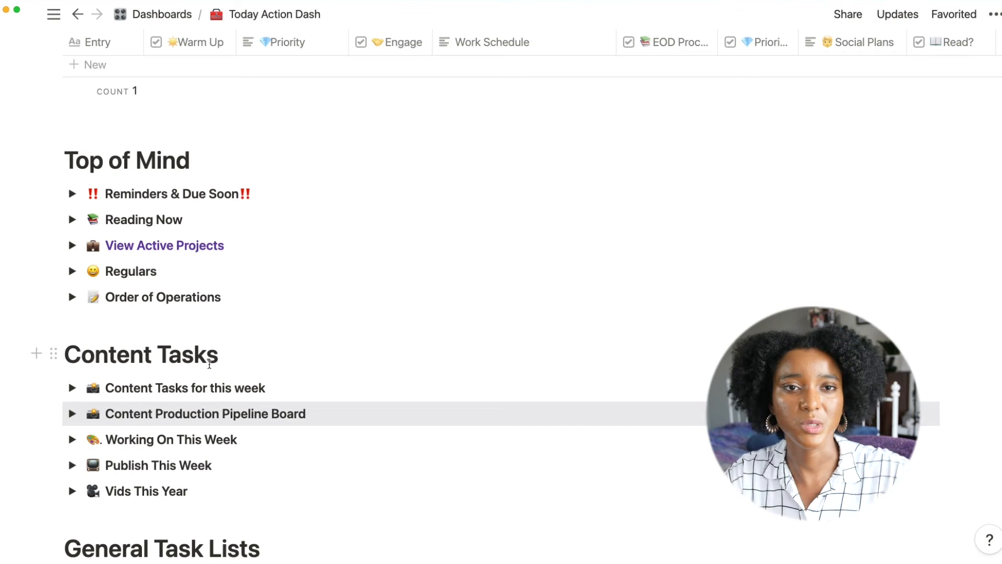
{"action": "scroll", "scroll_direction": "down", "scroll_amount": 3}
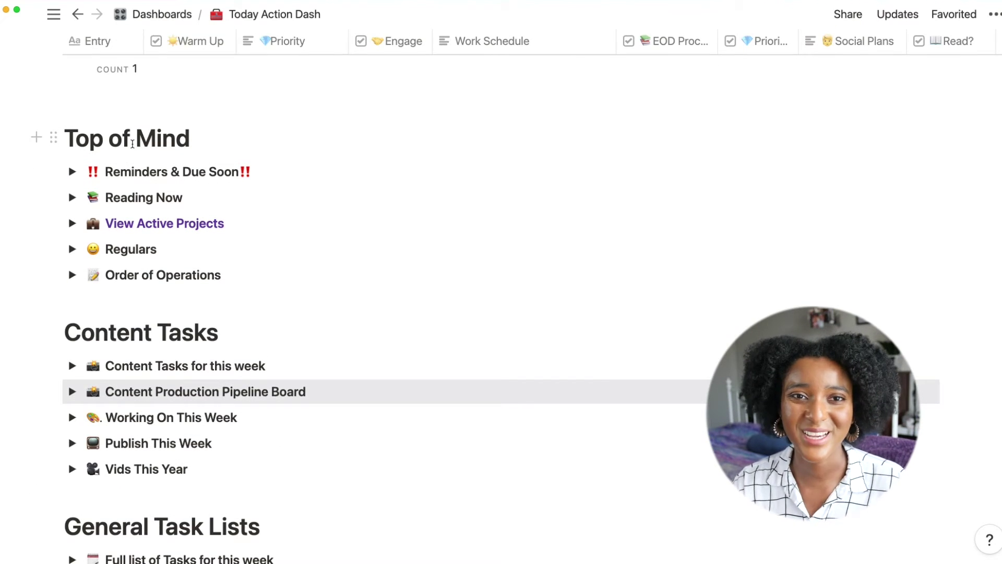
{"action": "mouse_move", "coordinate": [71, 171]}
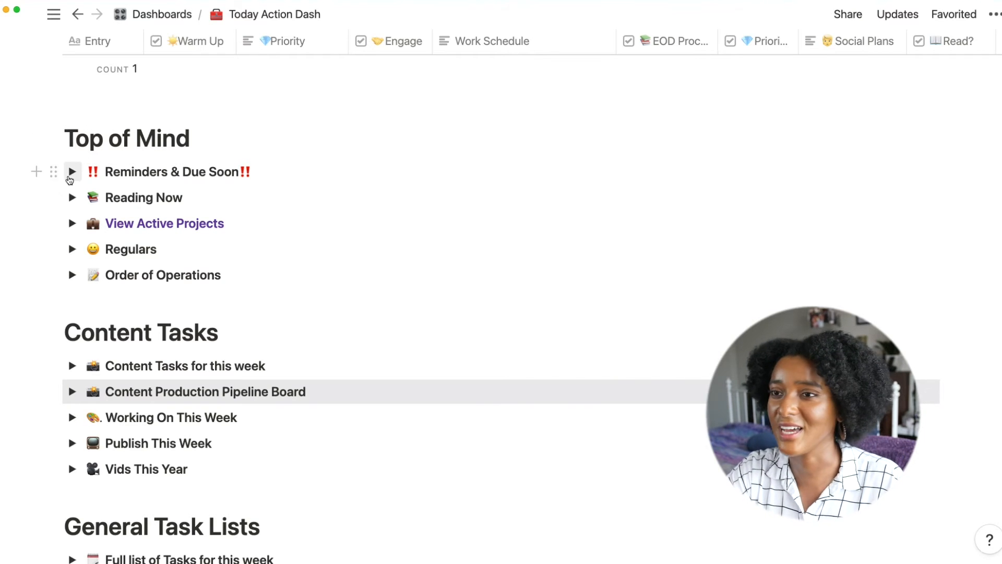
{"action": "mouse_move", "coordinate": [73, 198]}
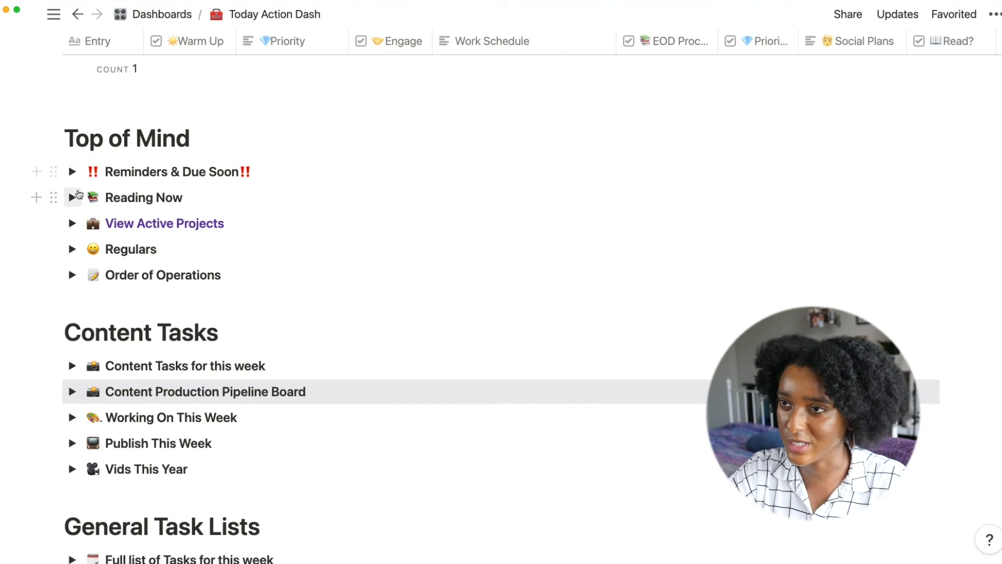
{"action": "left_click", "coordinate": [72, 197]}
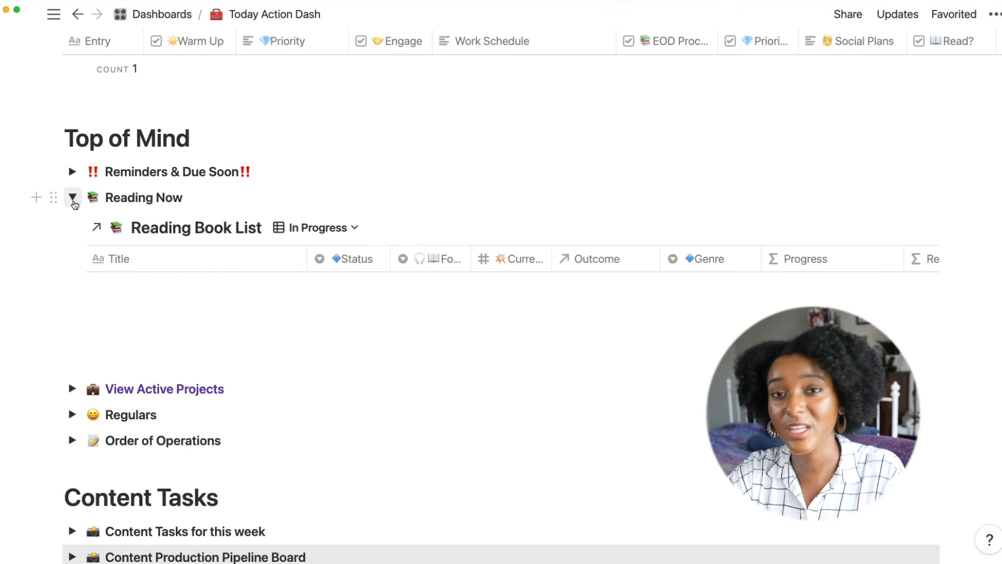
{"action": "left_click", "coordinate": [73, 197]}
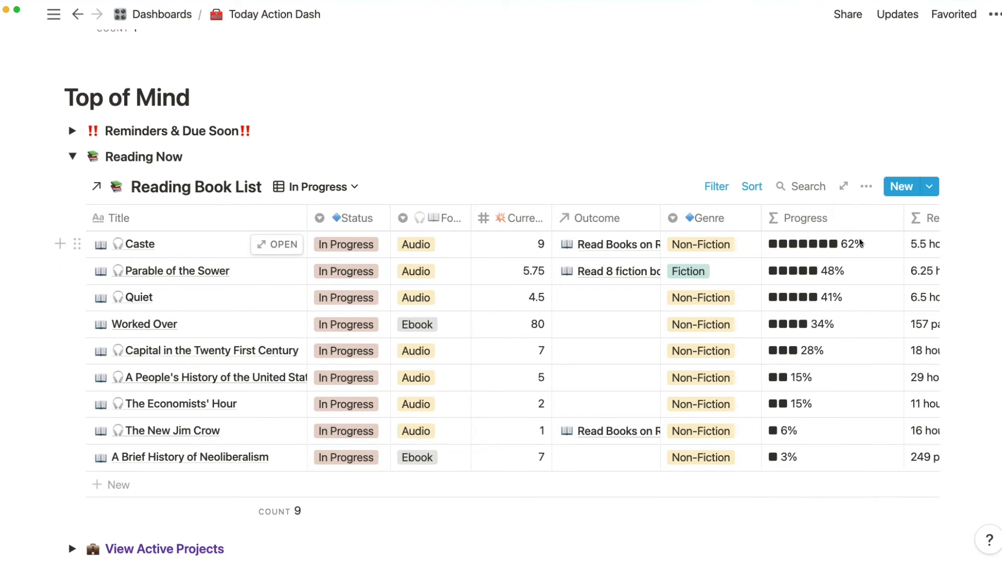
{"action": "mouse_move", "coordinate": [802, 468]}
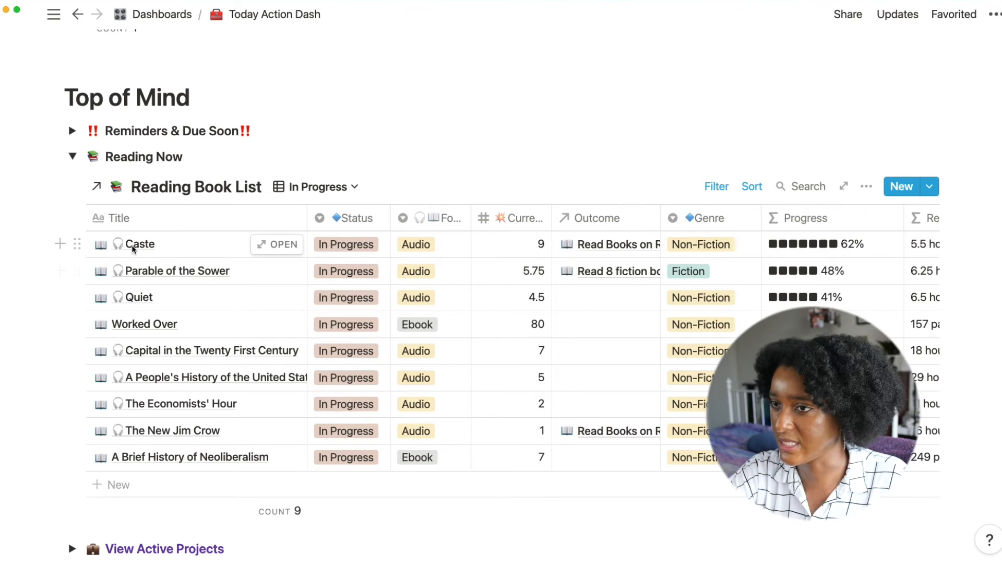
{"action": "mouse_move", "coordinate": [144, 327]}
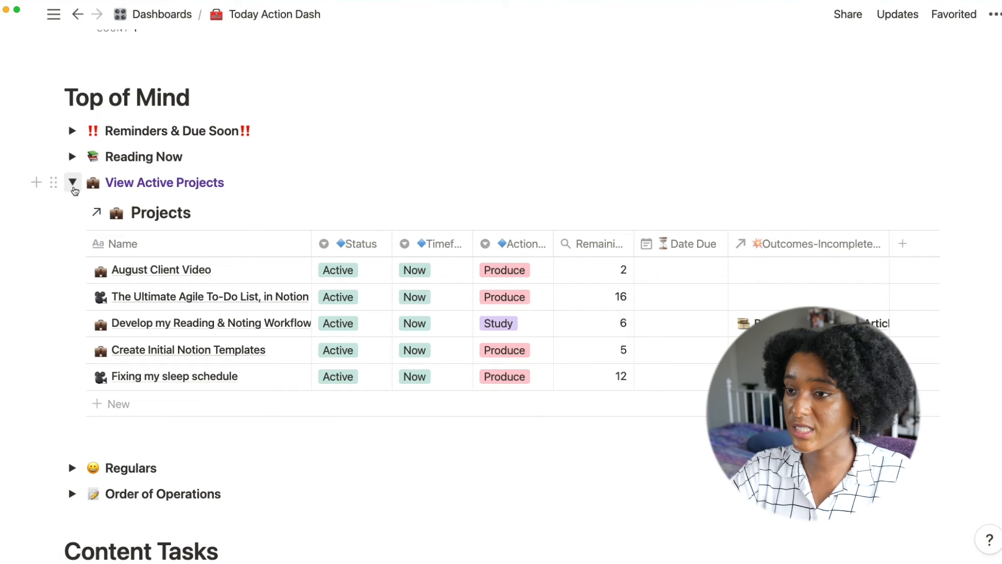
{"action": "left_click", "coordinate": [72, 181]}
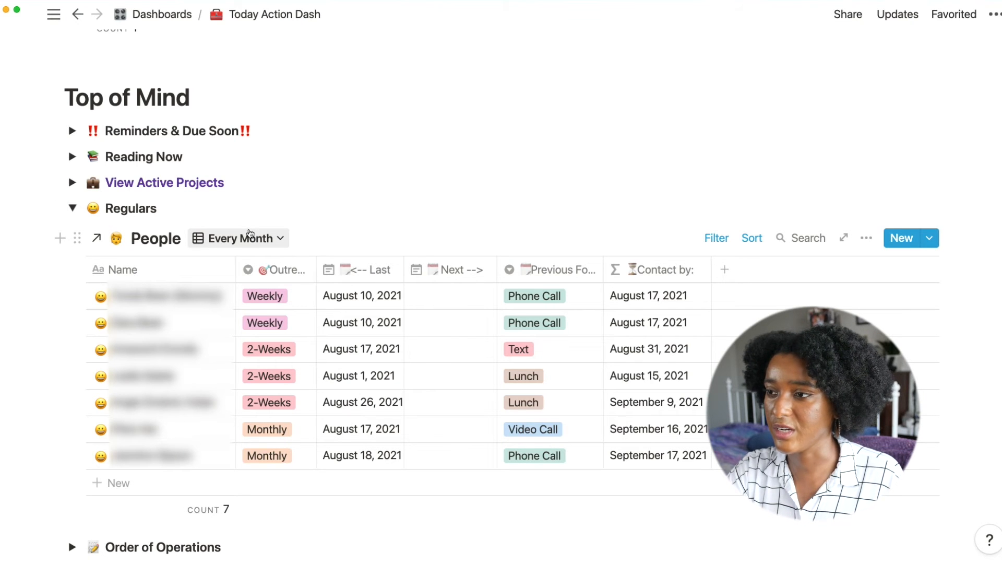
{"action": "mouse_move", "coordinate": [354, 311]}
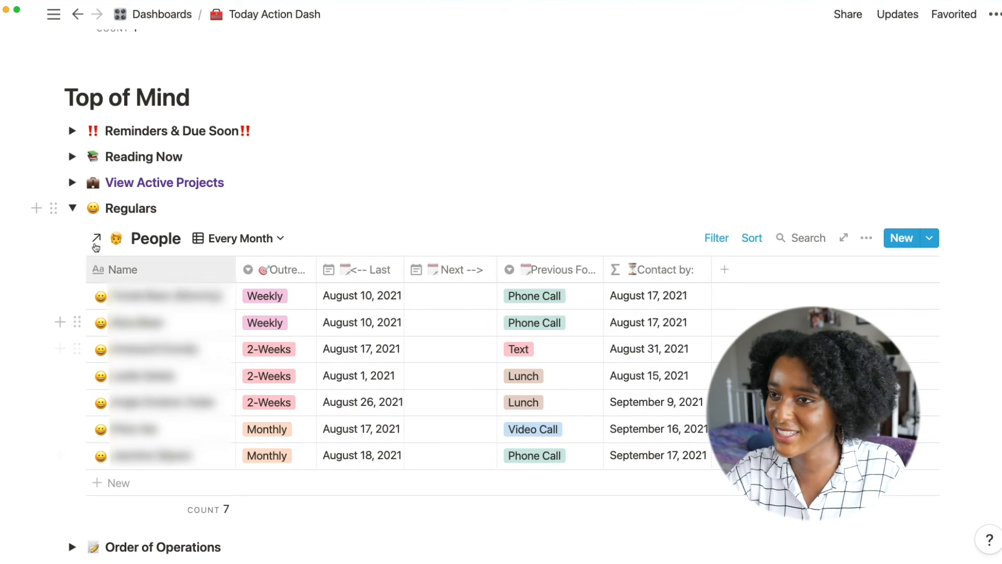
{"action": "left_click", "coordinate": [73, 208]}
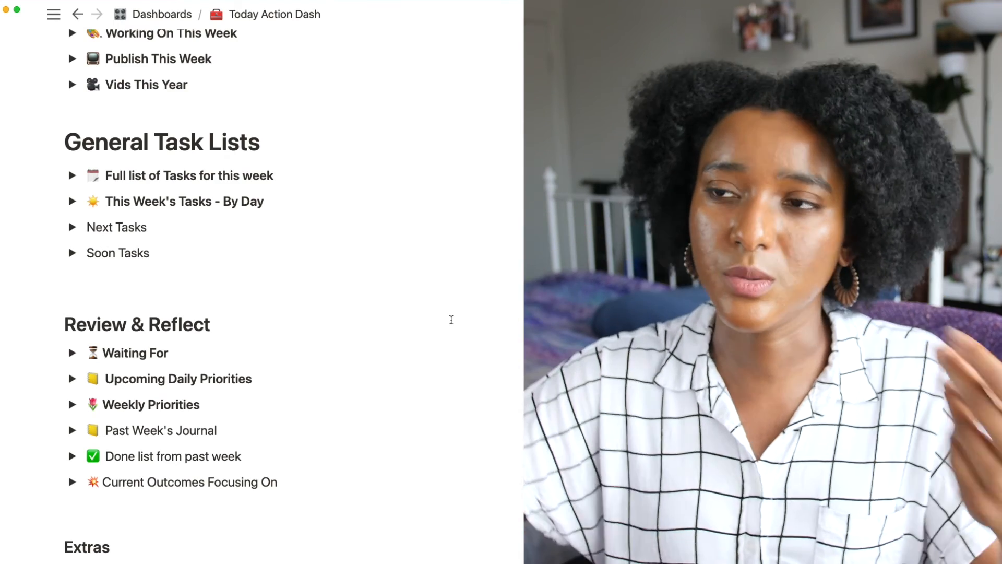
{"action": "left_click", "coordinate": [73, 175]}
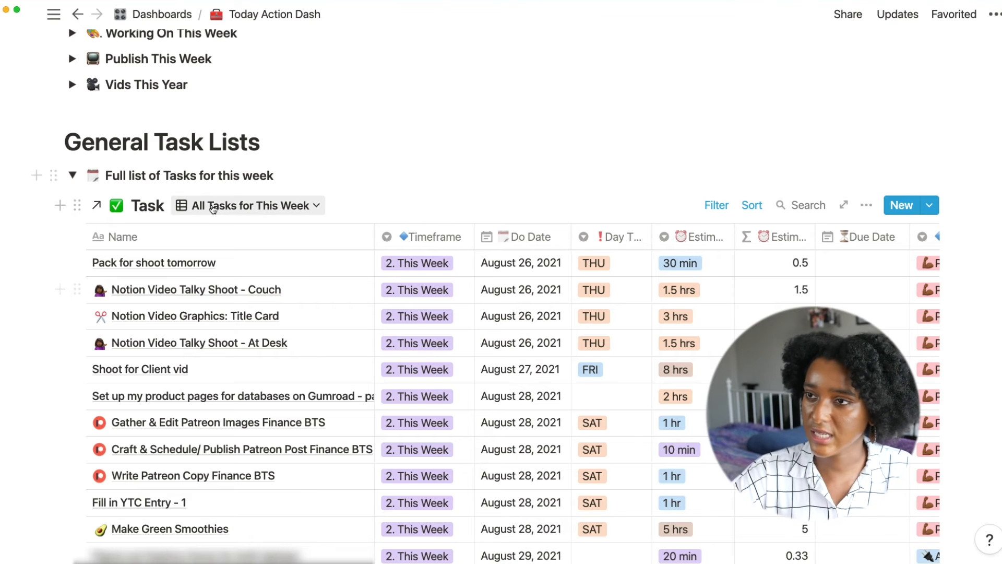
{"action": "mouse_move", "coordinate": [427, 315]}
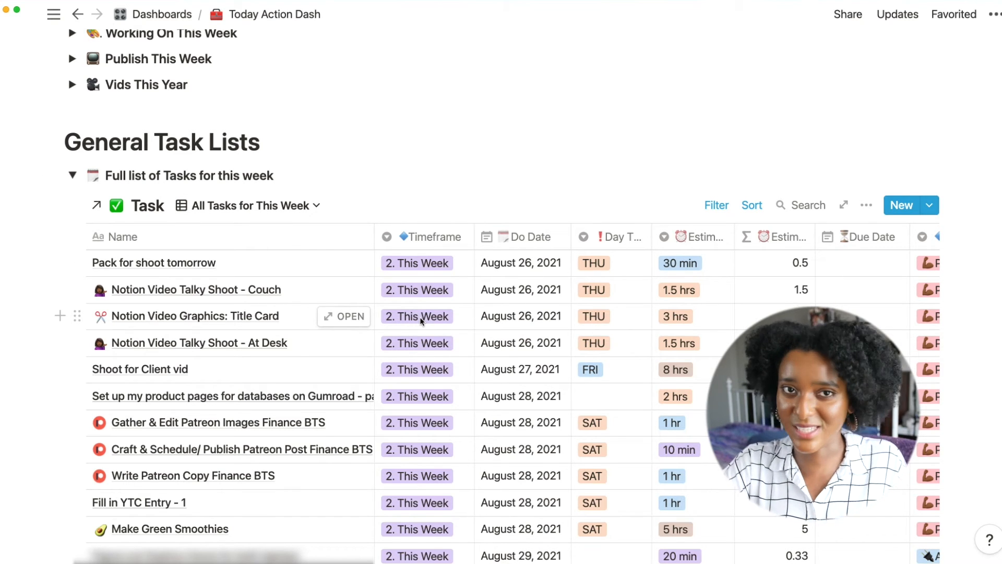
{"action": "scroll", "scroll_direction": "down", "scroll_amount": 3}
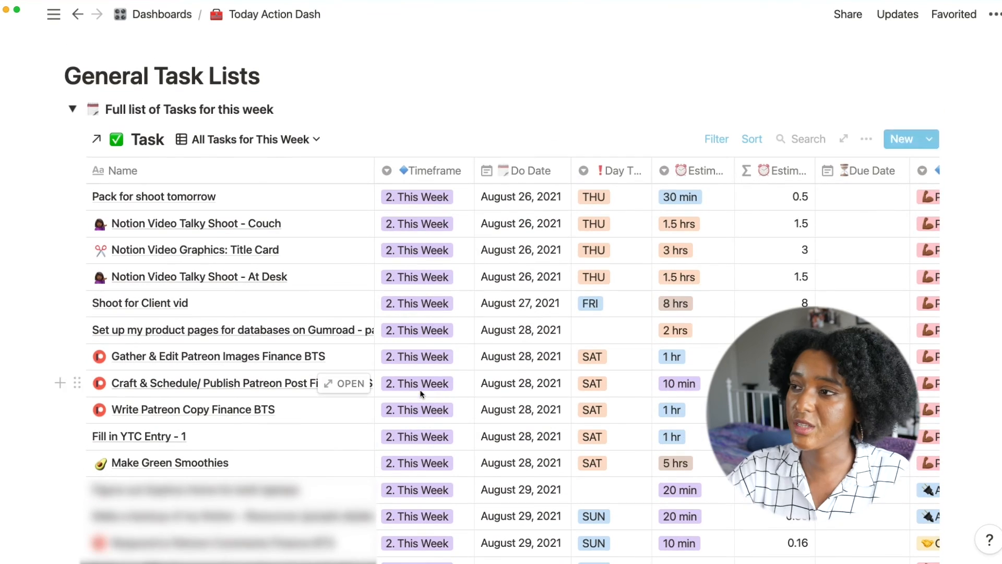
{"action": "scroll", "scroll_direction": "down", "scroll_amount": 3}
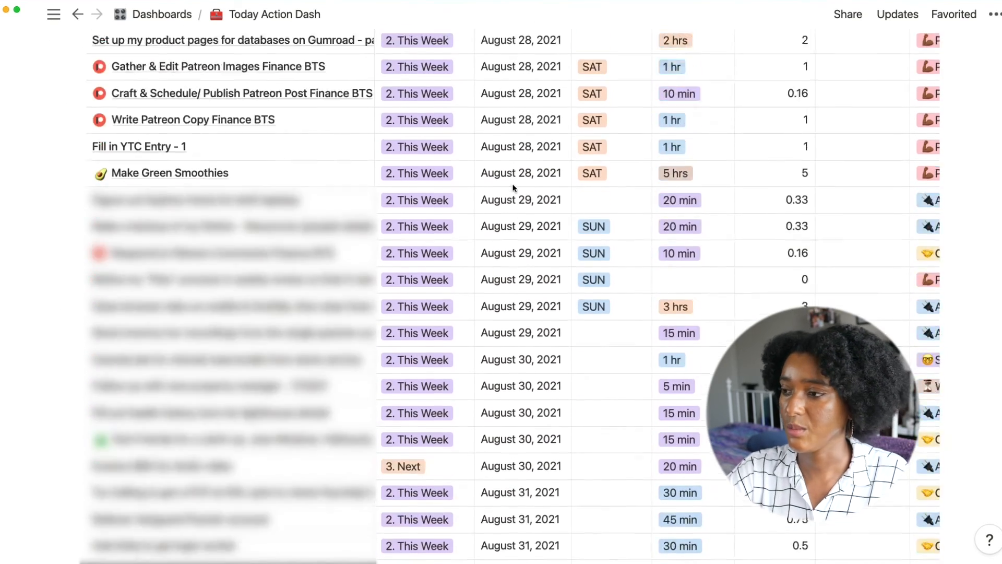
{"action": "scroll", "scroll_direction": "down", "scroll_amount": 3}
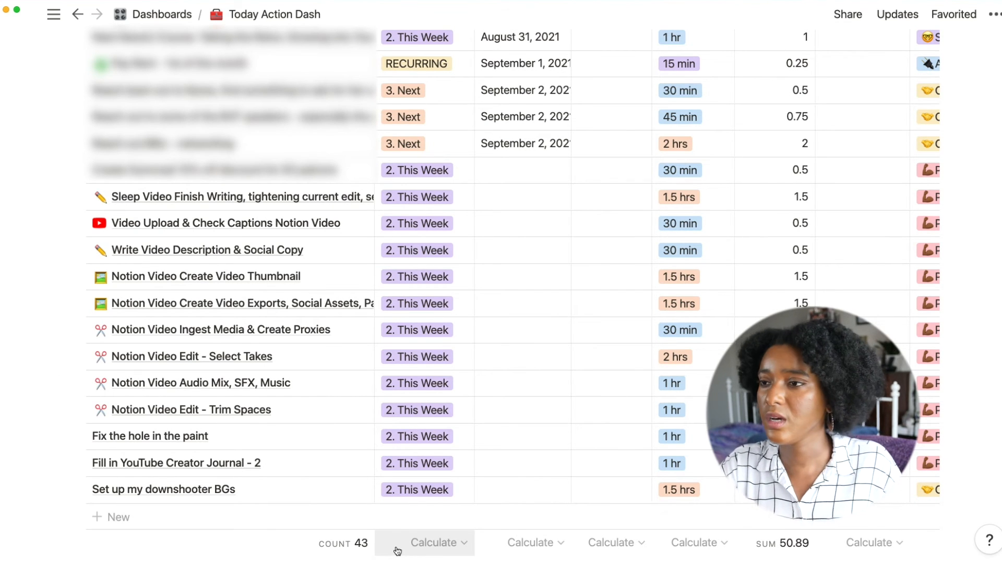
{"action": "mouse_move", "coordinate": [359, 528]}
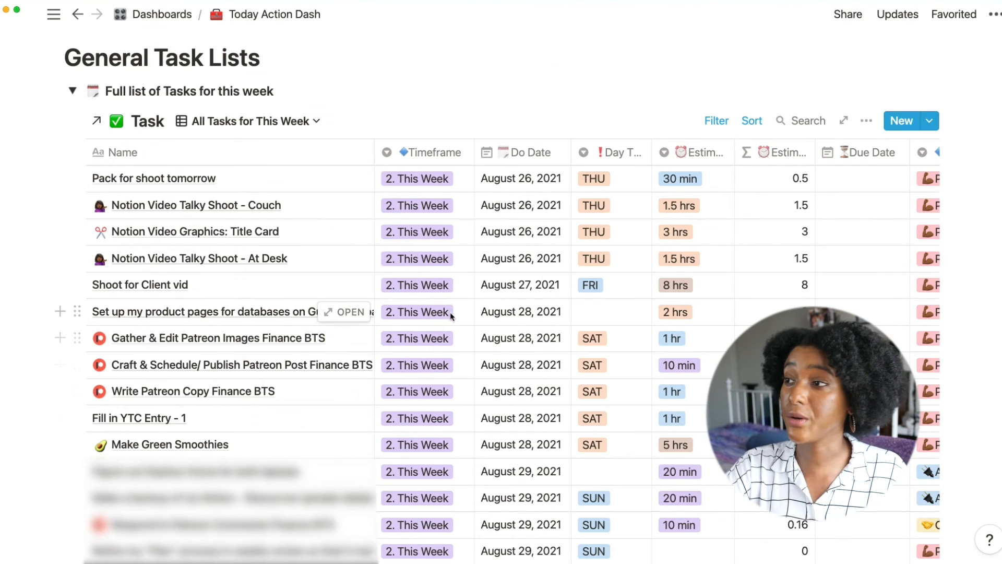
{"action": "mouse_move", "coordinate": [627, 321]}
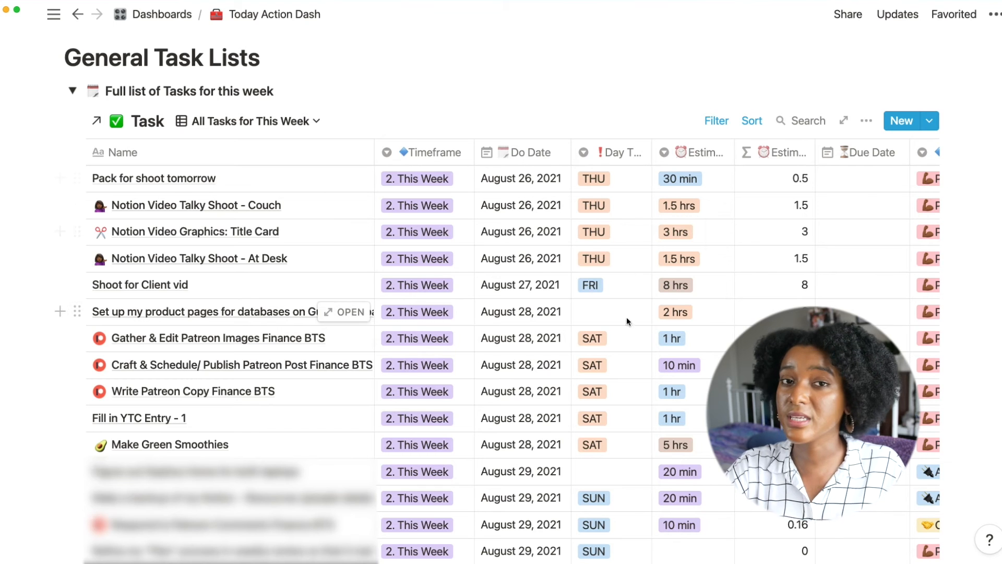
{"action": "left_click", "coordinate": [594, 179]}
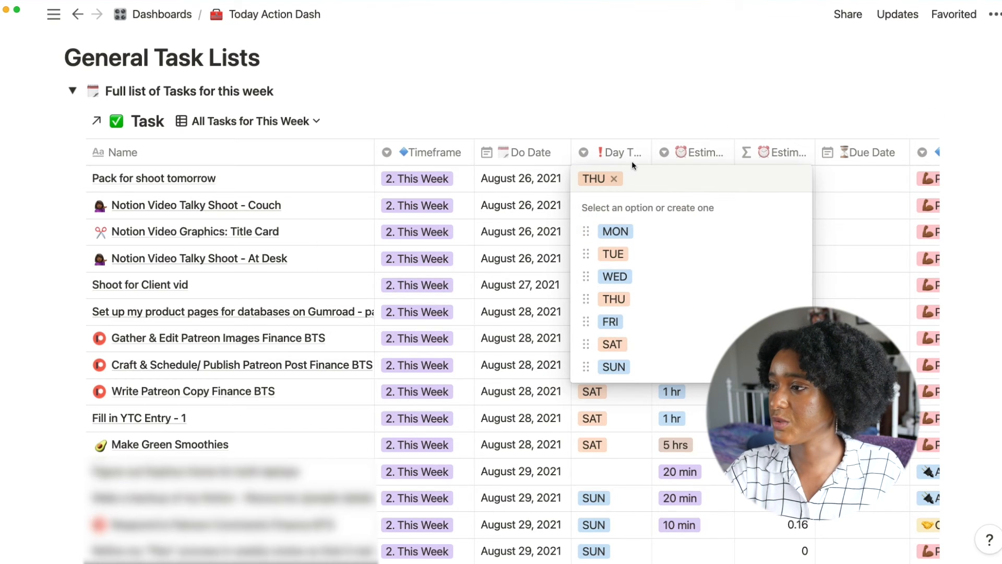
{"action": "left_click", "coordinate": [620, 153]}
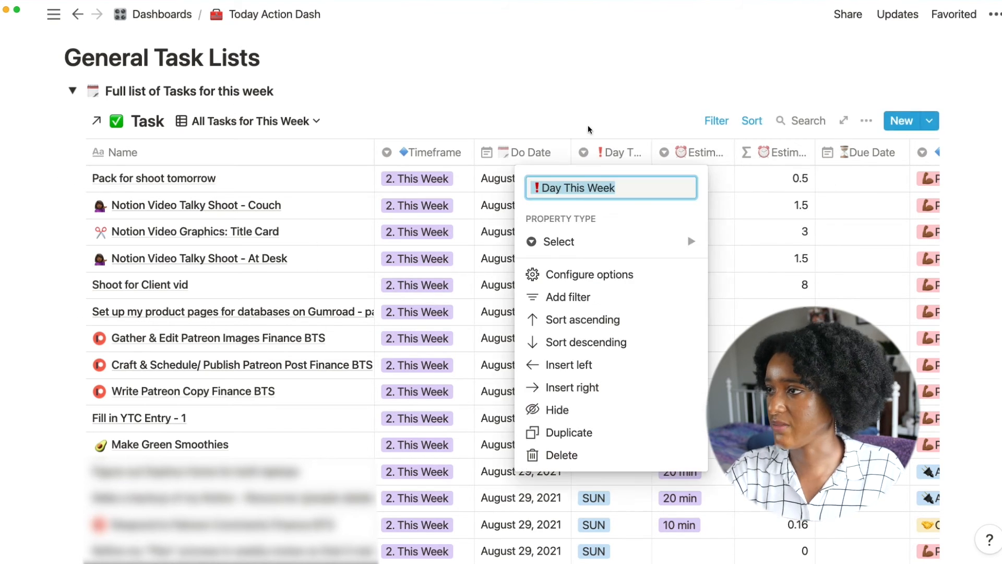
{"action": "left_click", "coordinate": [73, 90]}
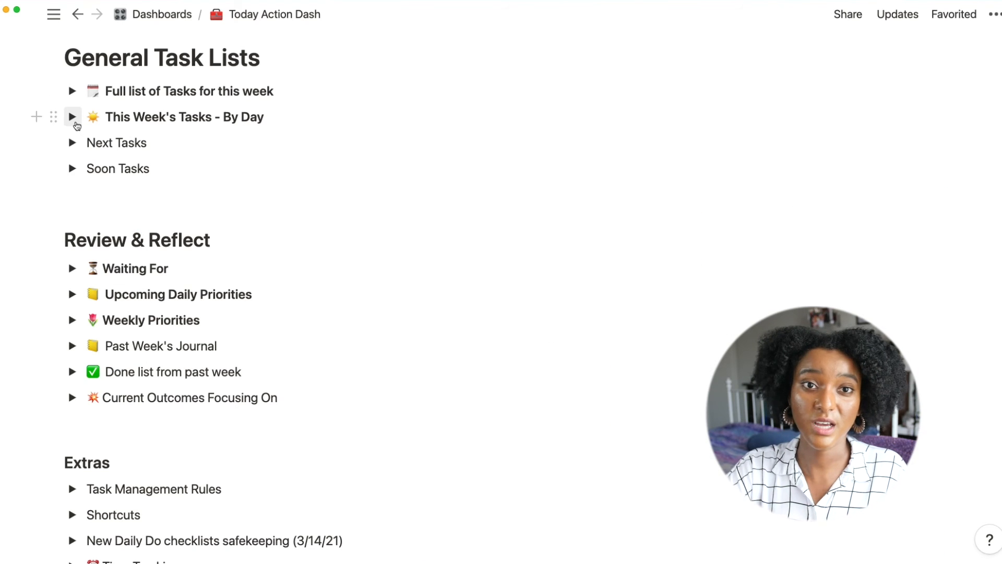
{"action": "left_click", "coordinate": [72, 117]}
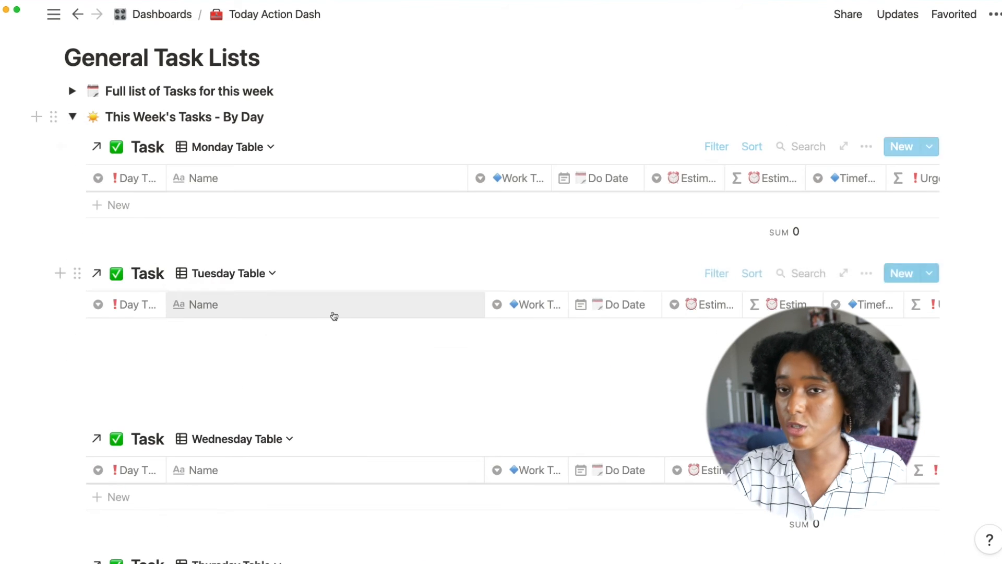
{"action": "scroll", "scroll_direction": "down", "scroll_amount": 3}
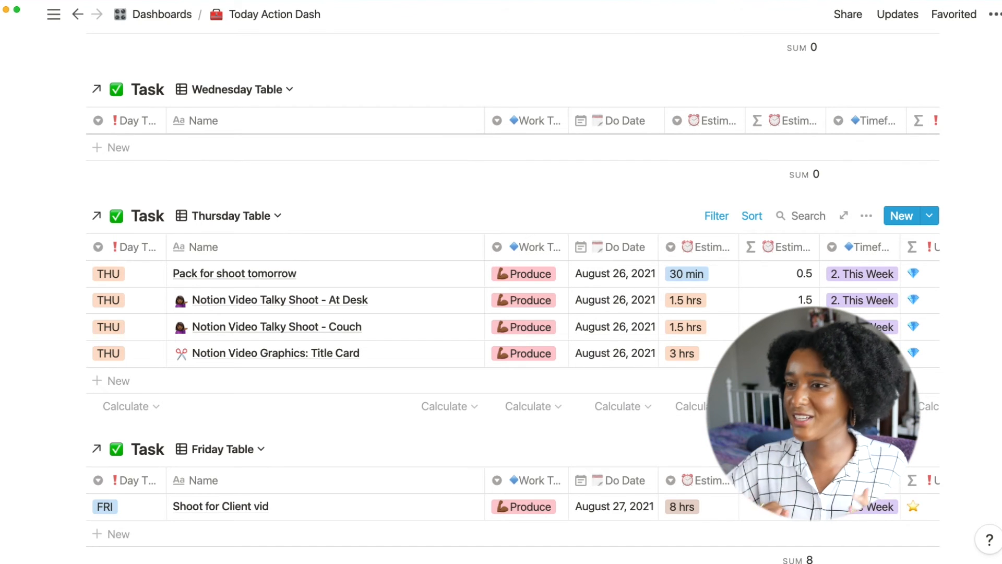
{"action": "scroll", "scroll_direction": "down", "scroll_amount": 3}
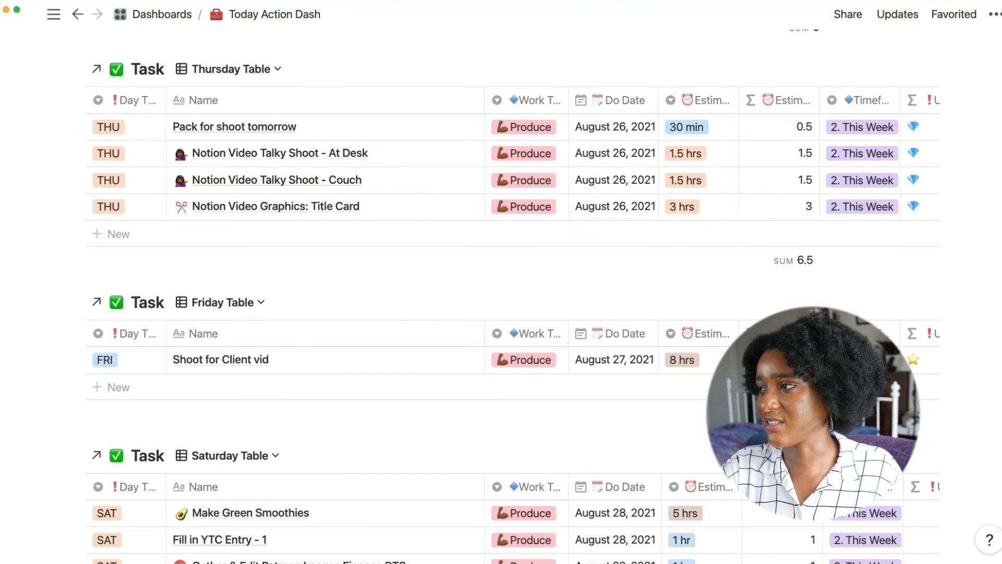
{"action": "scroll", "scroll_direction": "down", "scroll_amount": 3}
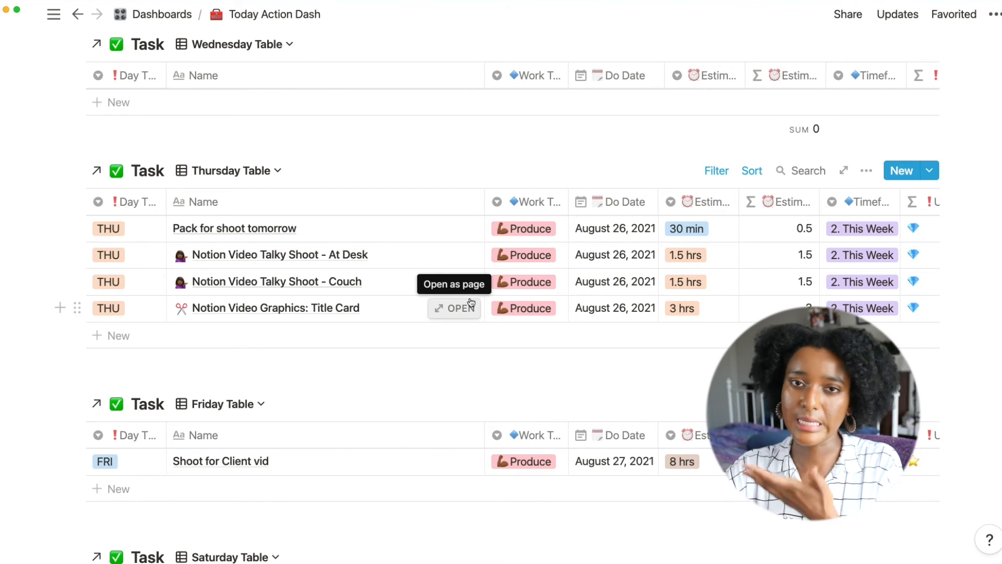
{"action": "mouse_move", "coordinate": [471, 298]}
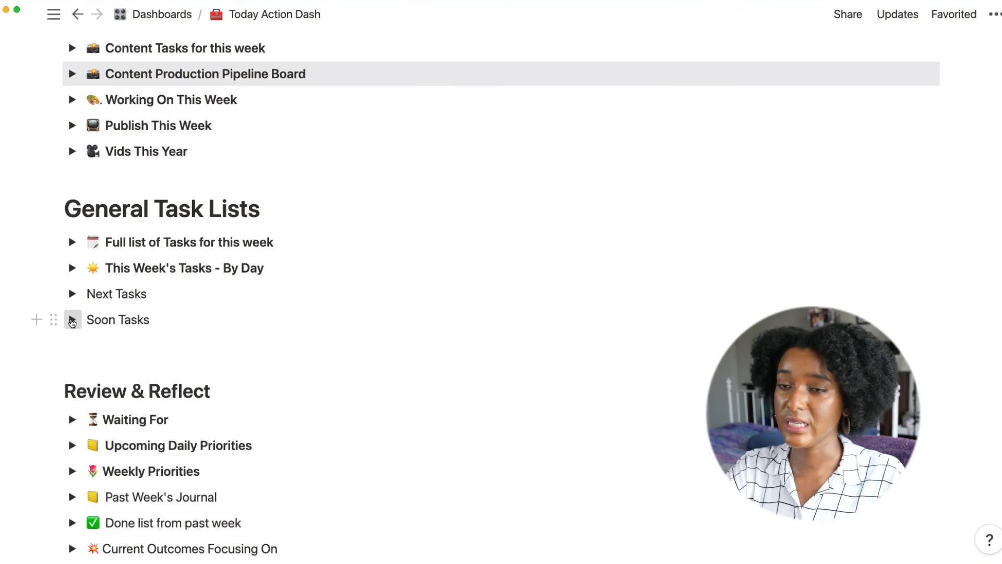
{"action": "left_click", "coordinate": [73, 319]}
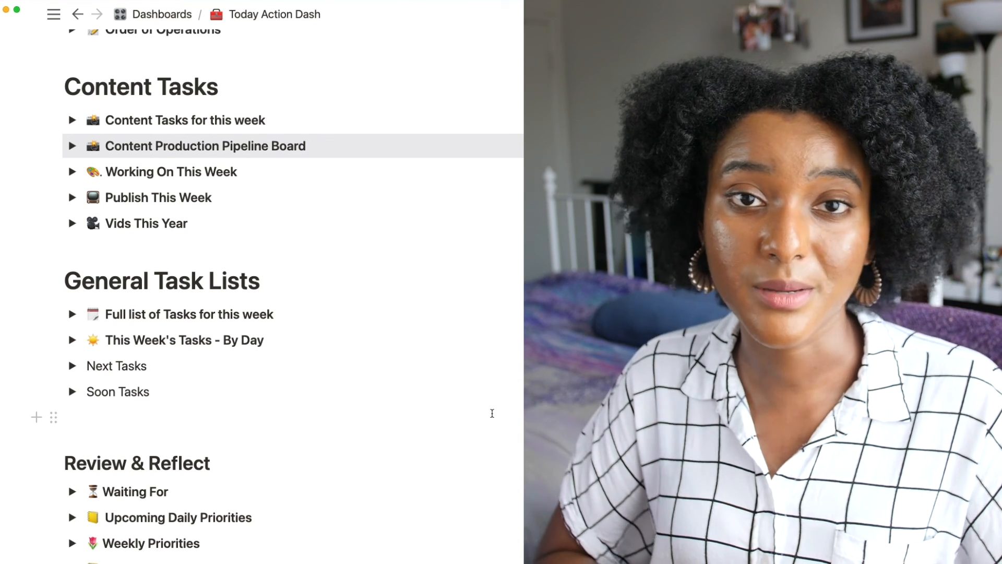
{"action": "scroll", "scroll_direction": "down", "scroll_amount": 3}
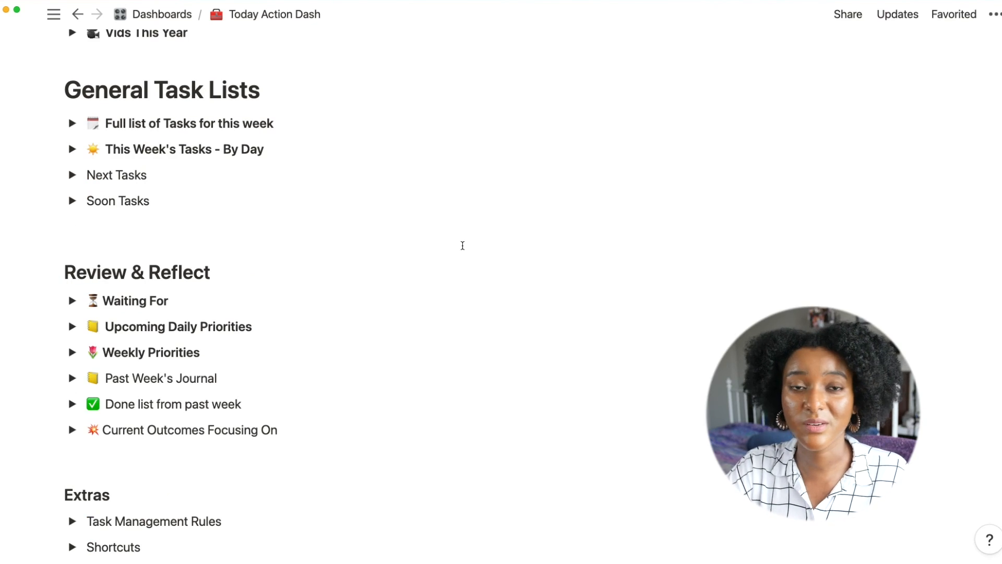
{"action": "mouse_move", "coordinate": [331, 271]}
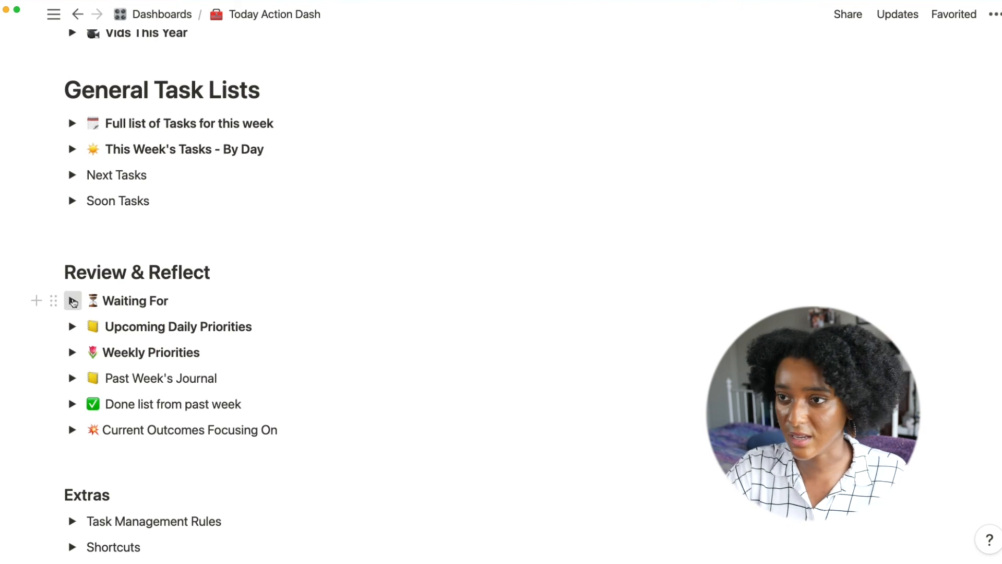
{"action": "left_click", "coordinate": [72, 301]}
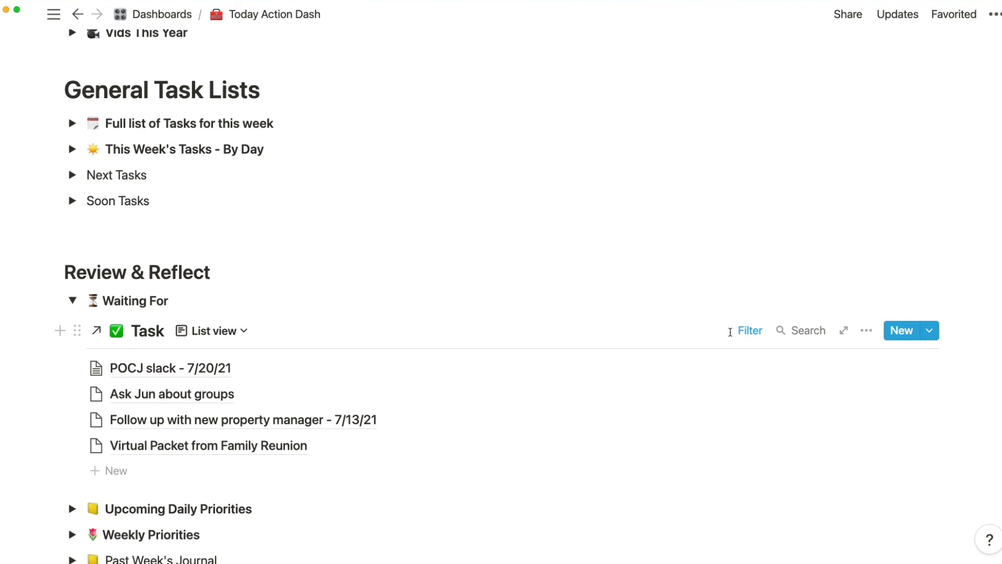
{"action": "left_click", "coordinate": [749, 329]}
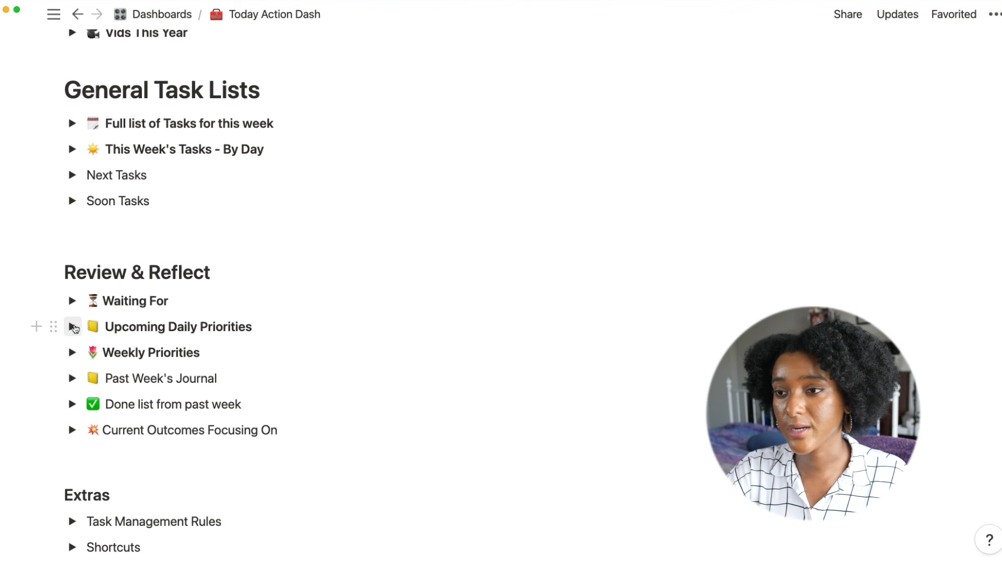
{"action": "left_click", "coordinate": [73, 326]}
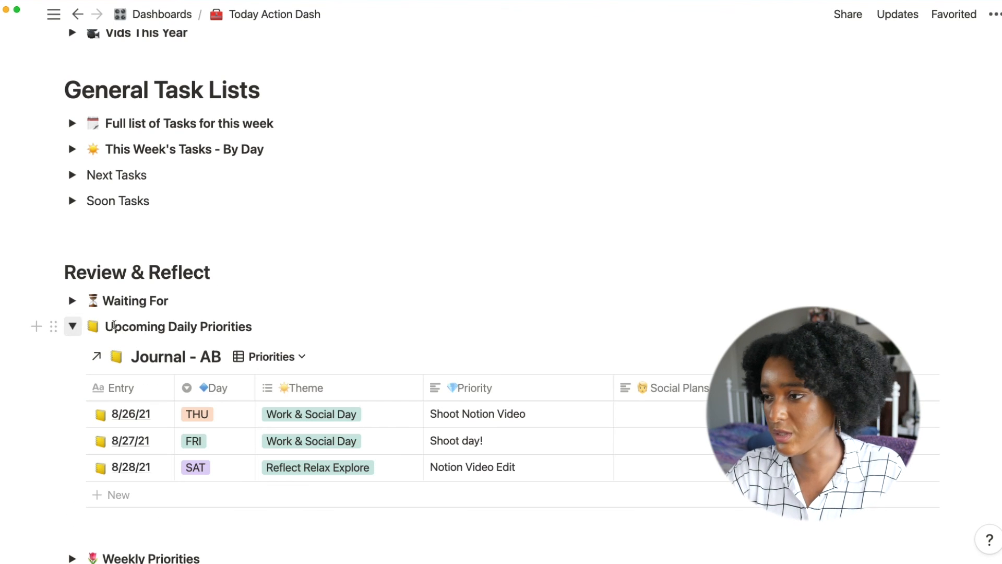
{"action": "mouse_move", "coordinate": [77, 334]}
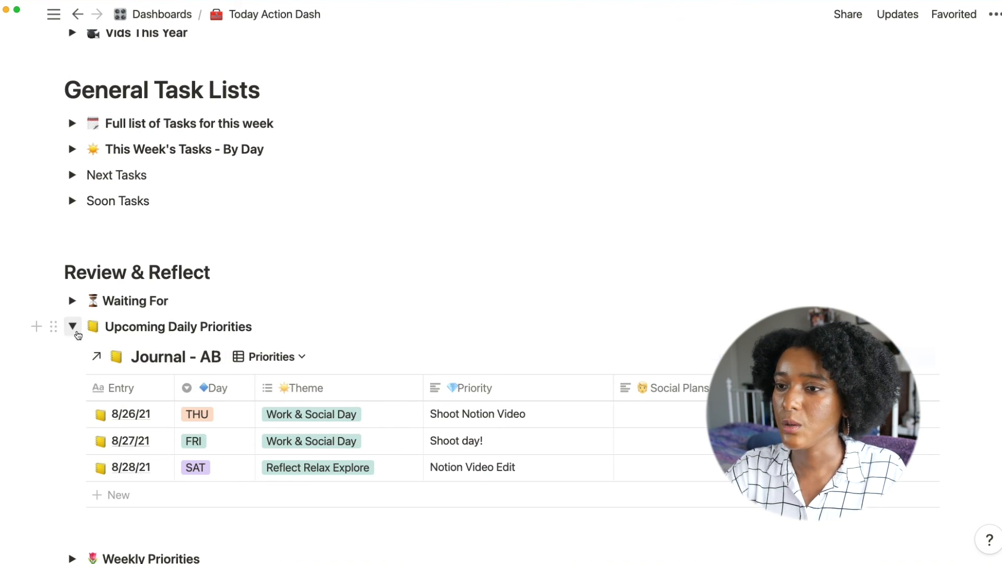
{"action": "left_click", "coordinate": [73, 326]}
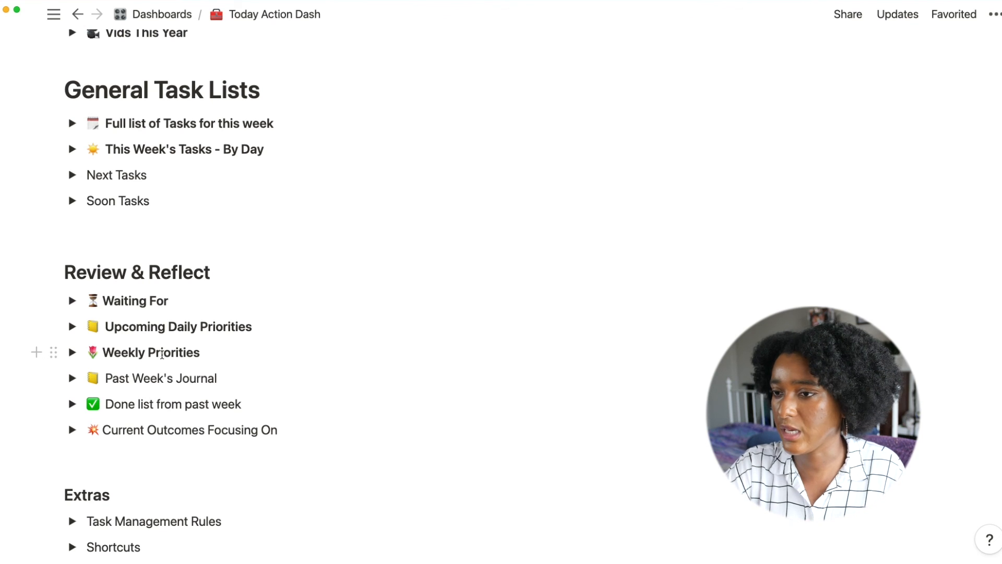
{"action": "left_click", "coordinate": [73, 406]}
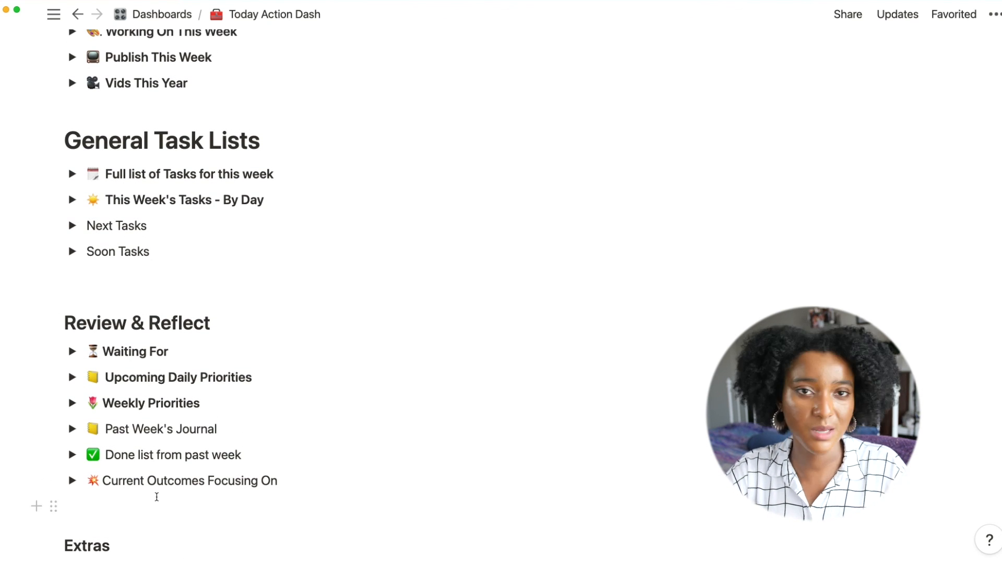
{"action": "scroll", "scroll_direction": "down", "scroll_amount": 3}
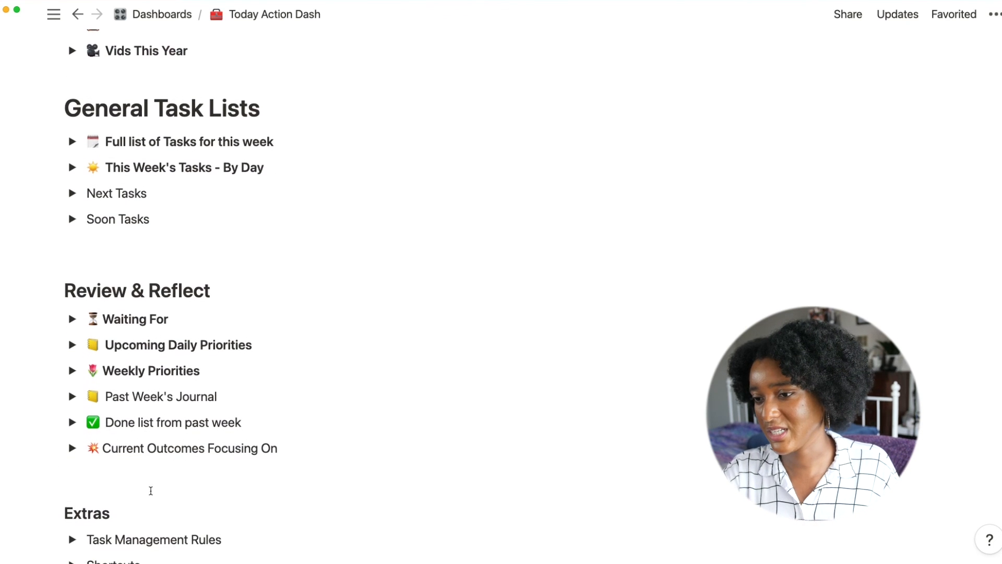
{"action": "scroll", "scroll_direction": "down", "scroll_amount": 3}
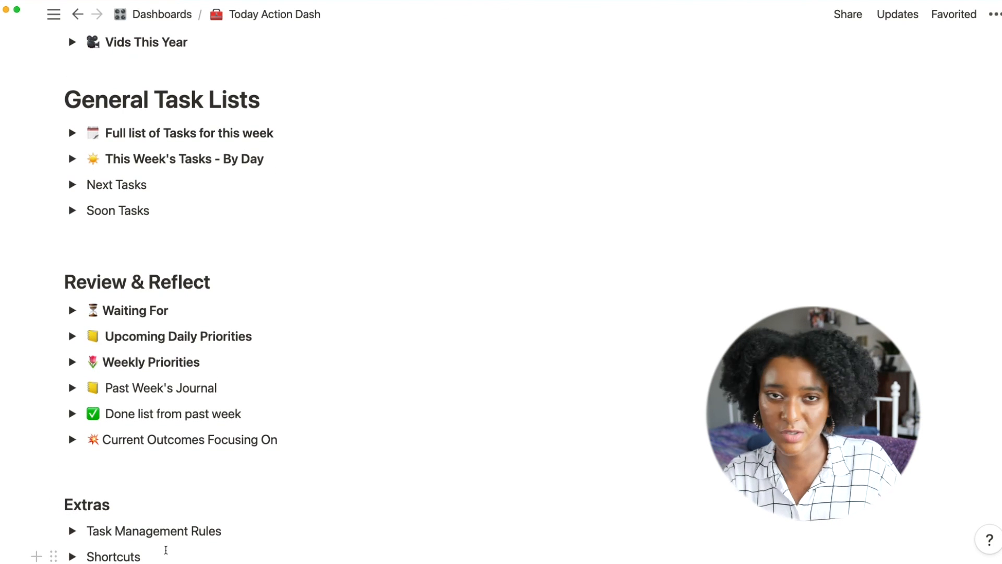